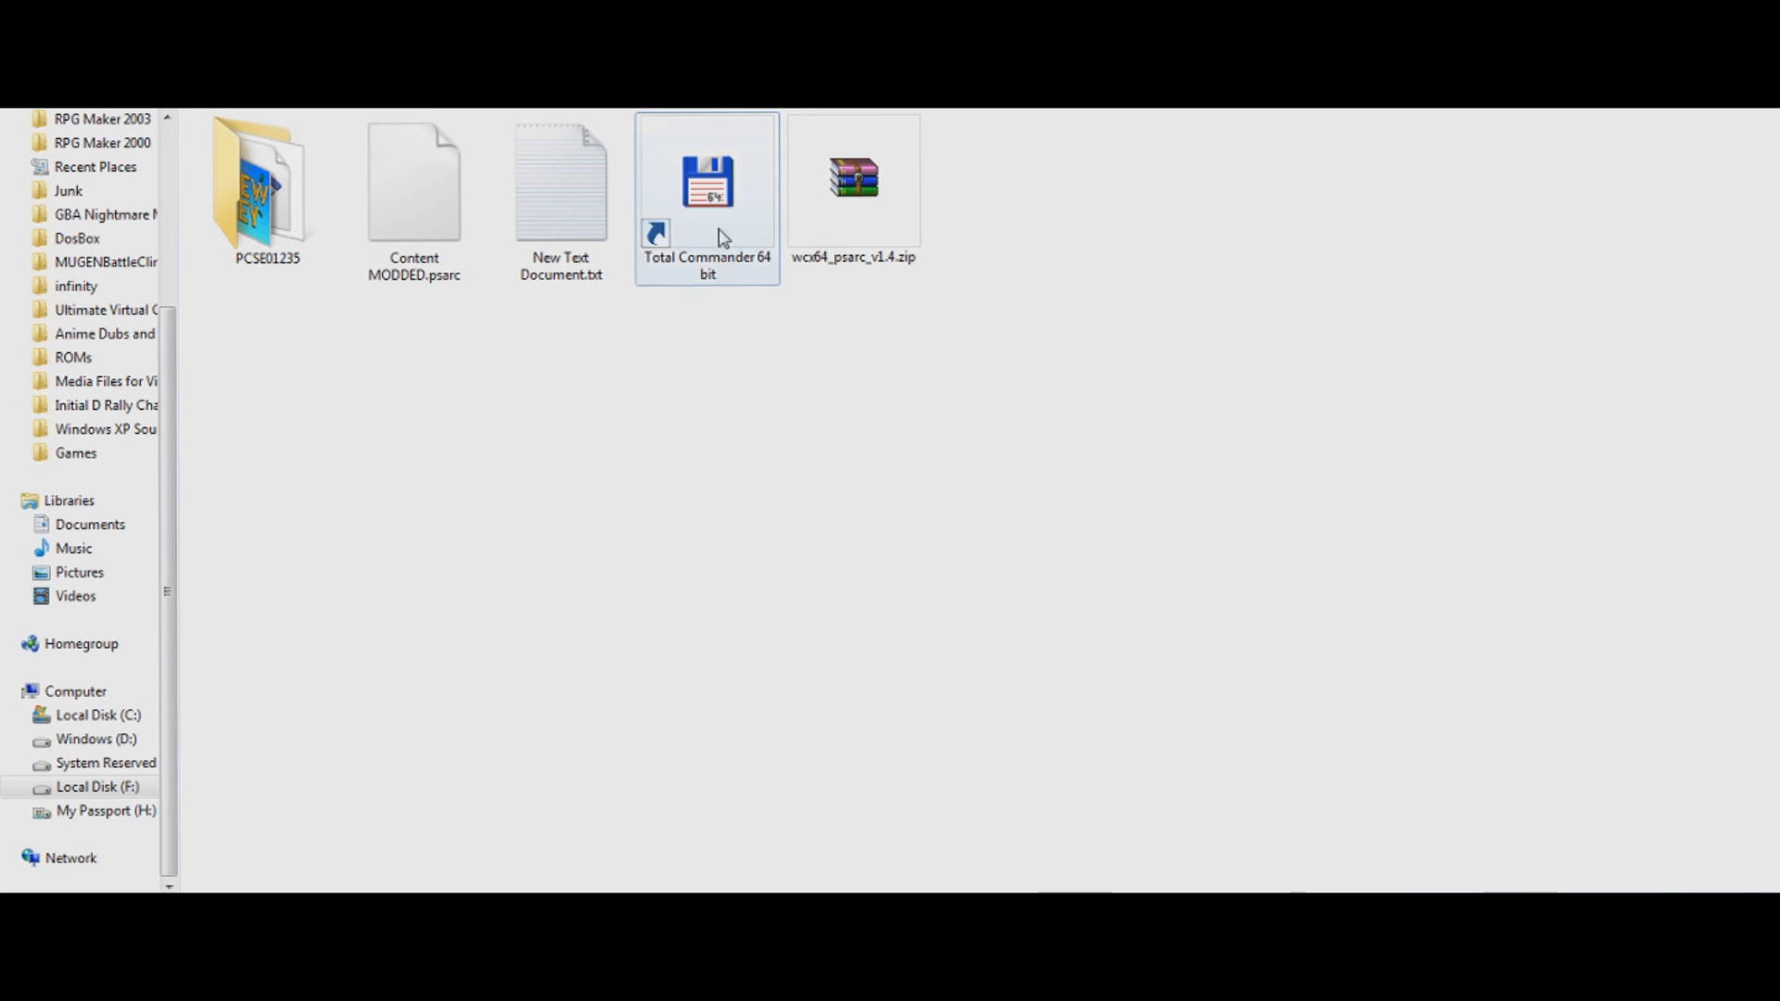
{"action": "mouse_move", "coordinate": [708, 219]}
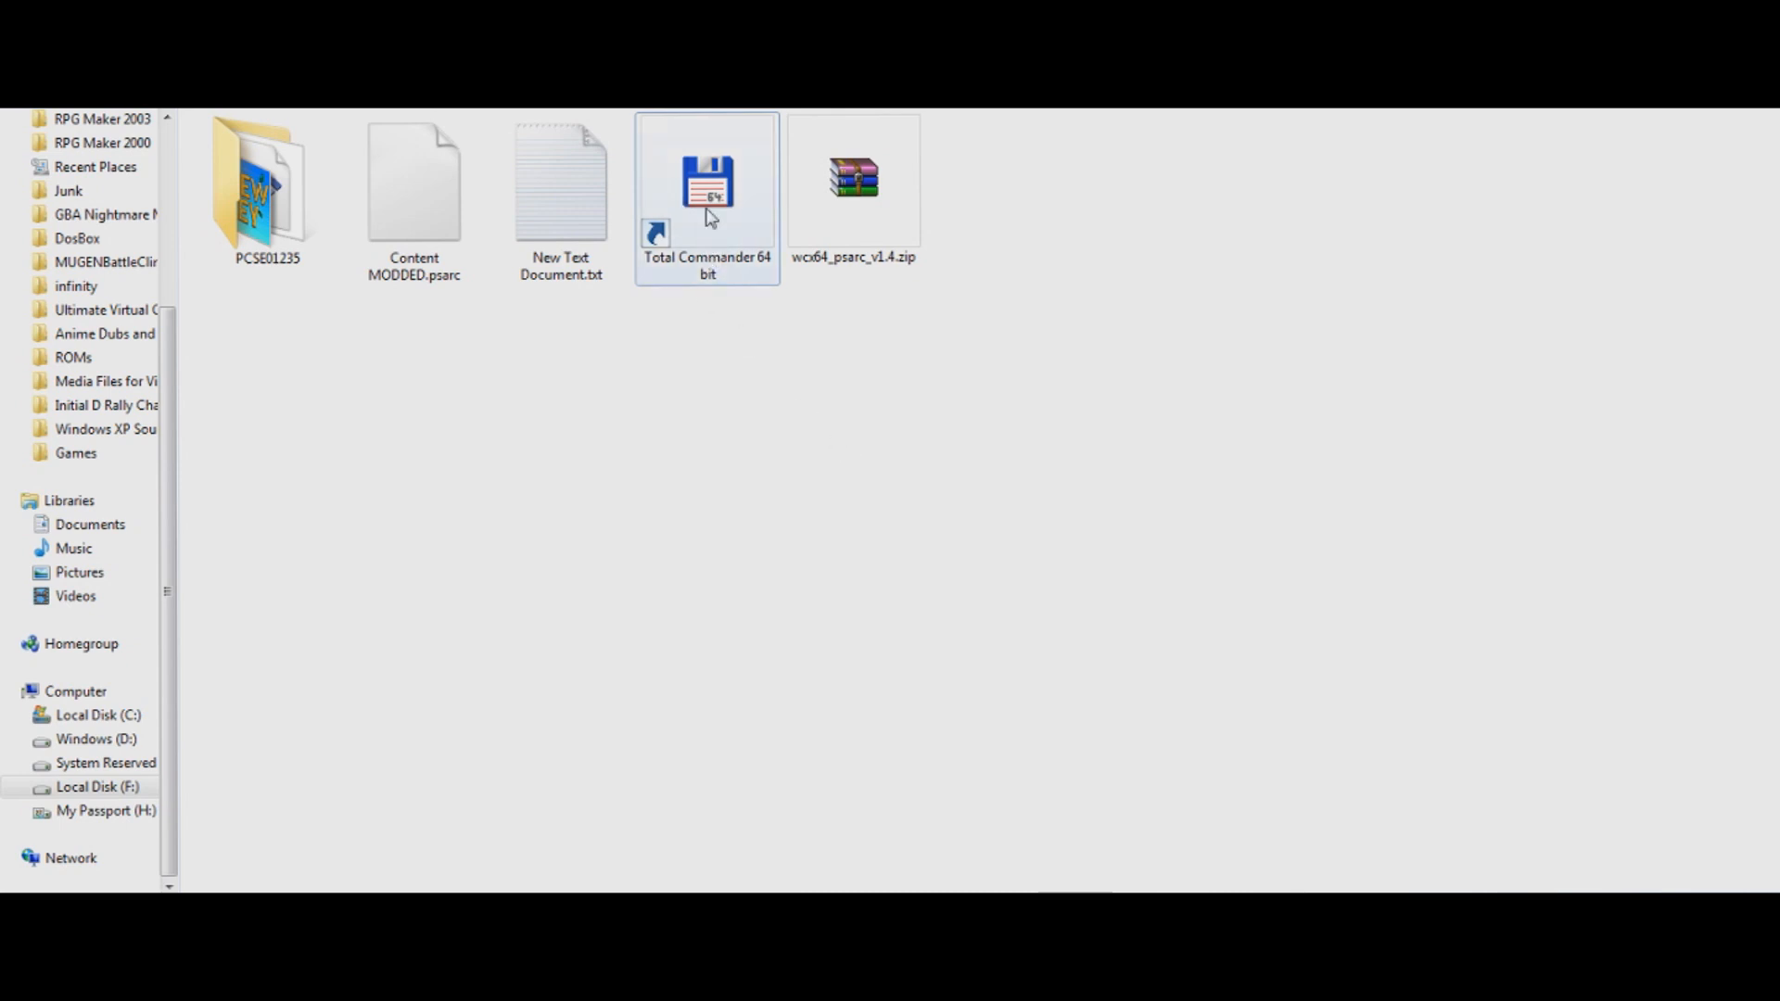
{"action": "mouse_move", "coordinate": [718, 245]}
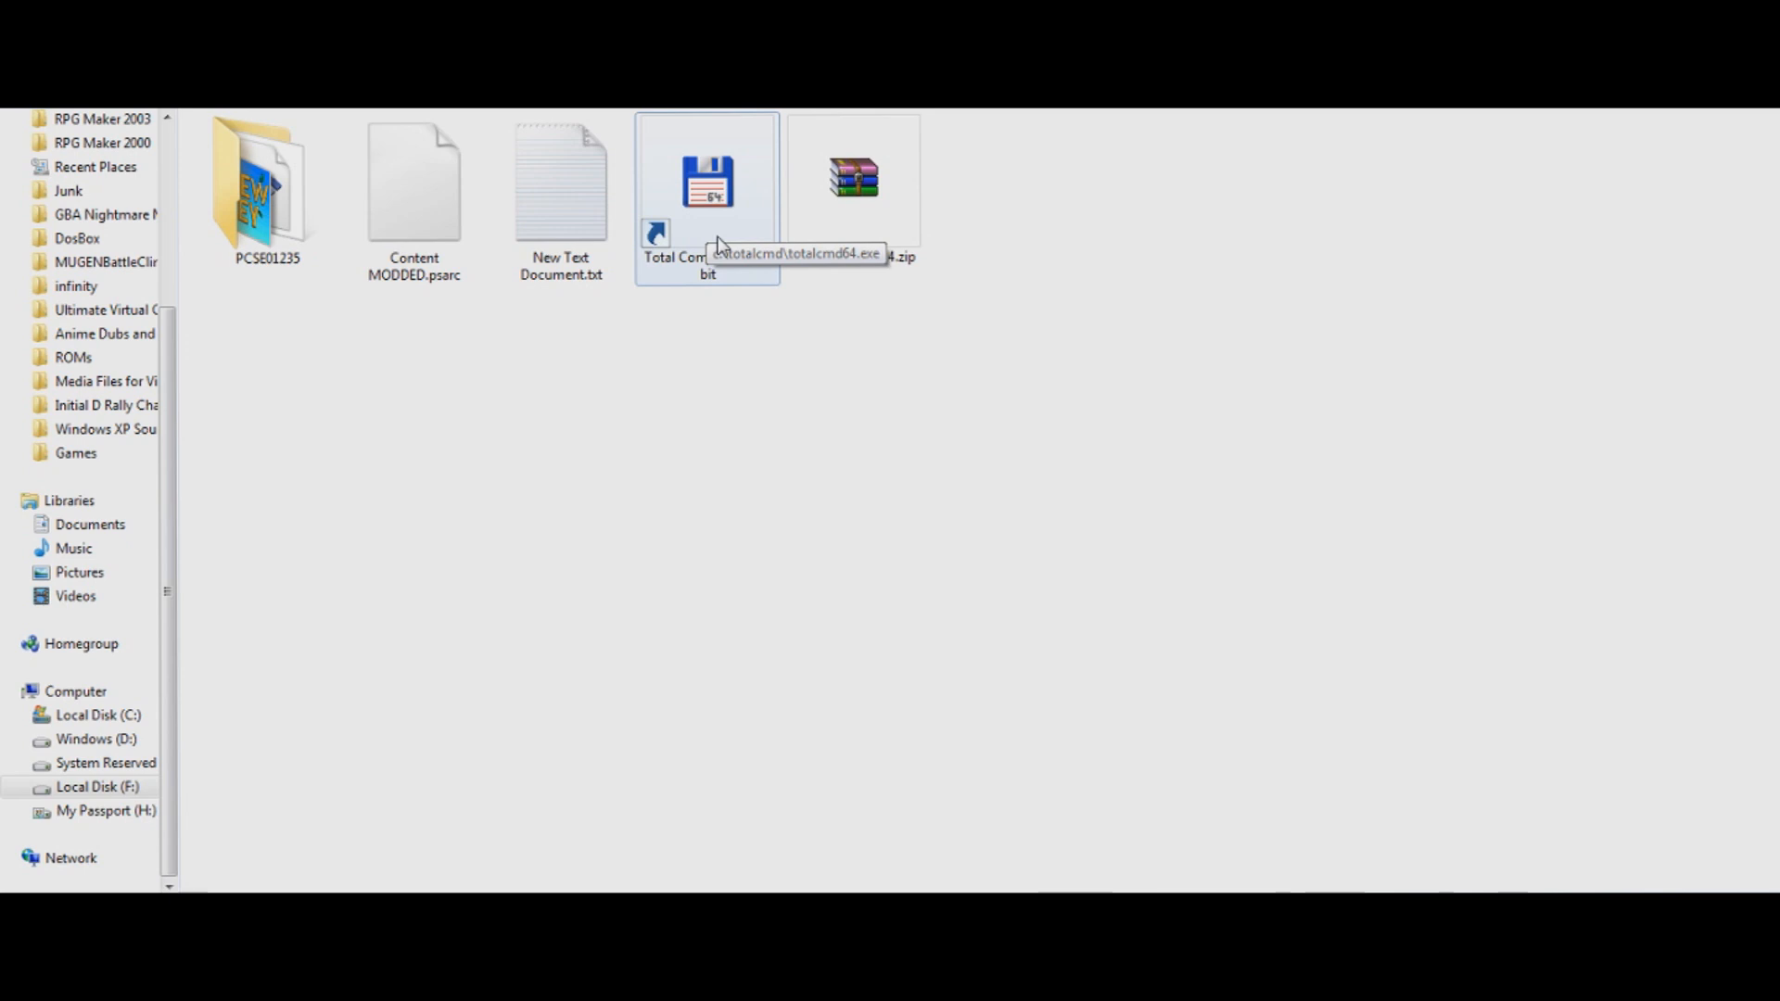
{"action": "mouse_move", "coordinate": [589, 414]}
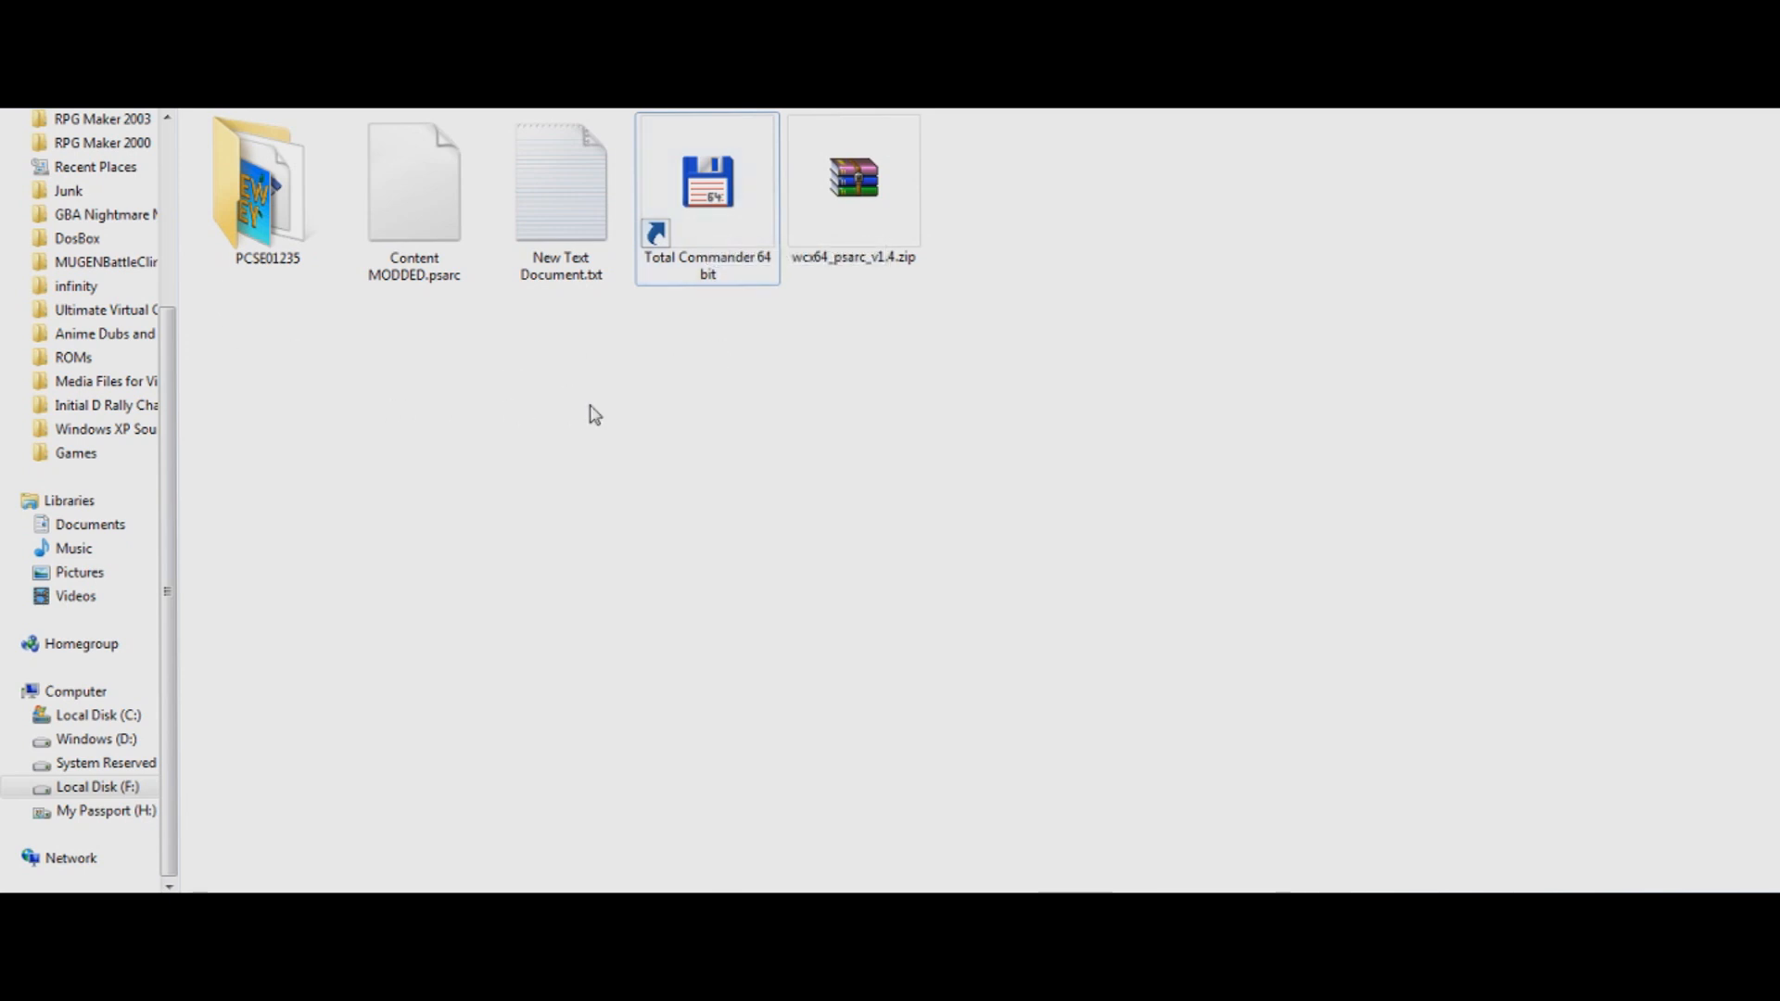
{"action": "mouse_move", "coordinate": [330, 256]}
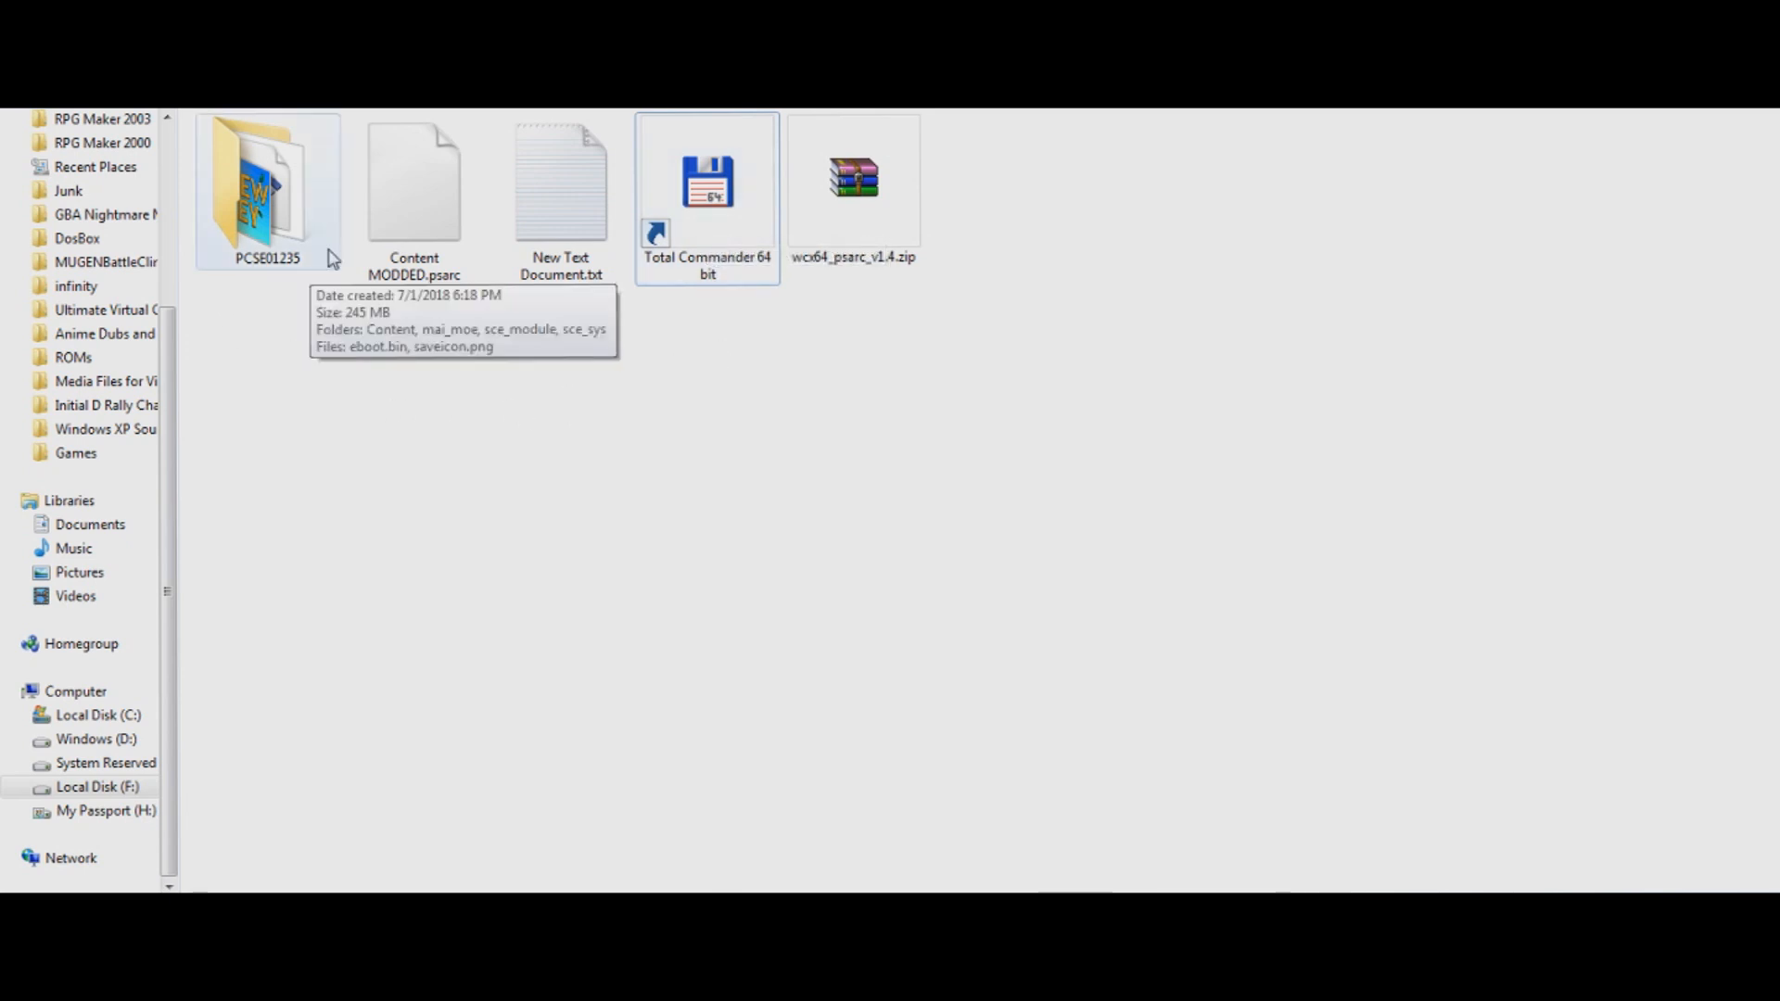
{"action": "mouse_move", "coordinate": [321, 234]}
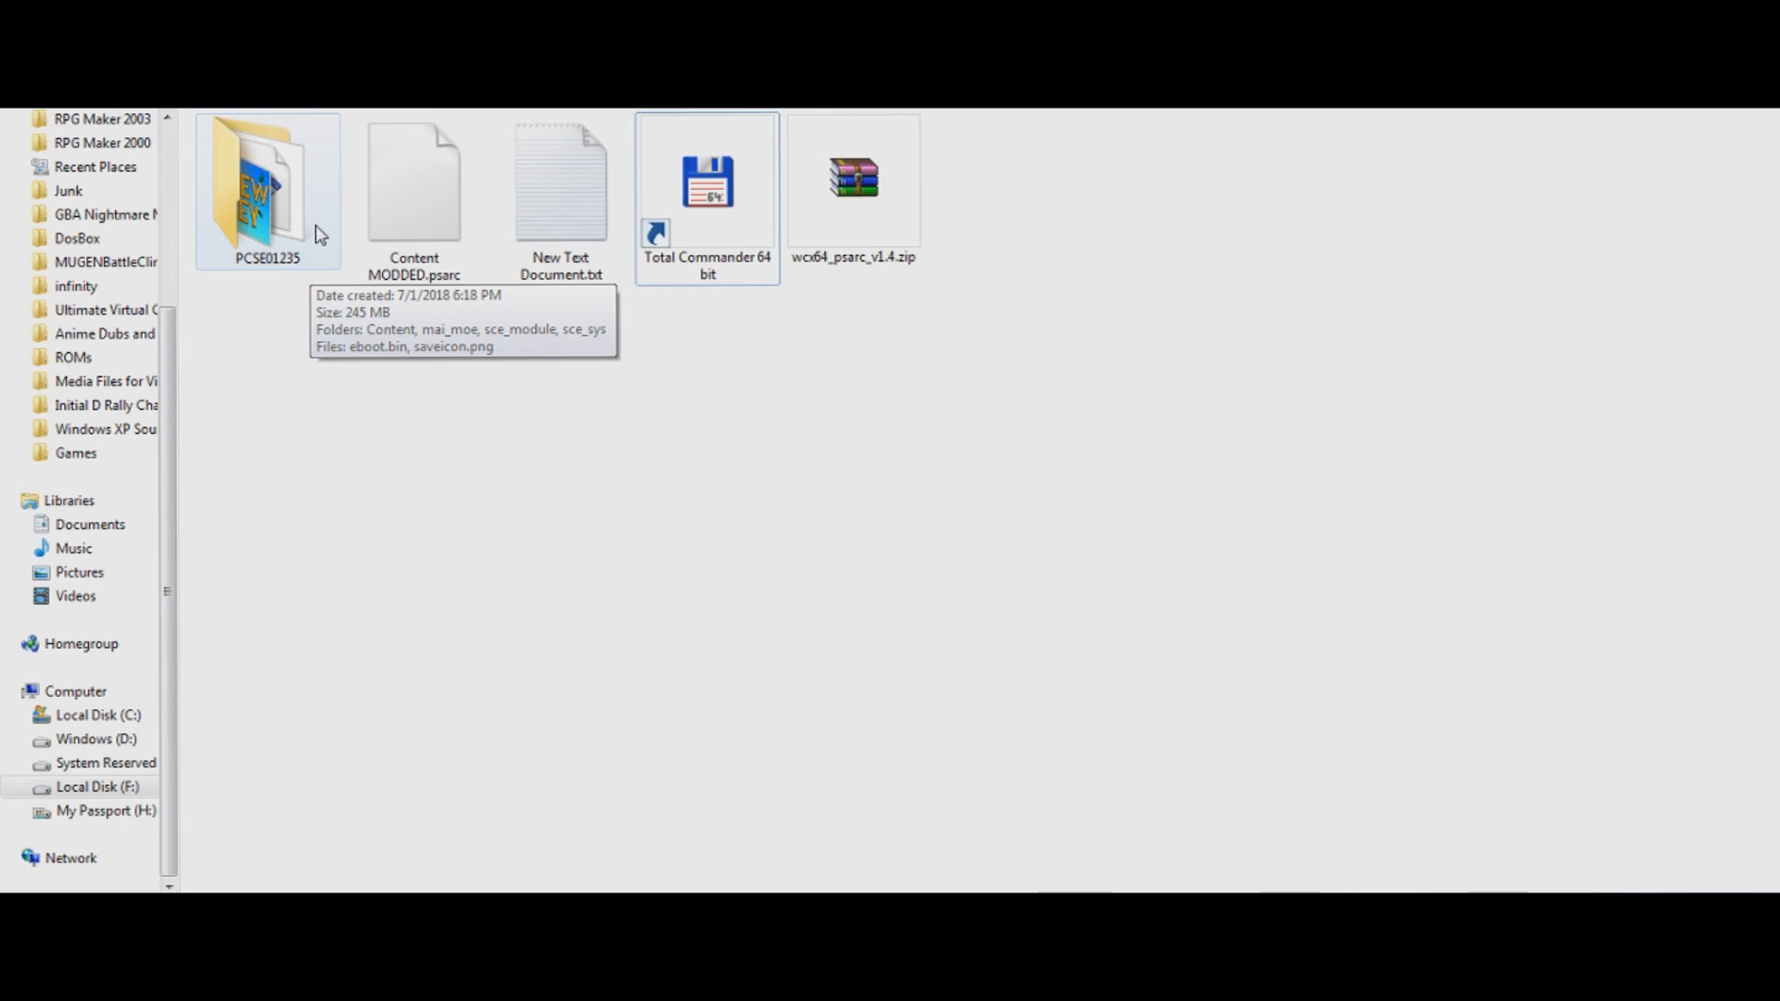
Copy Content.psarc from PCSE01235 > Content into the modding folder, keeping both as Content (2).psarc
{"action": "double_click", "coordinate": [267, 182]}
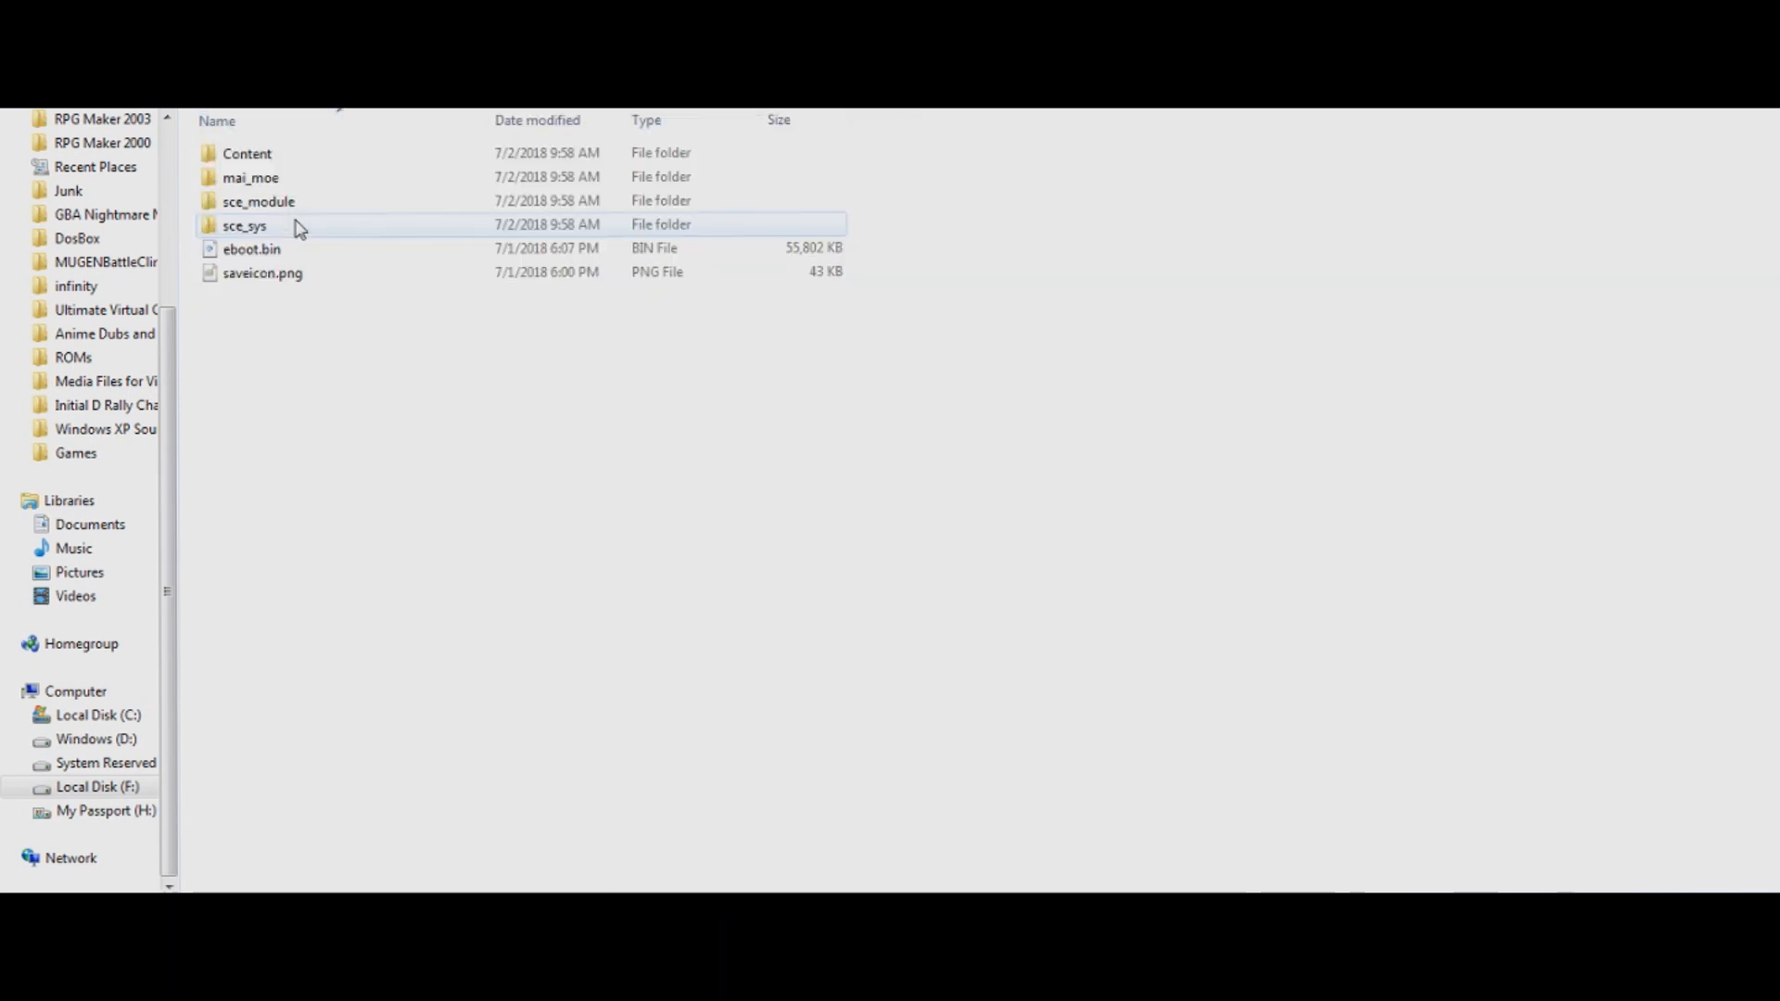
{"action": "double_click", "coordinate": [247, 152]}
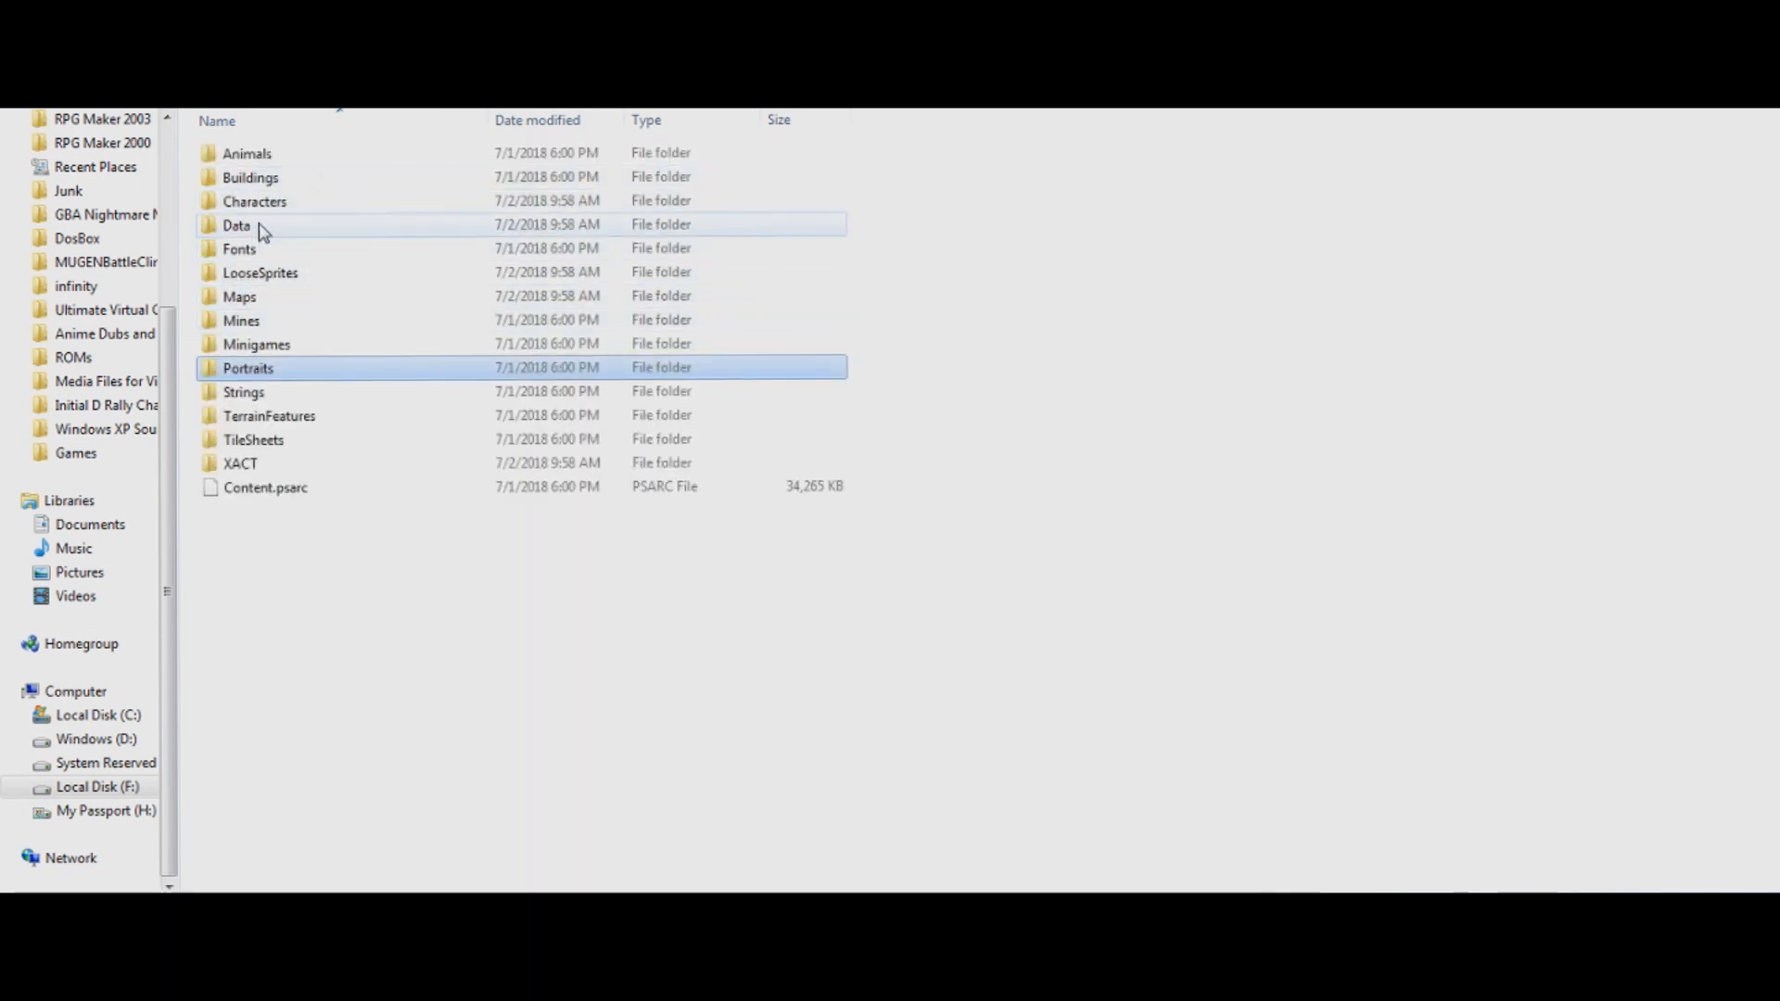
{"action": "double_click", "coordinate": [247, 367]}
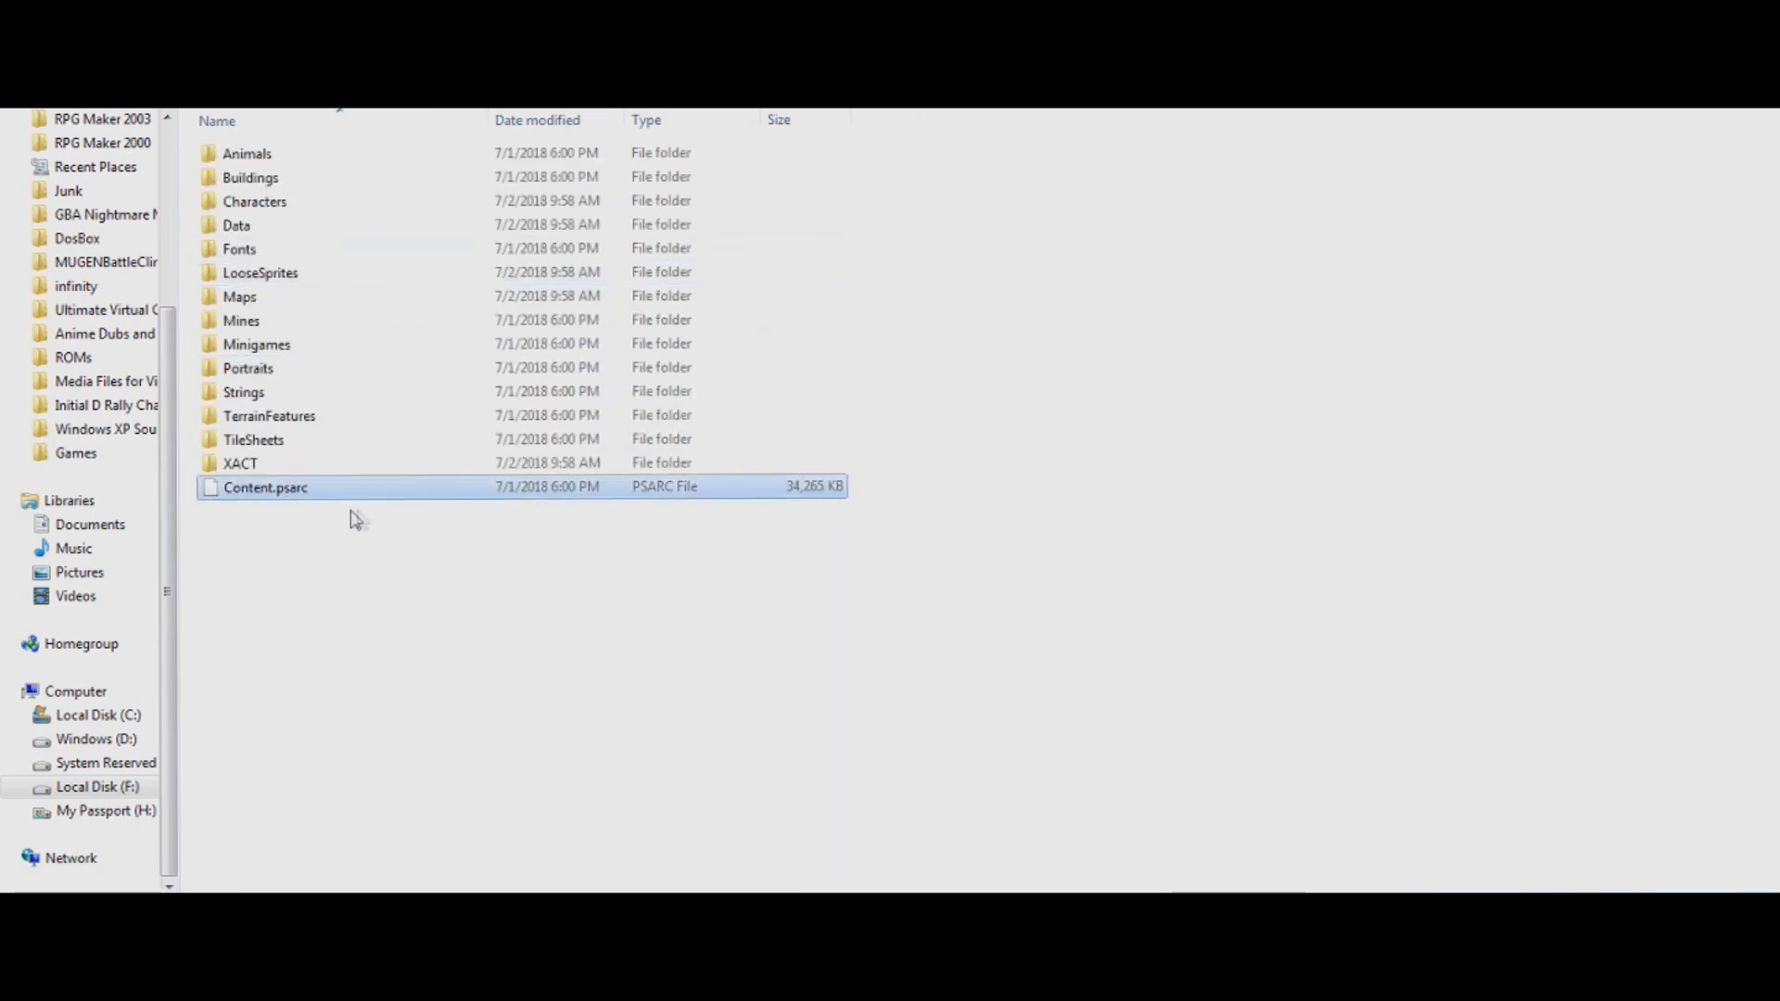
{"action": "mouse_move", "coordinate": [363, 499]}
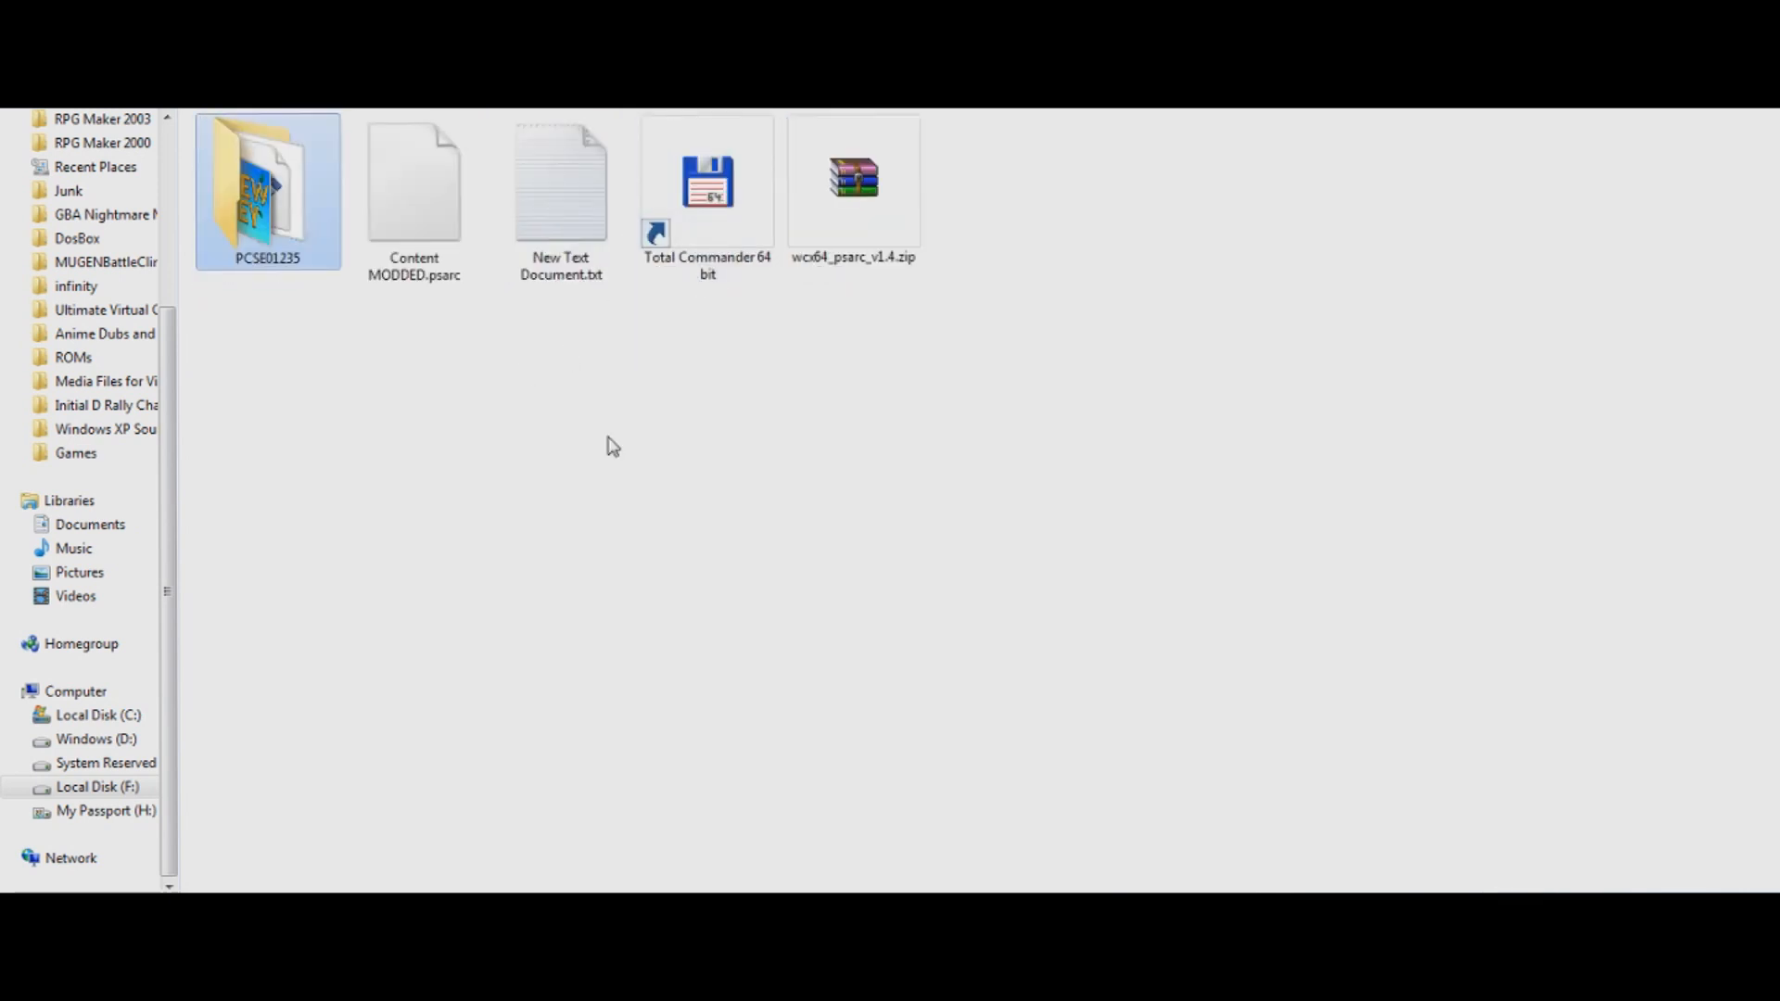
{"action": "left_click", "coordinate": [614, 447]}
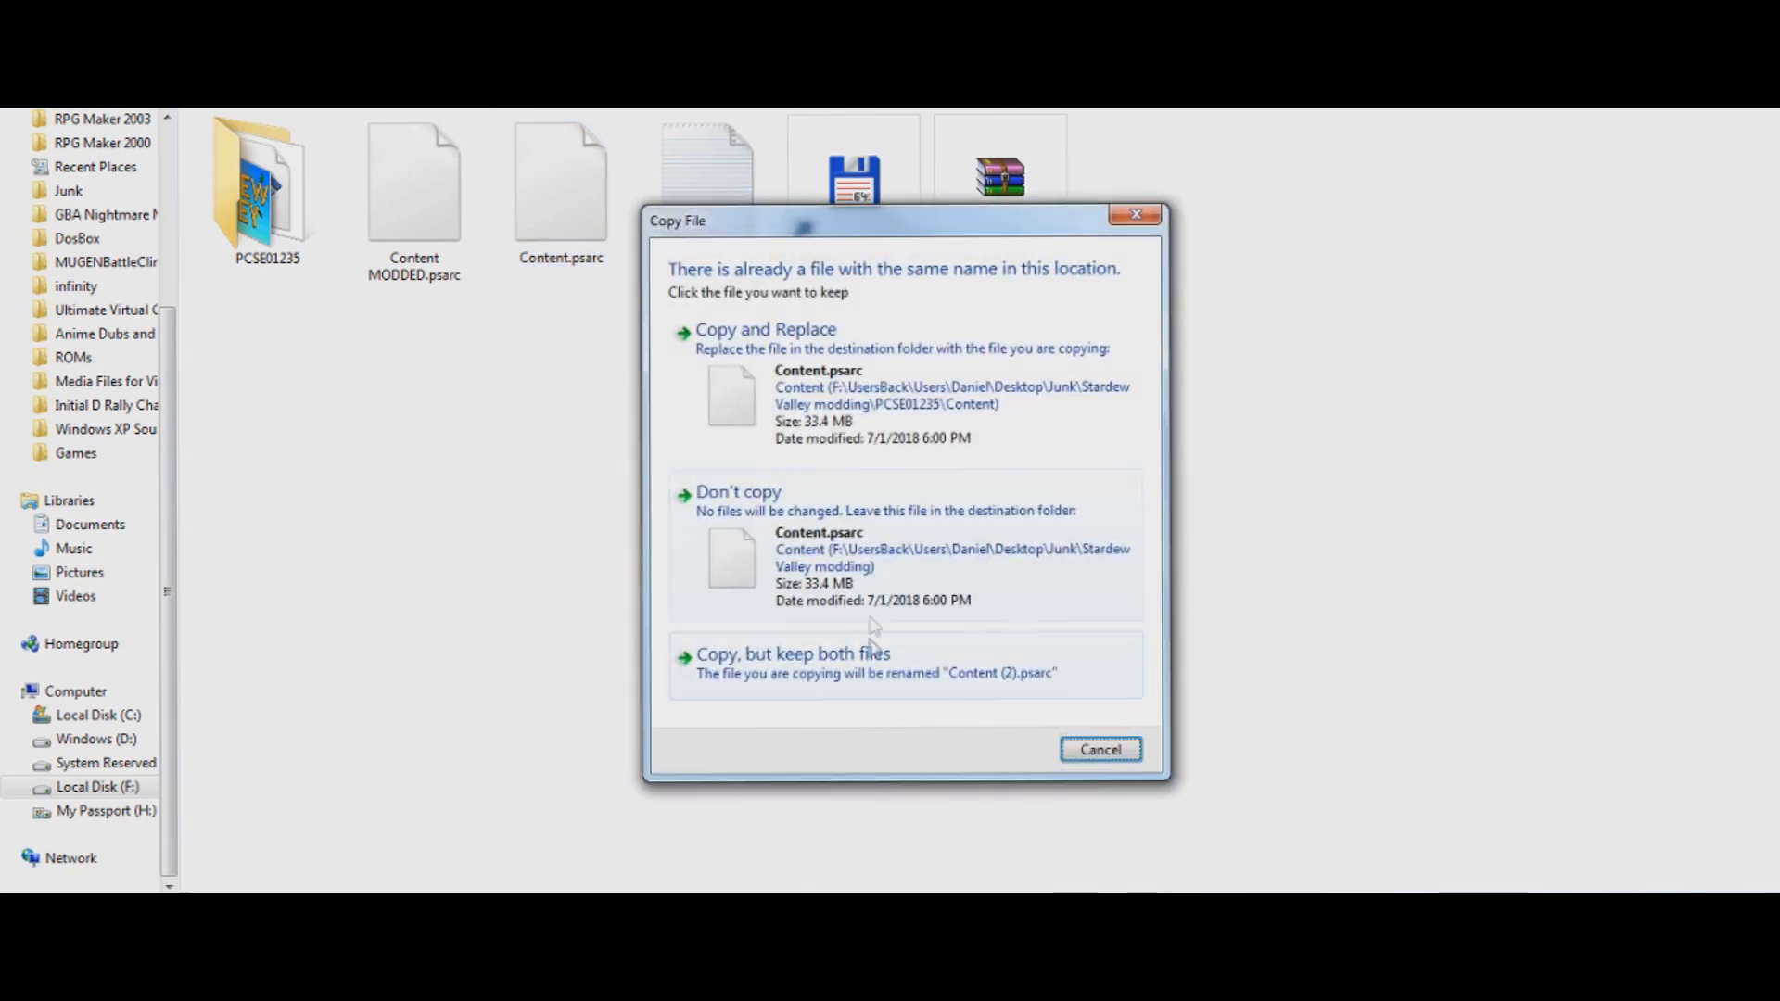
{"action": "left_click", "coordinate": [792, 653]}
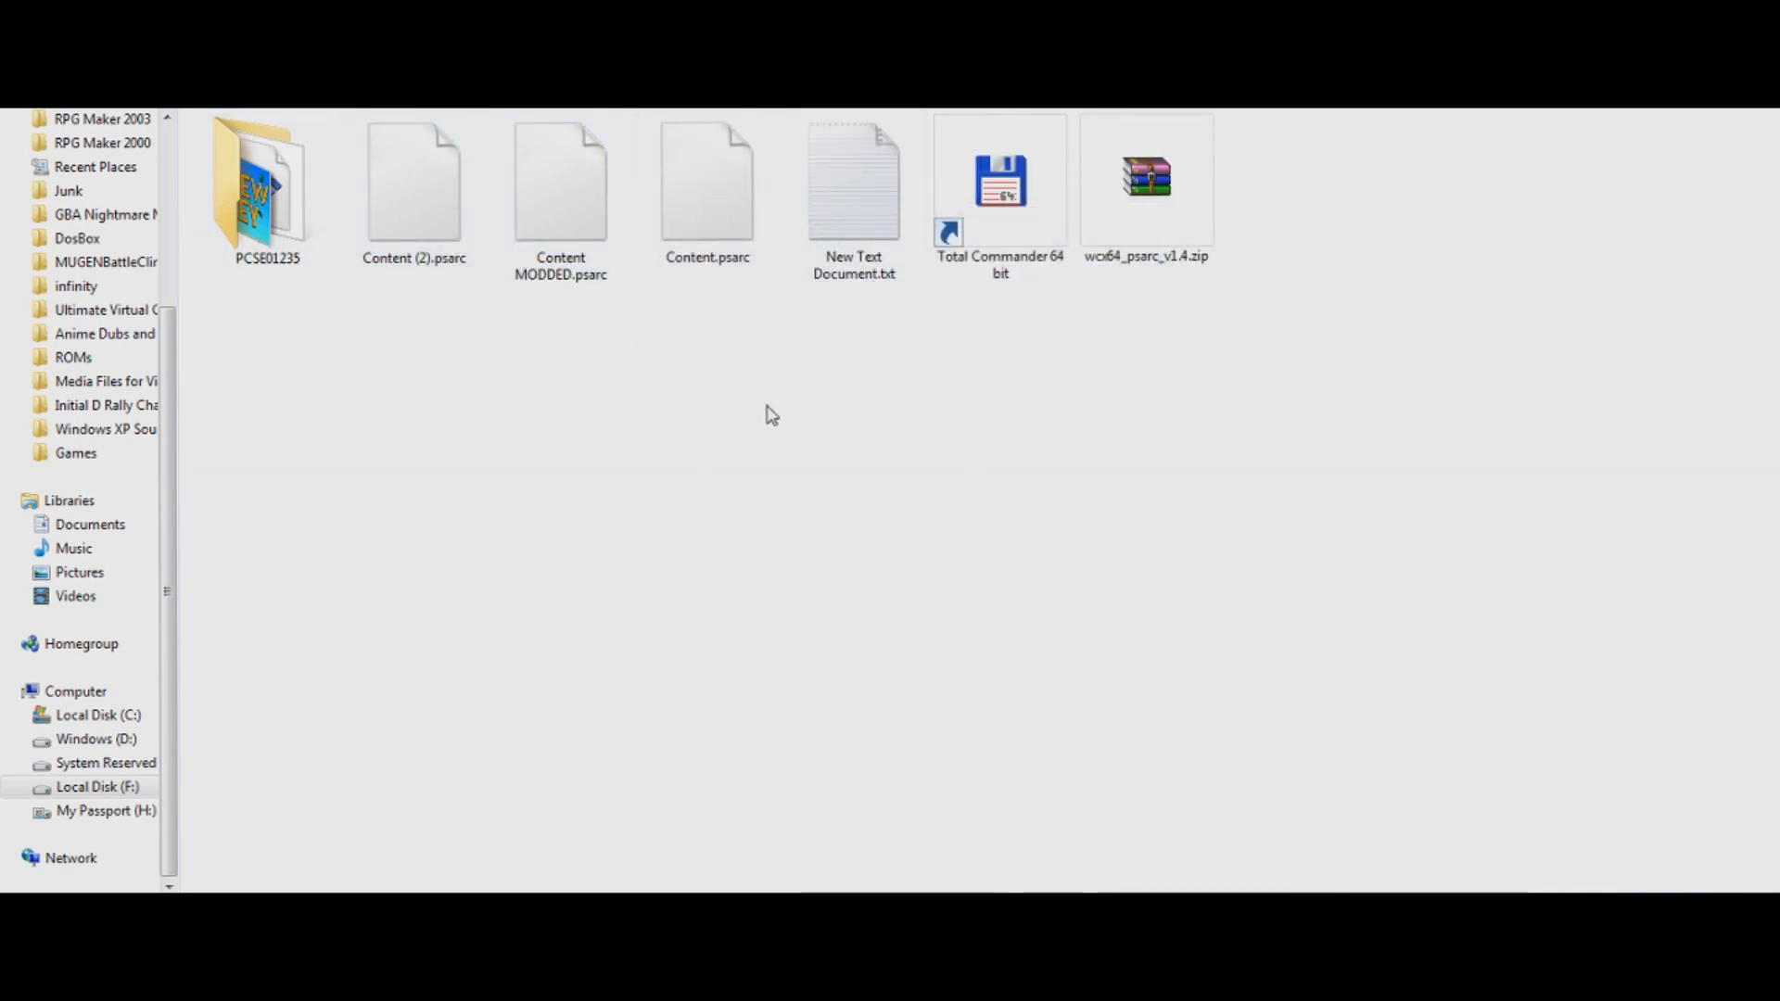
{"action": "mouse_move", "coordinate": [1044, 461]}
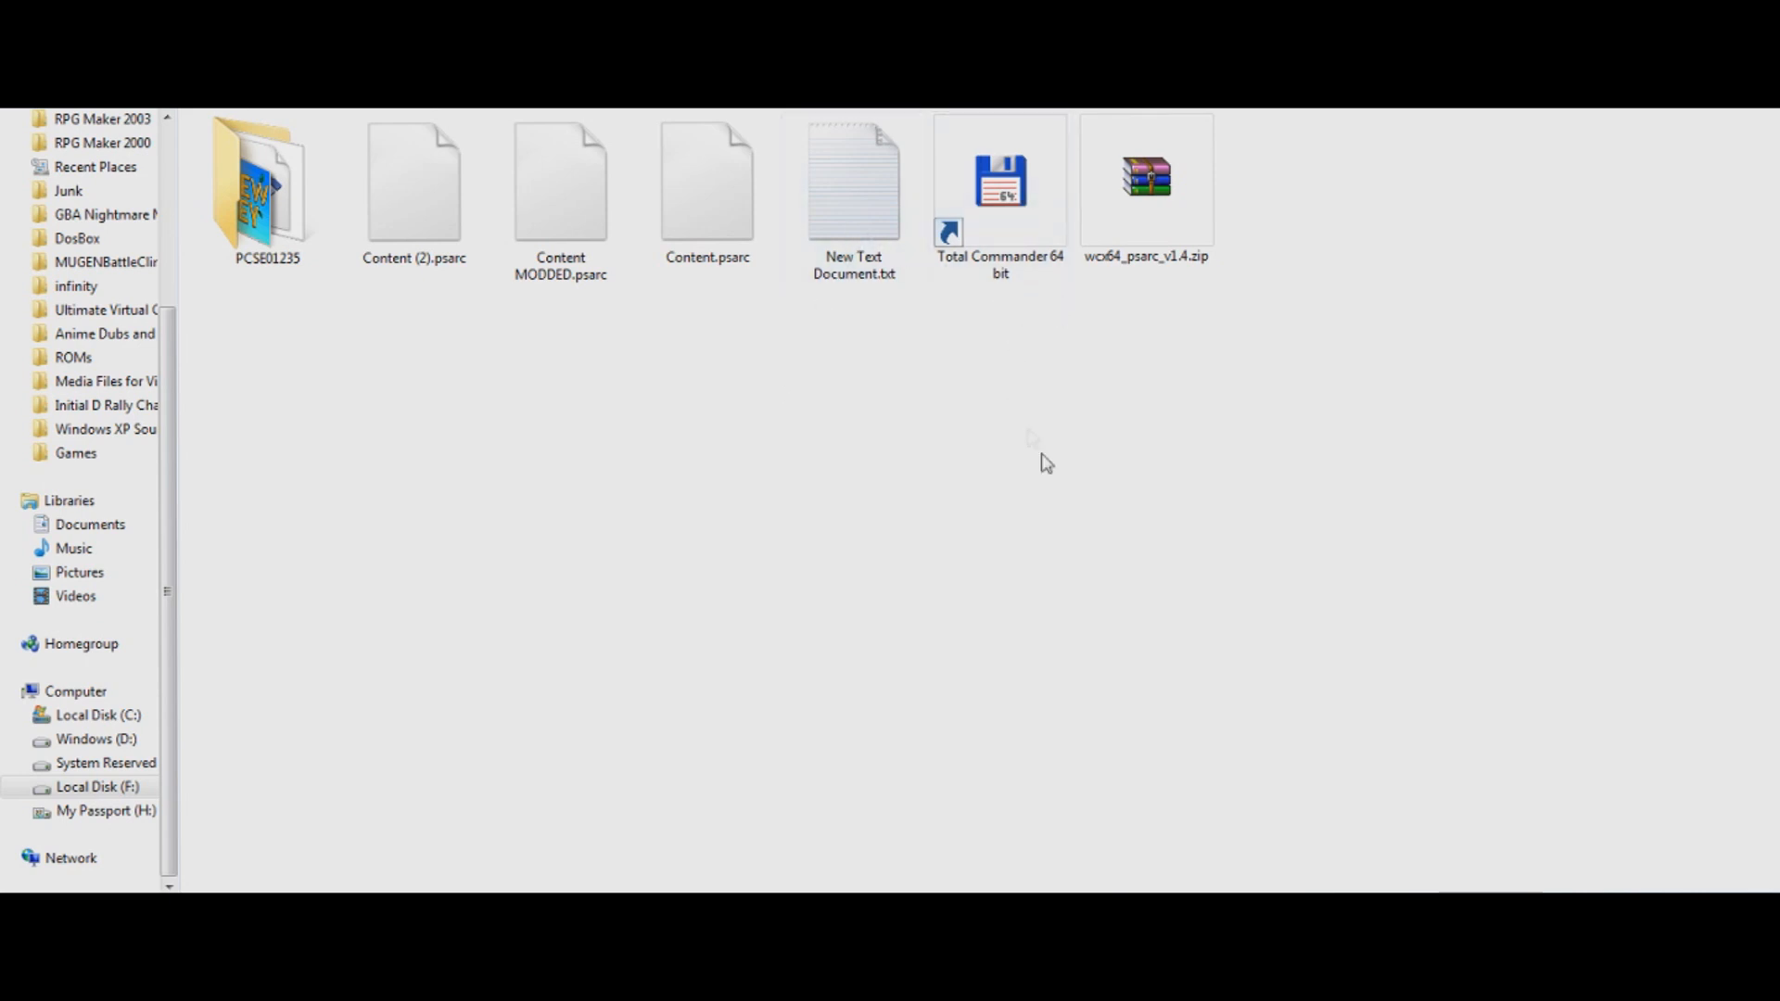
{"action": "mouse_move", "coordinate": [1015, 315]}
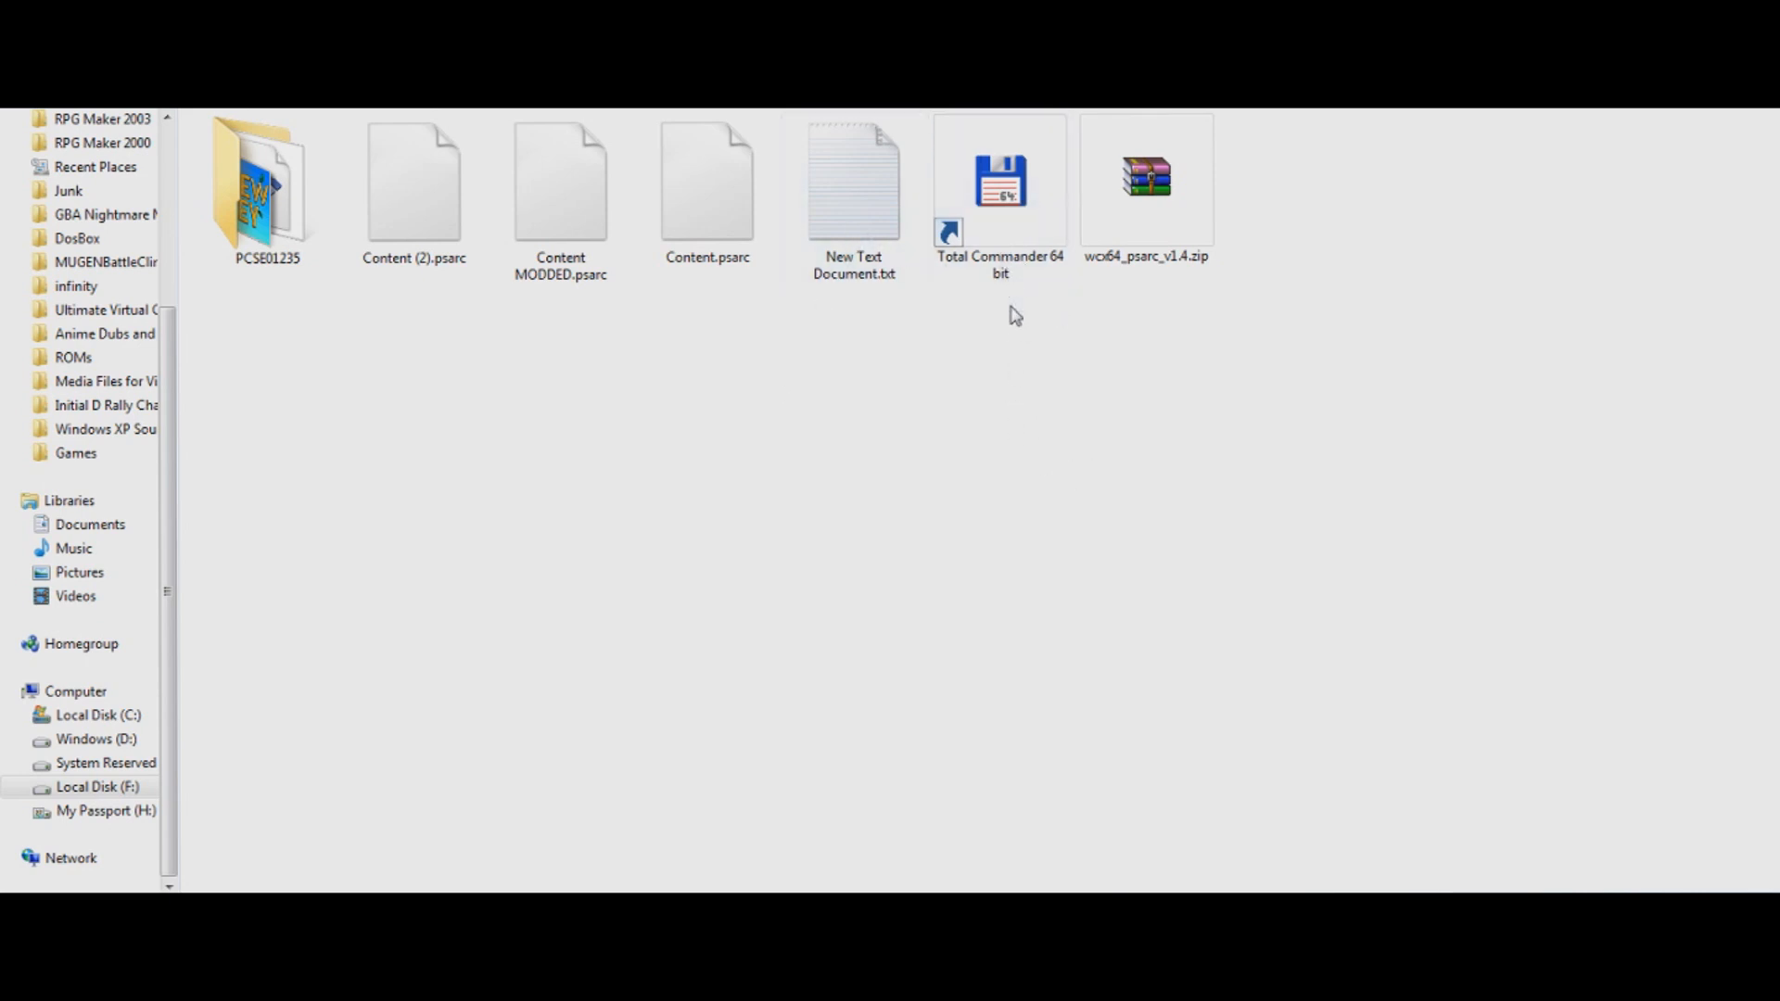
{"action": "mouse_move", "coordinate": [1087, 447]}
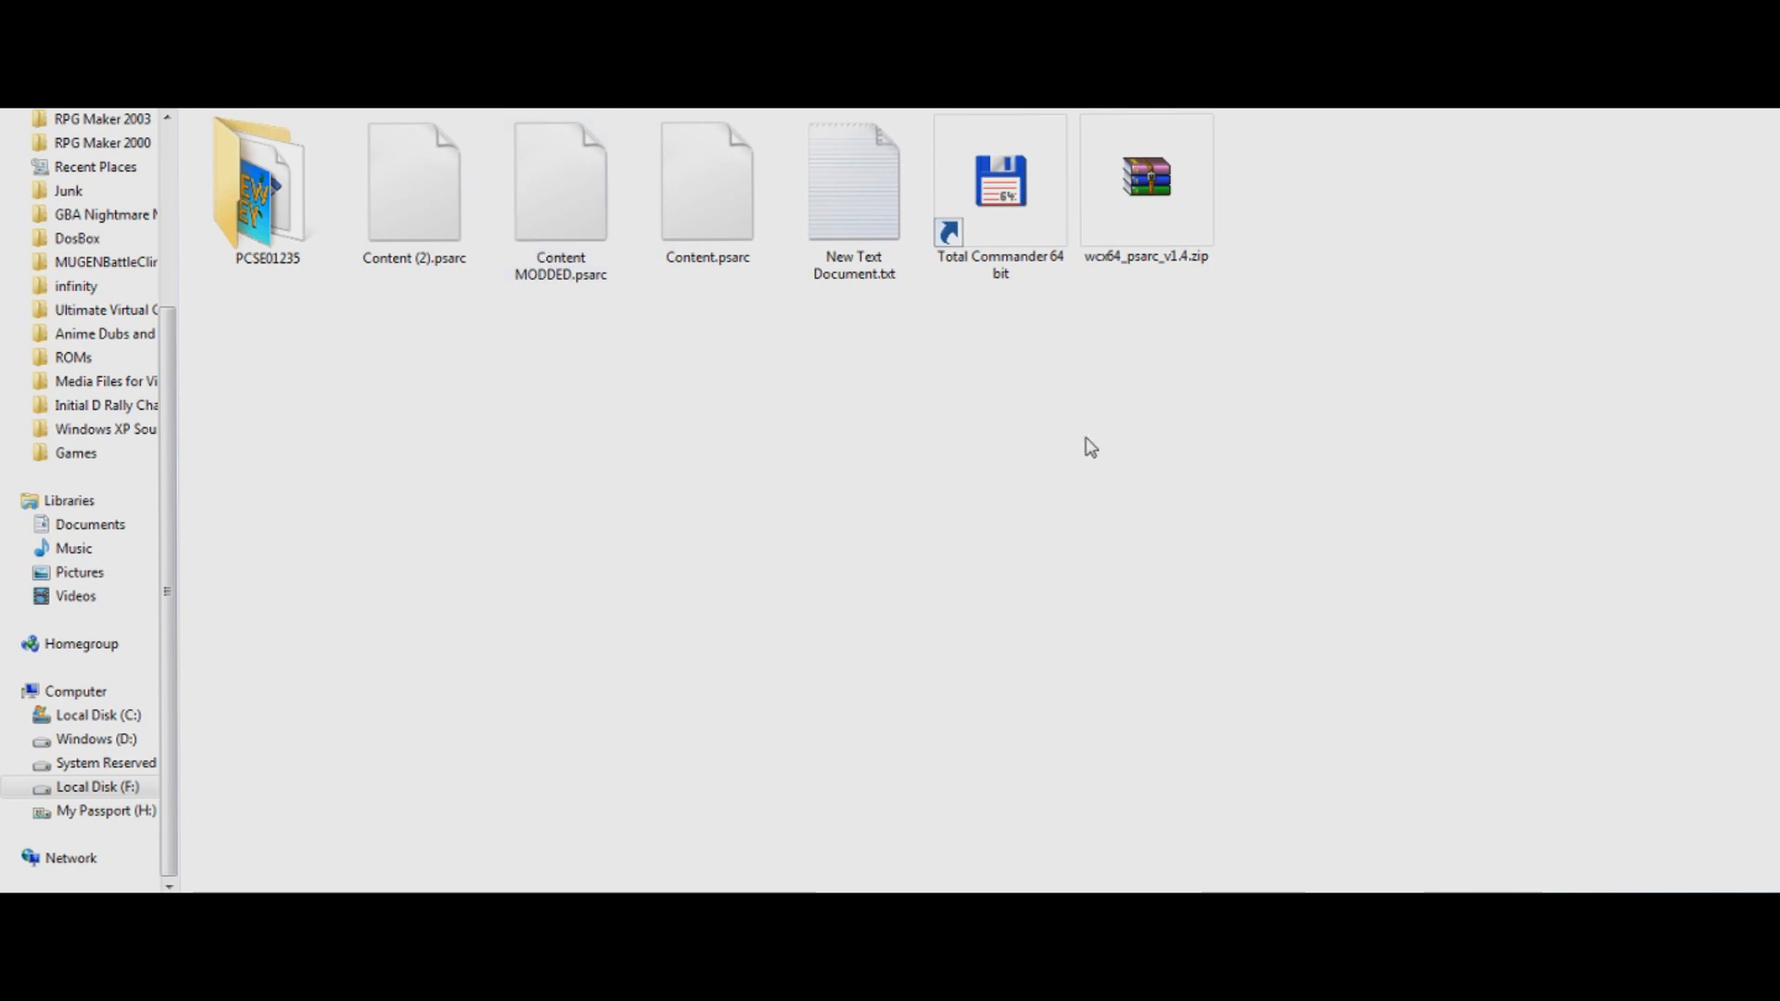
{"action": "left_click", "coordinate": [1146, 181]}
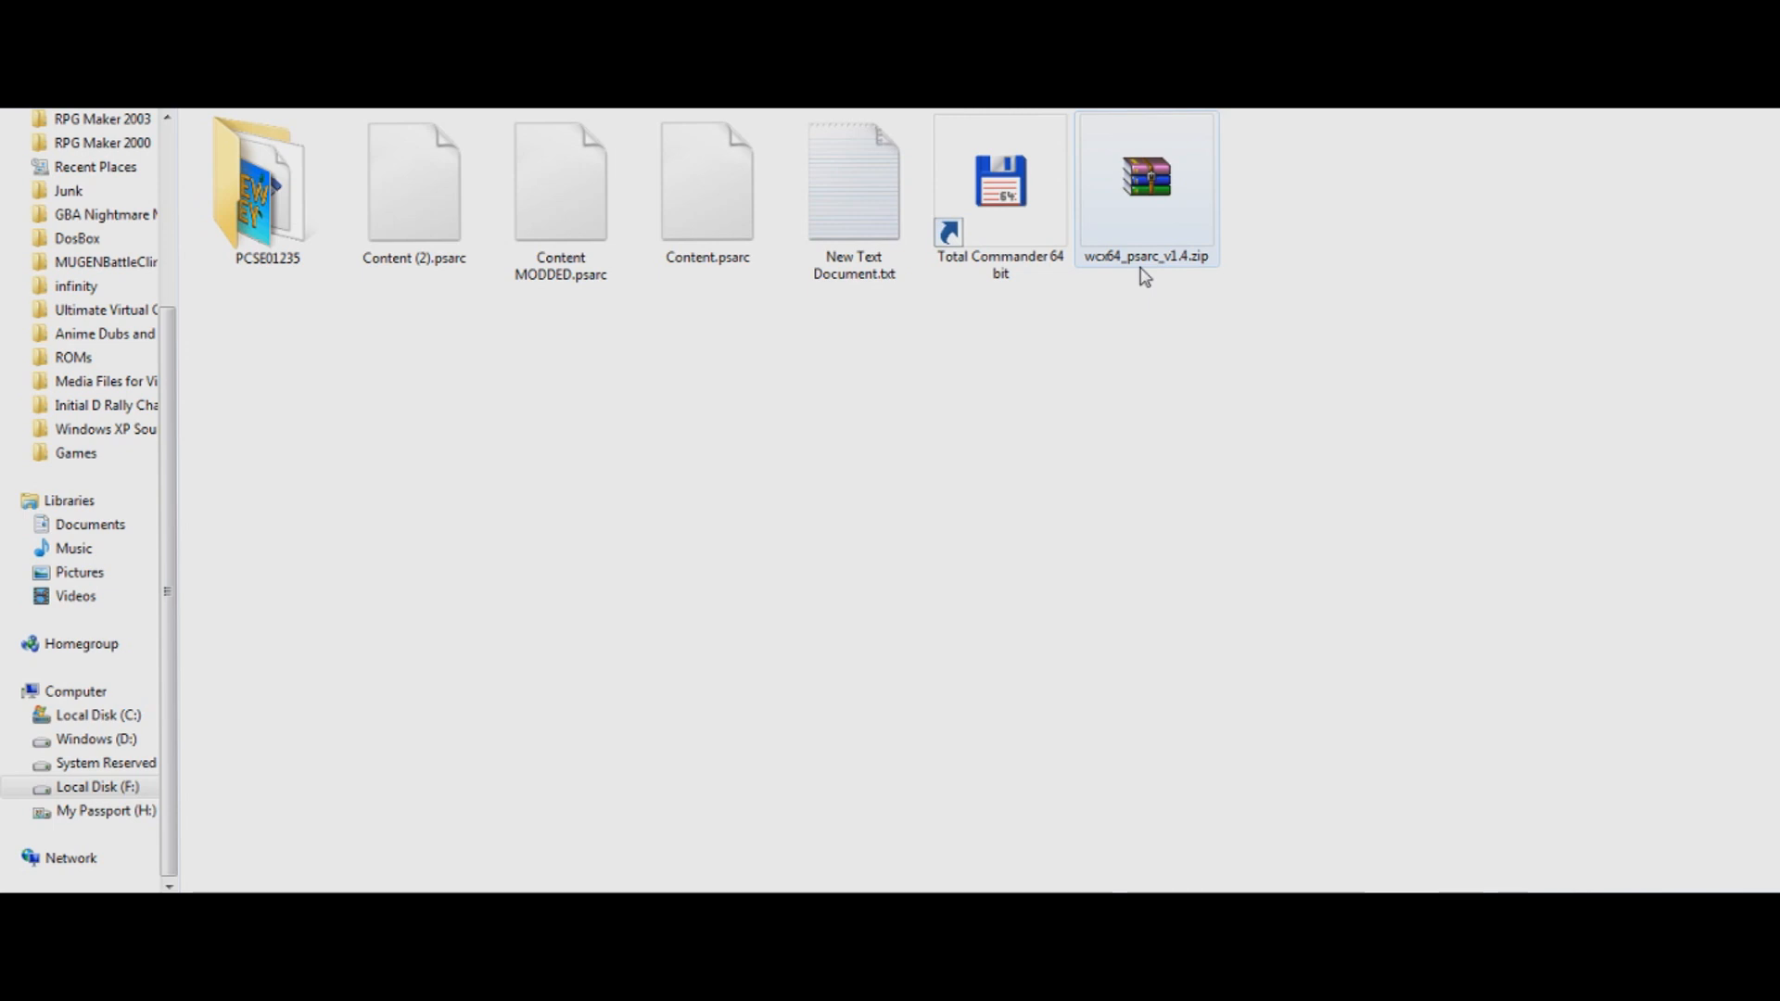
{"action": "left_click", "coordinate": [1000, 193]}
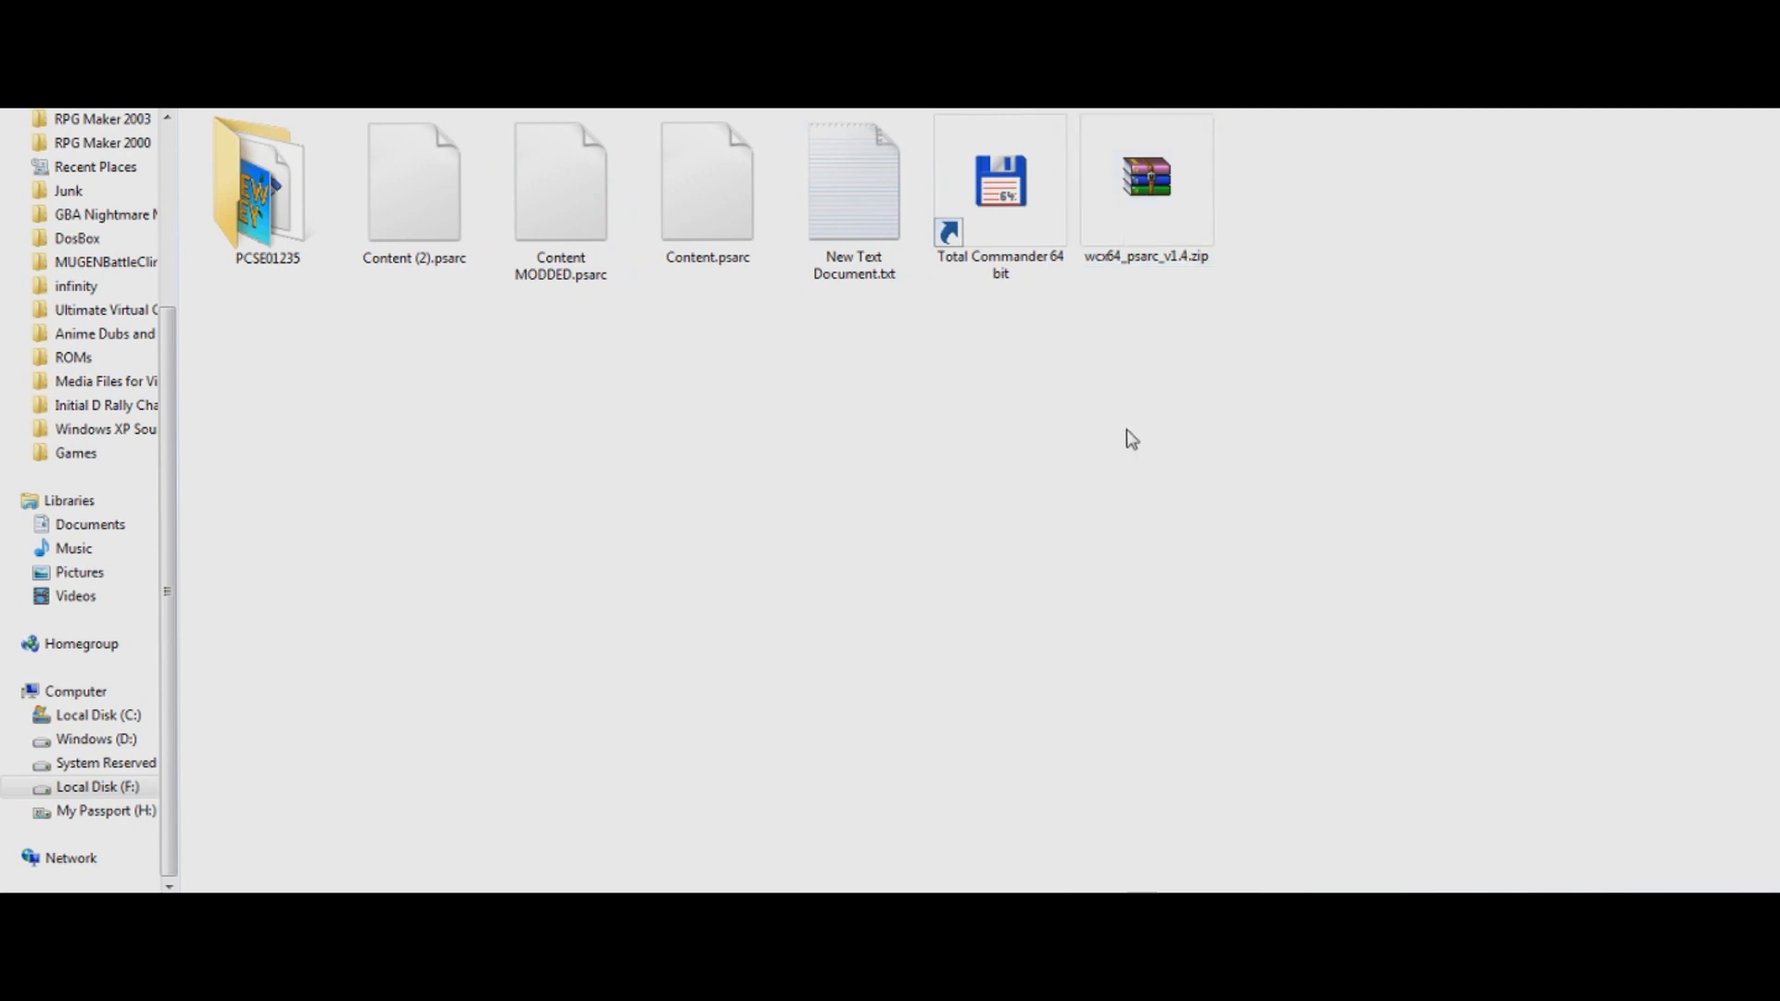
{"action": "mouse_move", "coordinate": [1226, 671]}
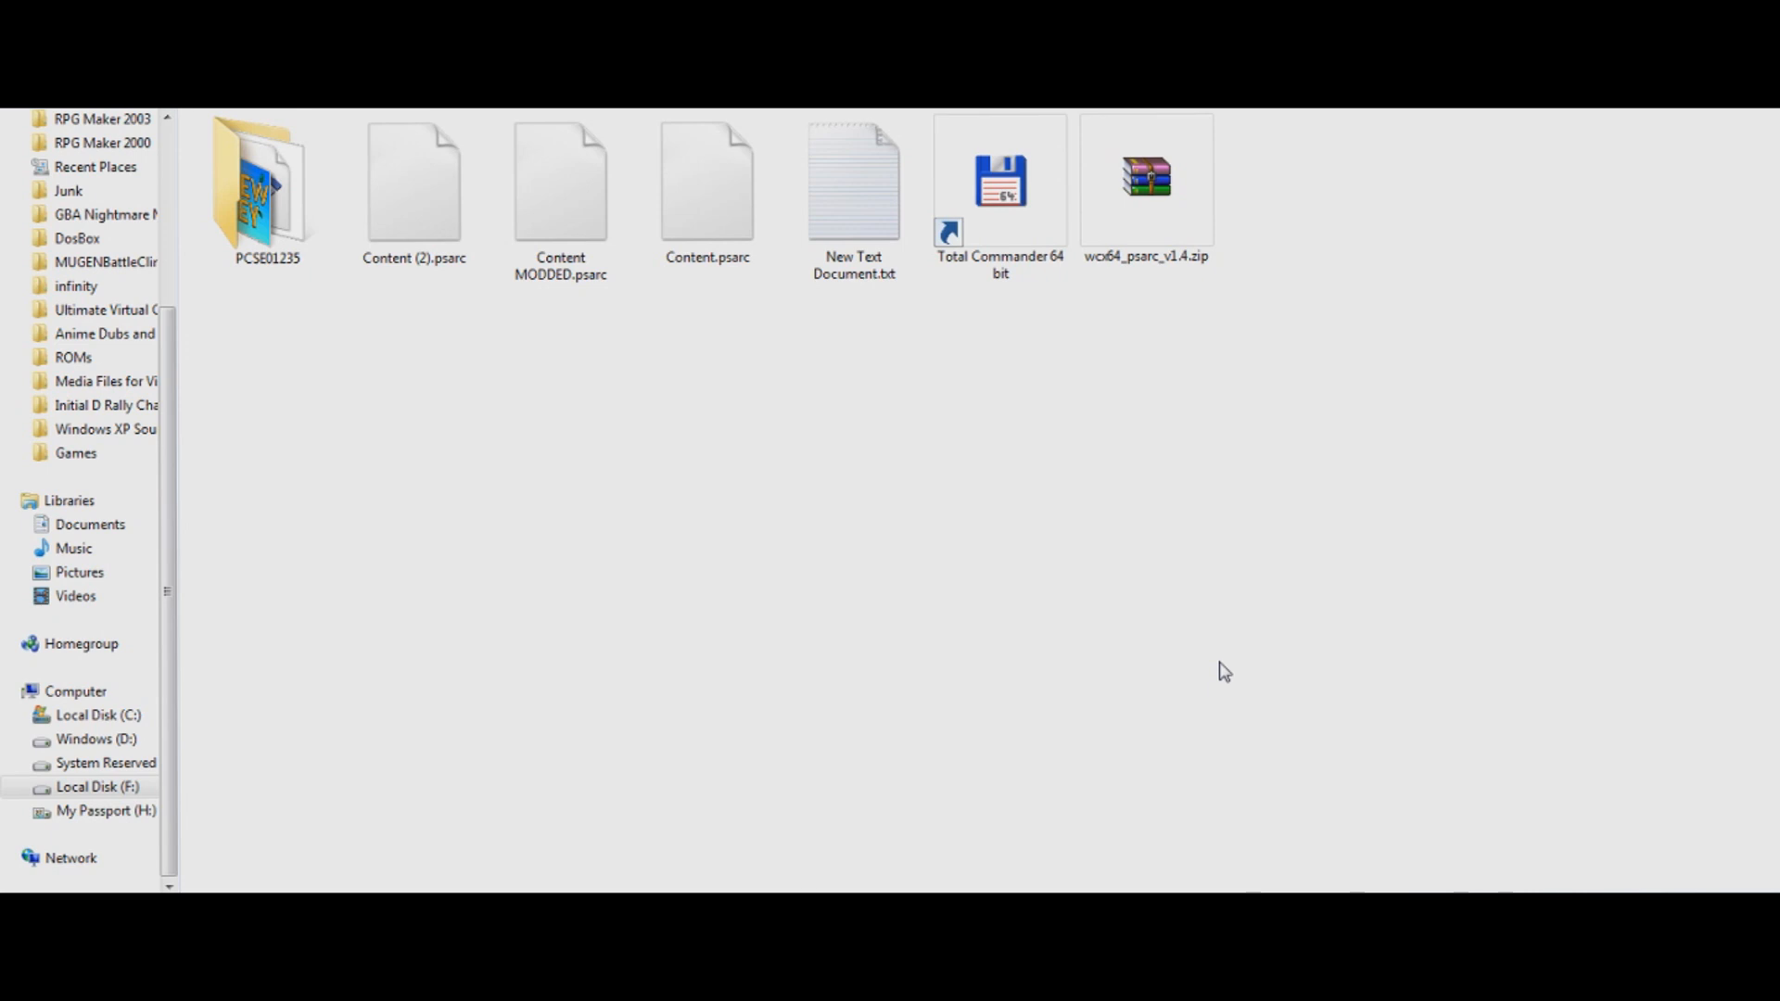
{"action": "mouse_move", "coordinate": [1155, 342]}
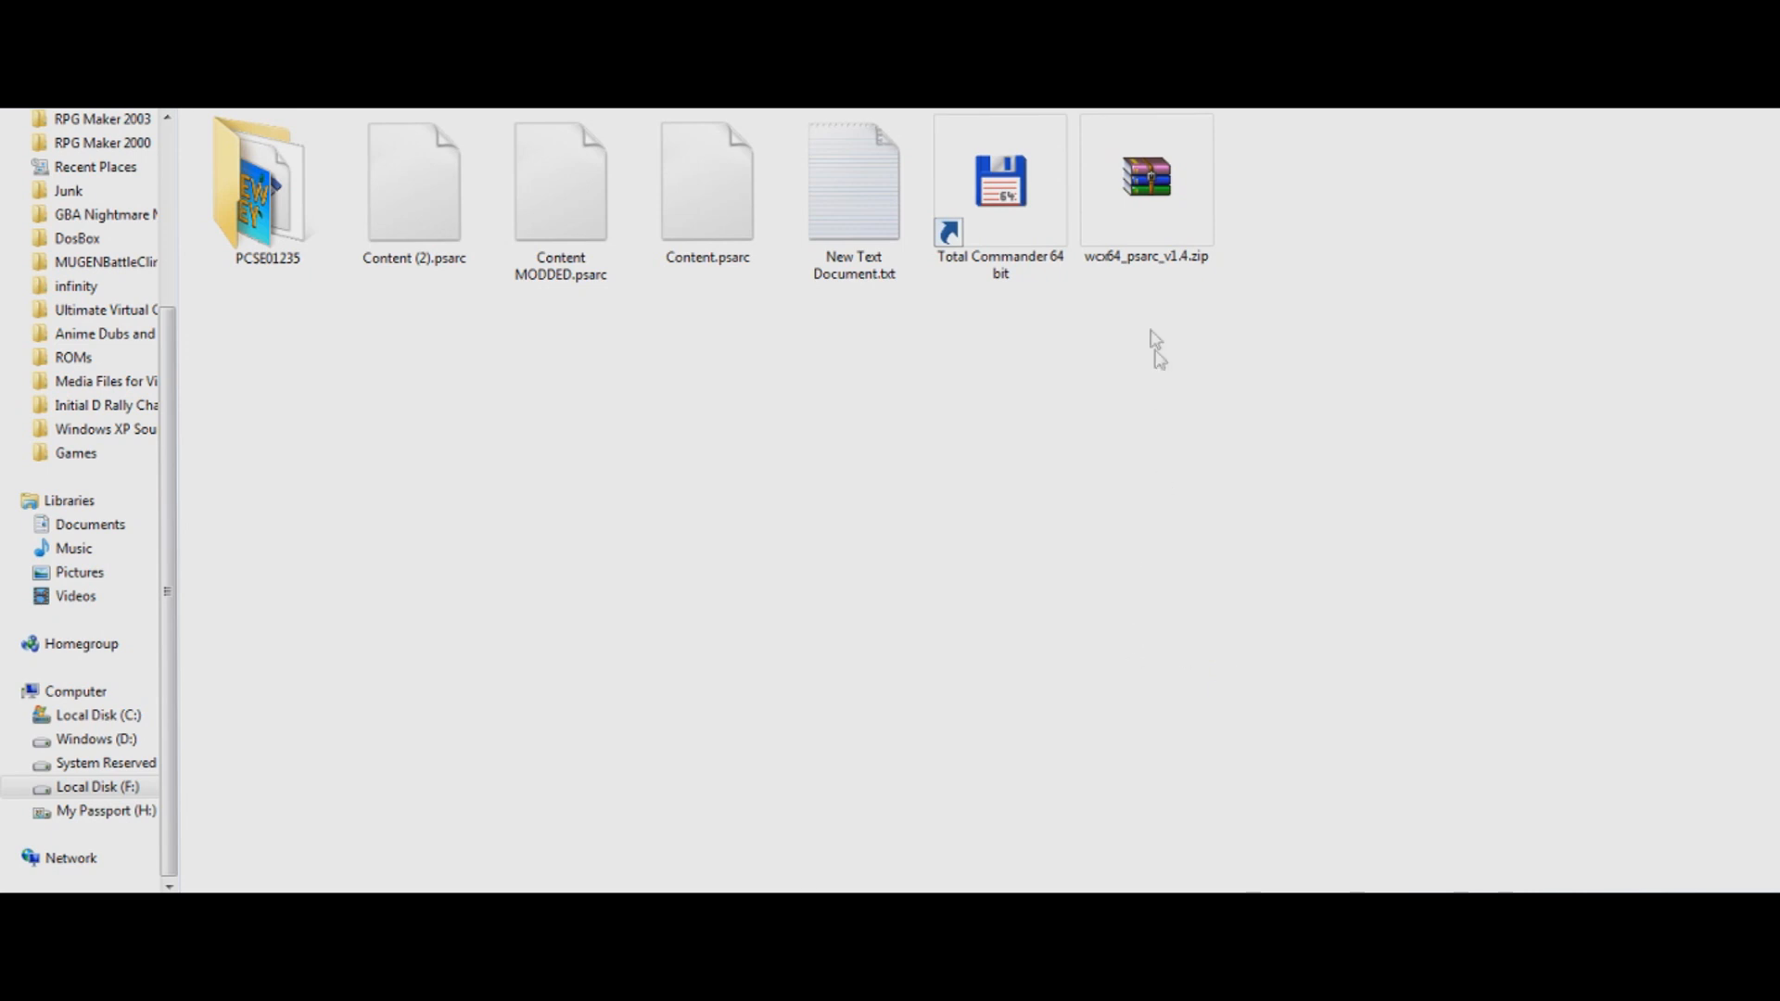
{"action": "left_click", "coordinate": [1000, 181]}
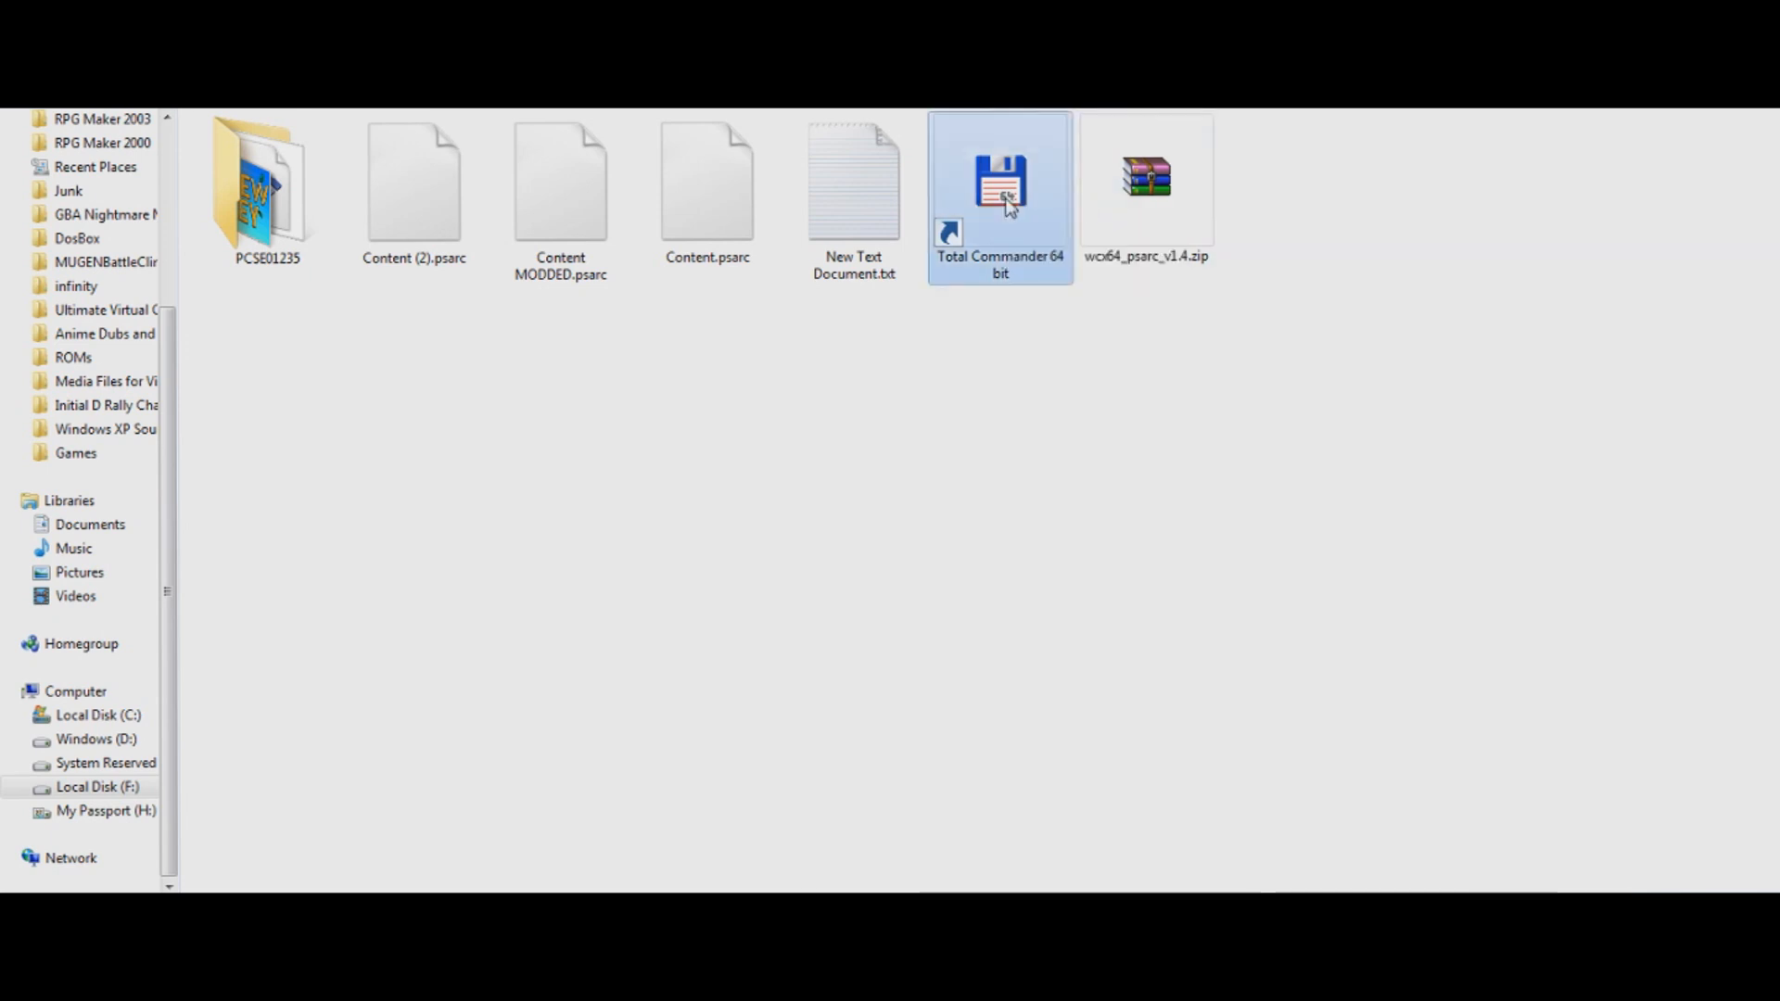
Launch Total Commander 64 bit and dismiss the shareware nag to reach the file panels
{"action": "double_click", "coordinate": [1000, 181]}
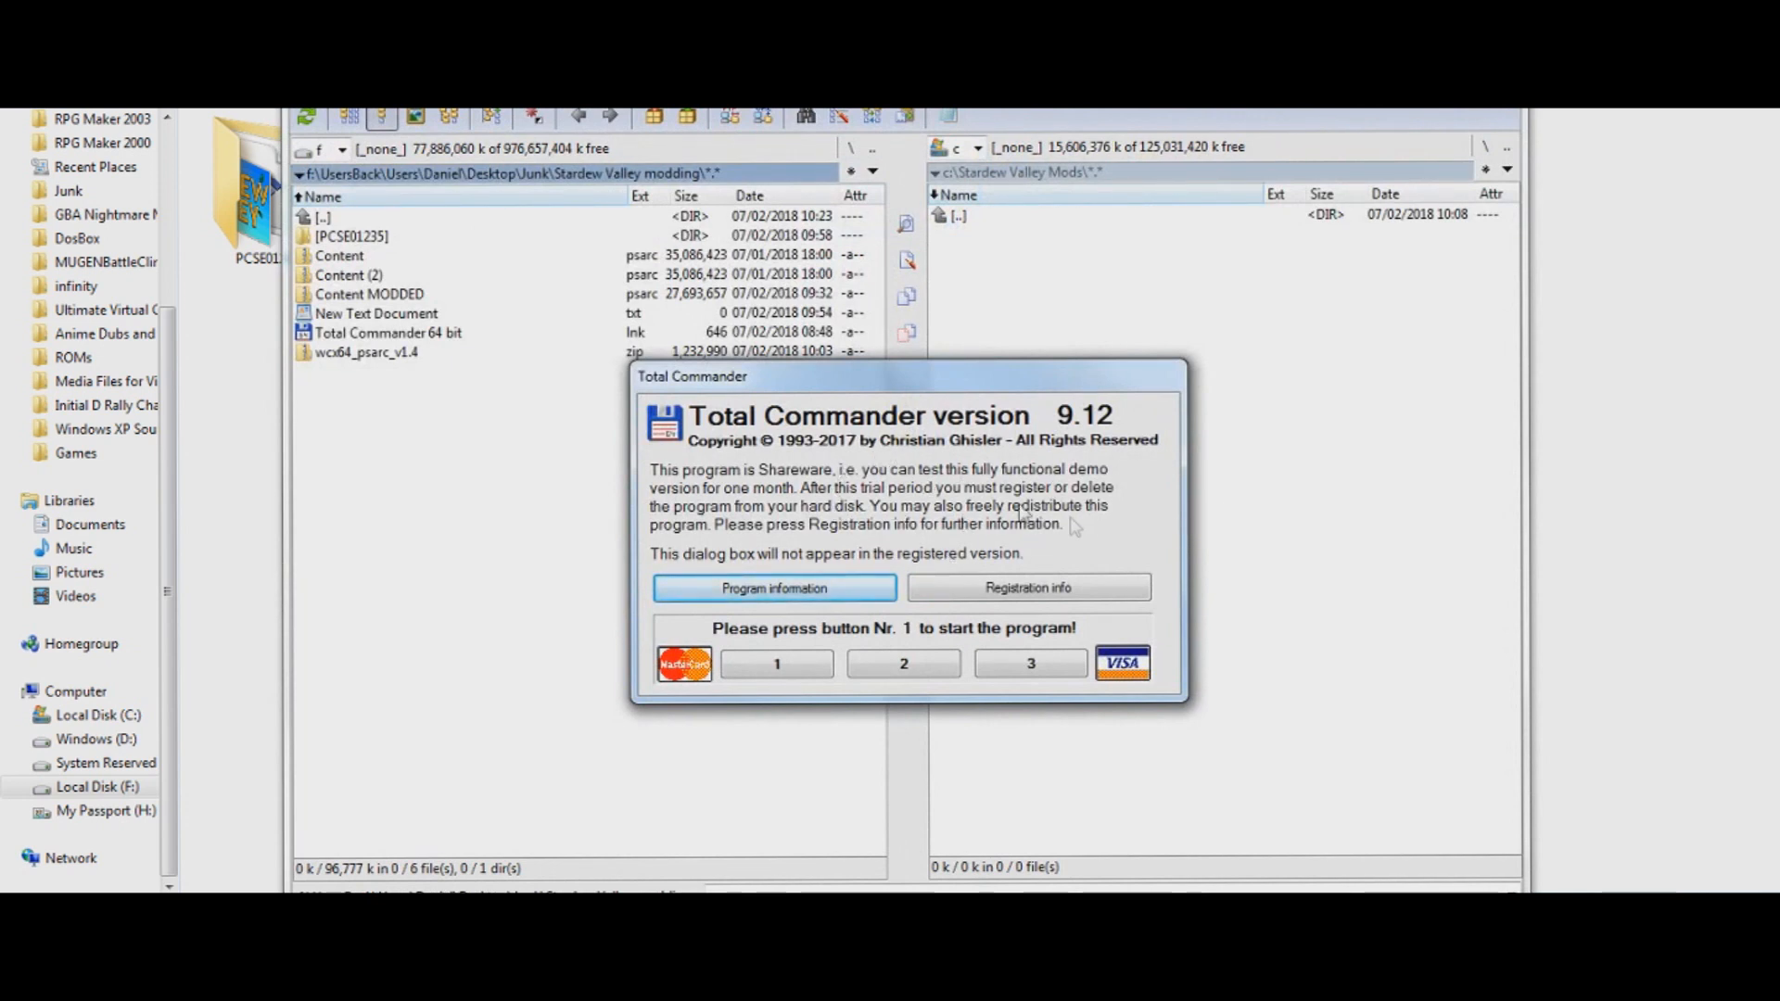
{"action": "mouse_move", "coordinate": [1120, 549]}
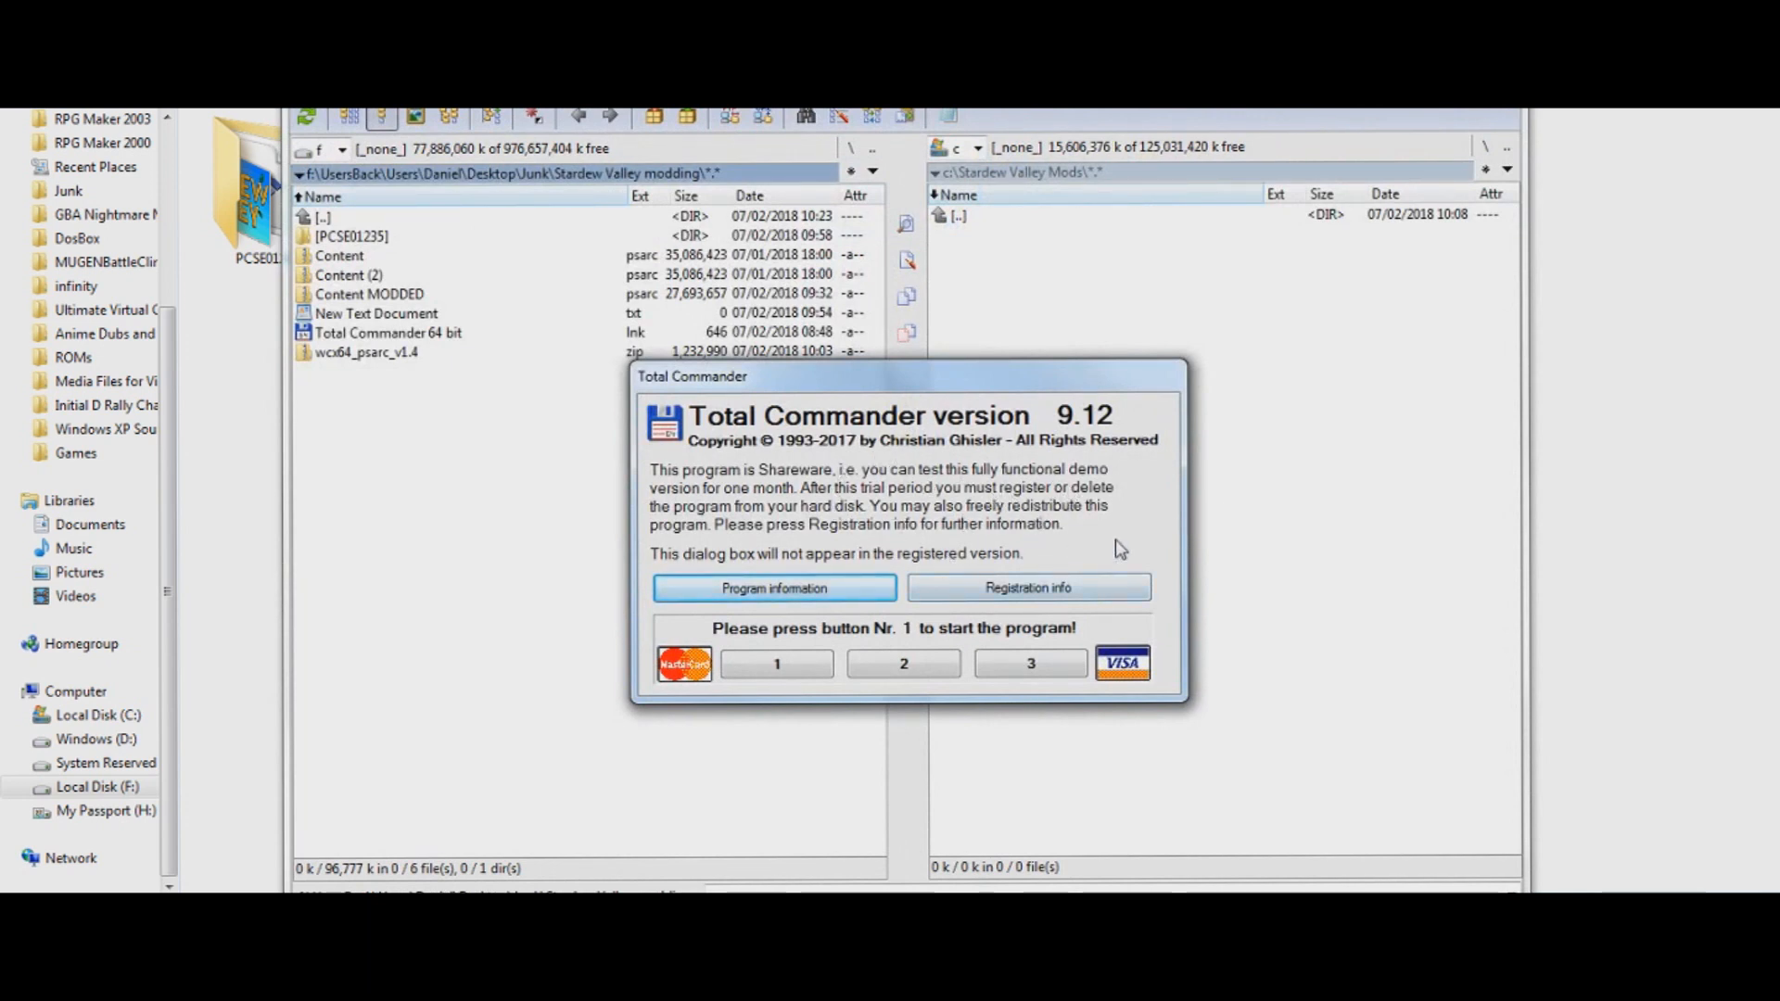
{"action": "mouse_move", "coordinate": [1096, 573]}
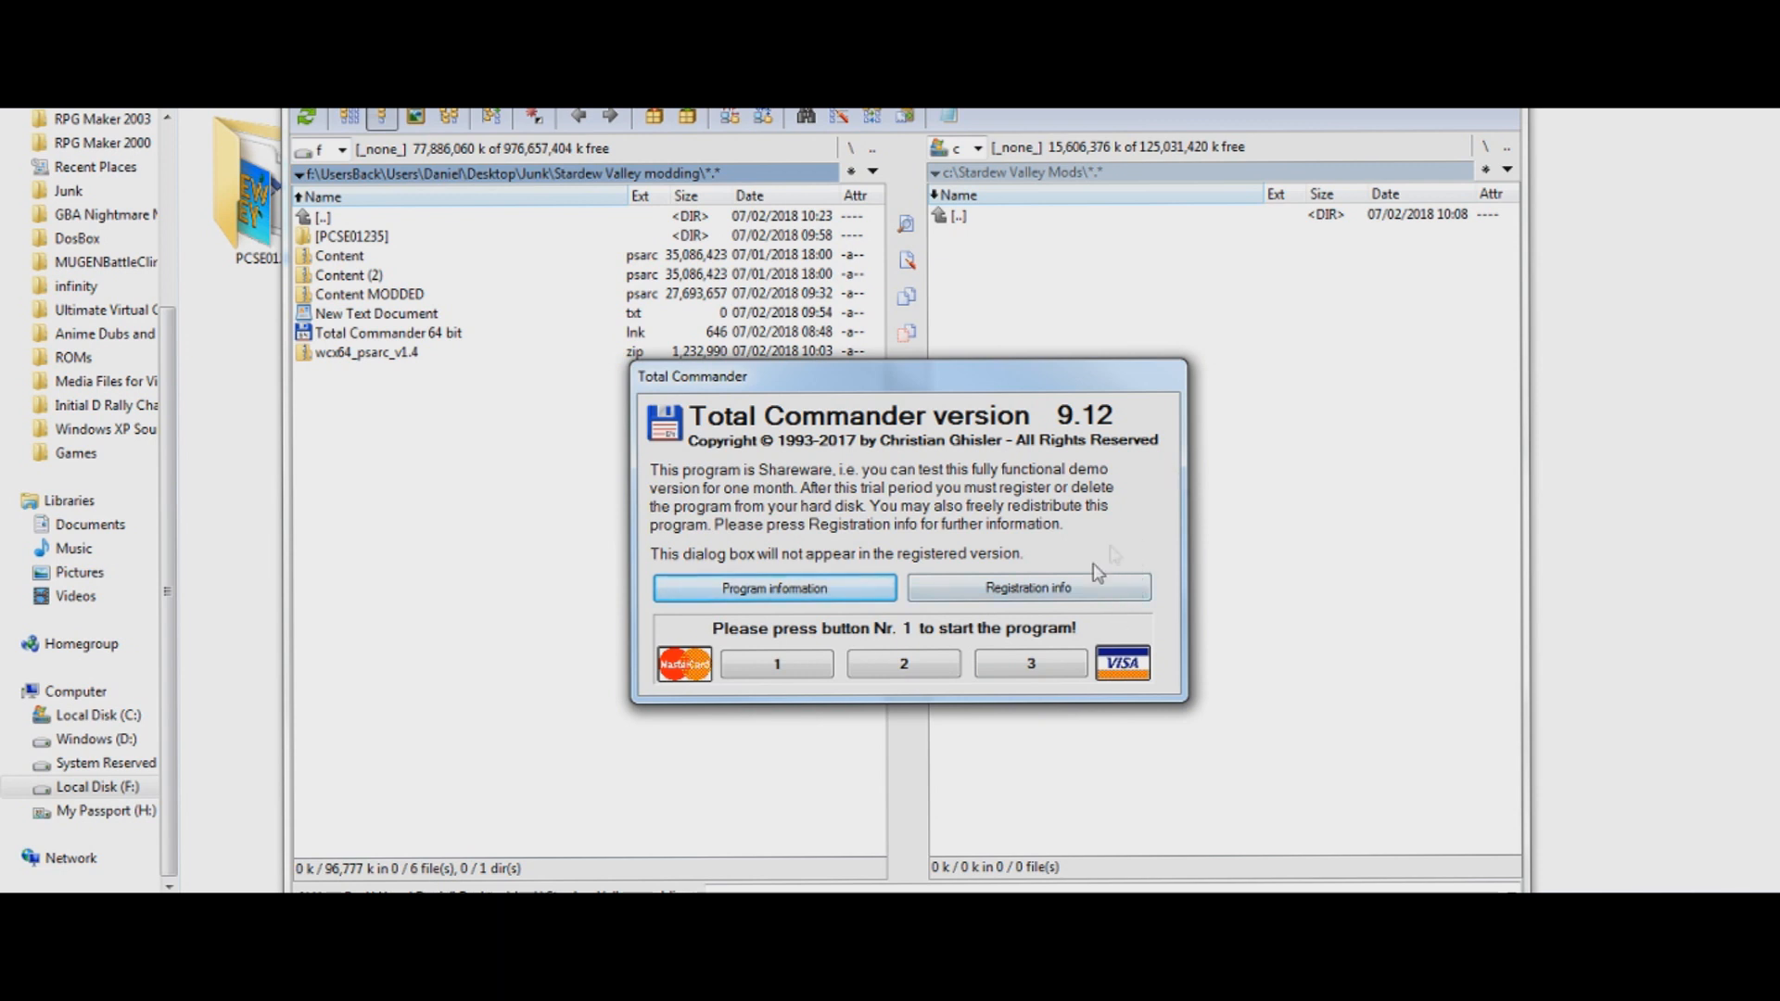
{"action": "mouse_move", "coordinate": [1227, 473]}
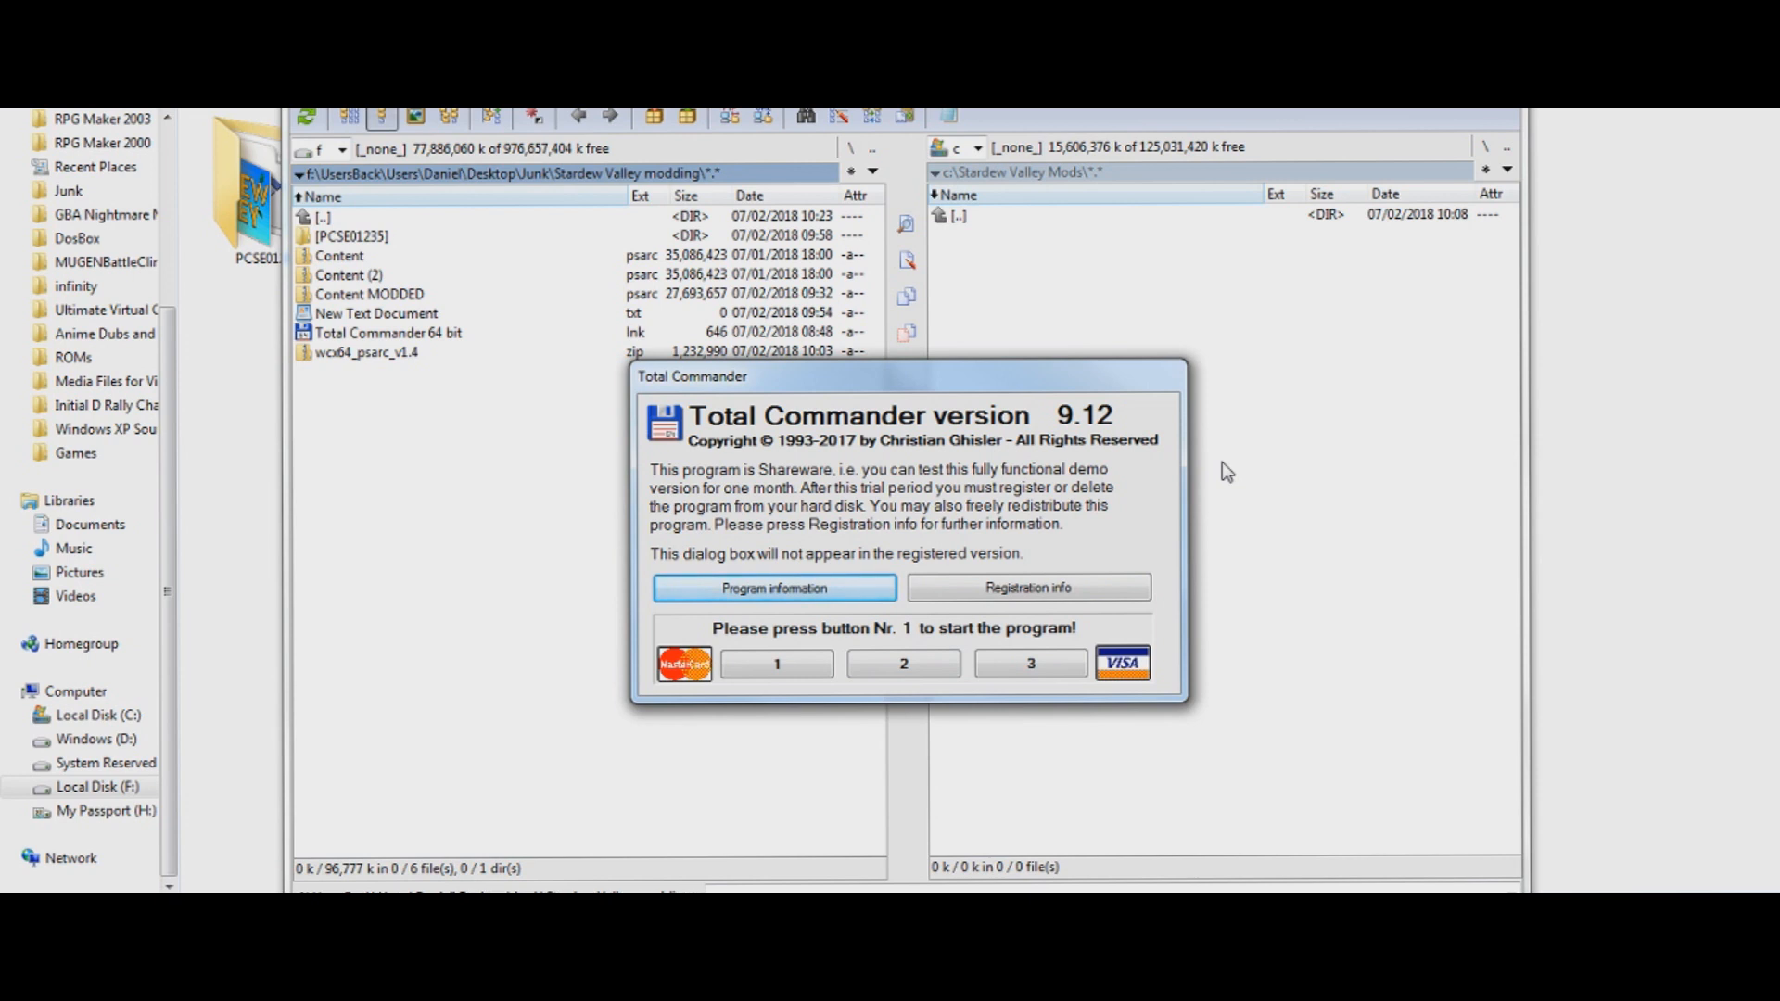
{"action": "mouse_move", "coordinate": [1144, 536]}
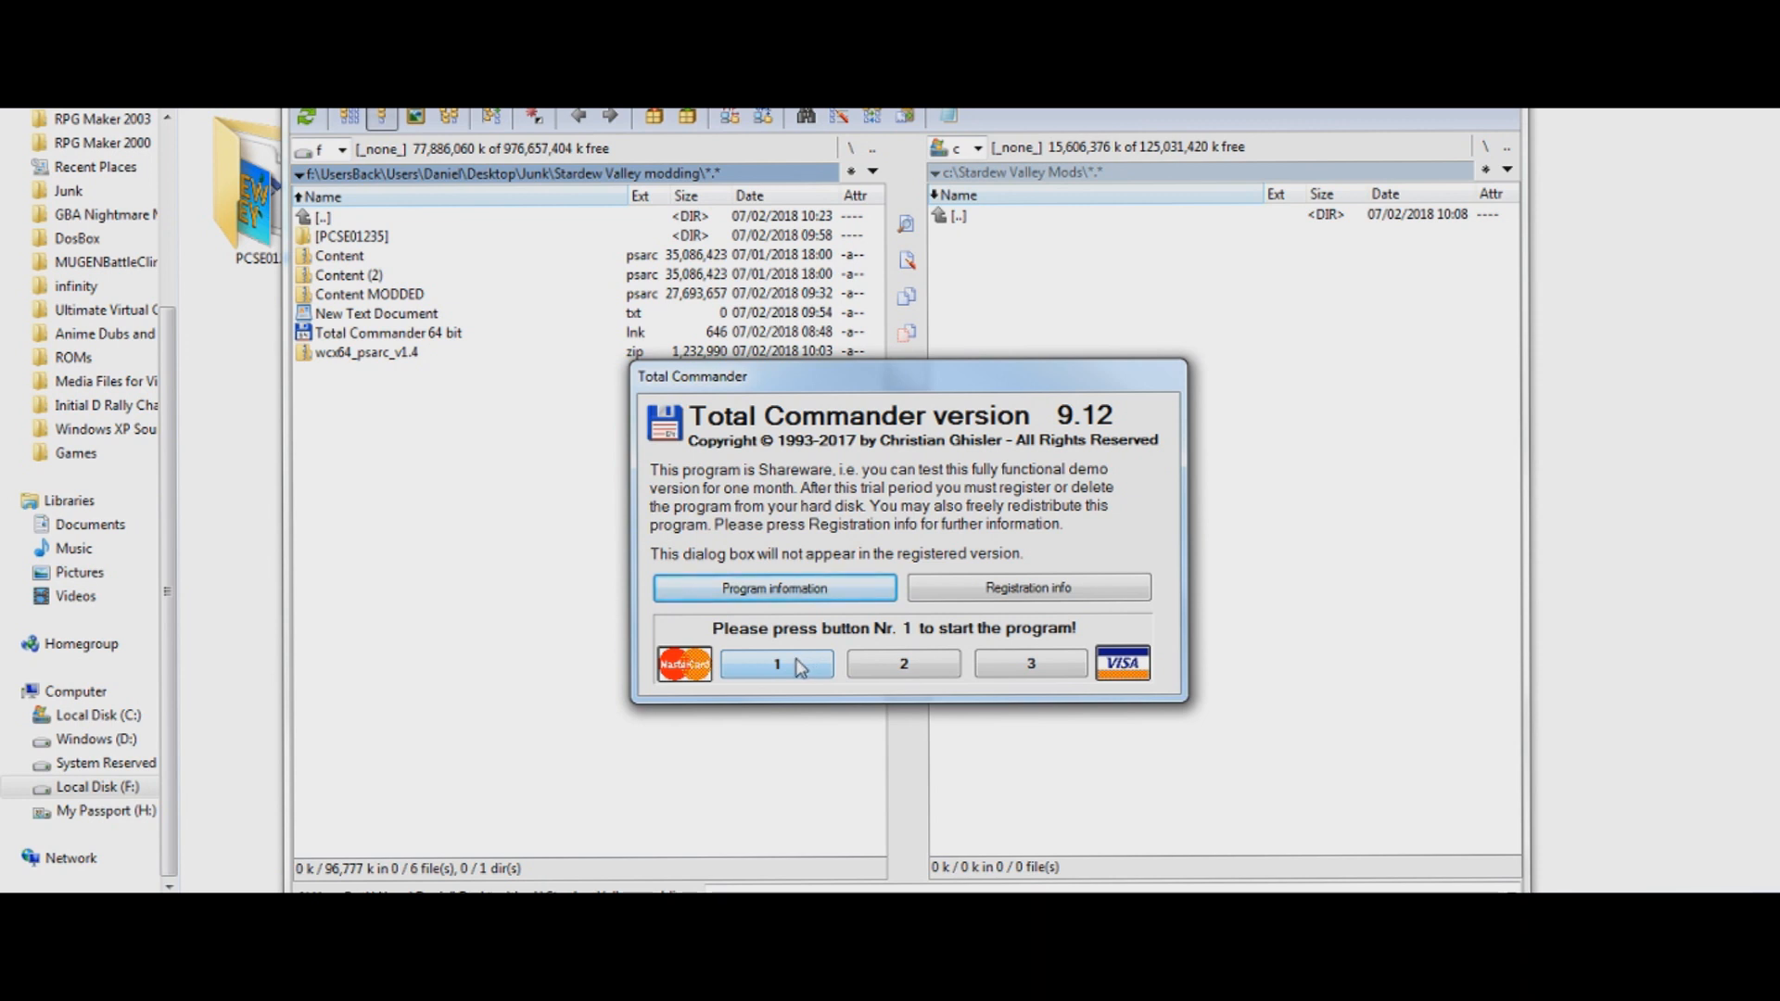
{"action": "left_click", "coordinate": [775, 664]}
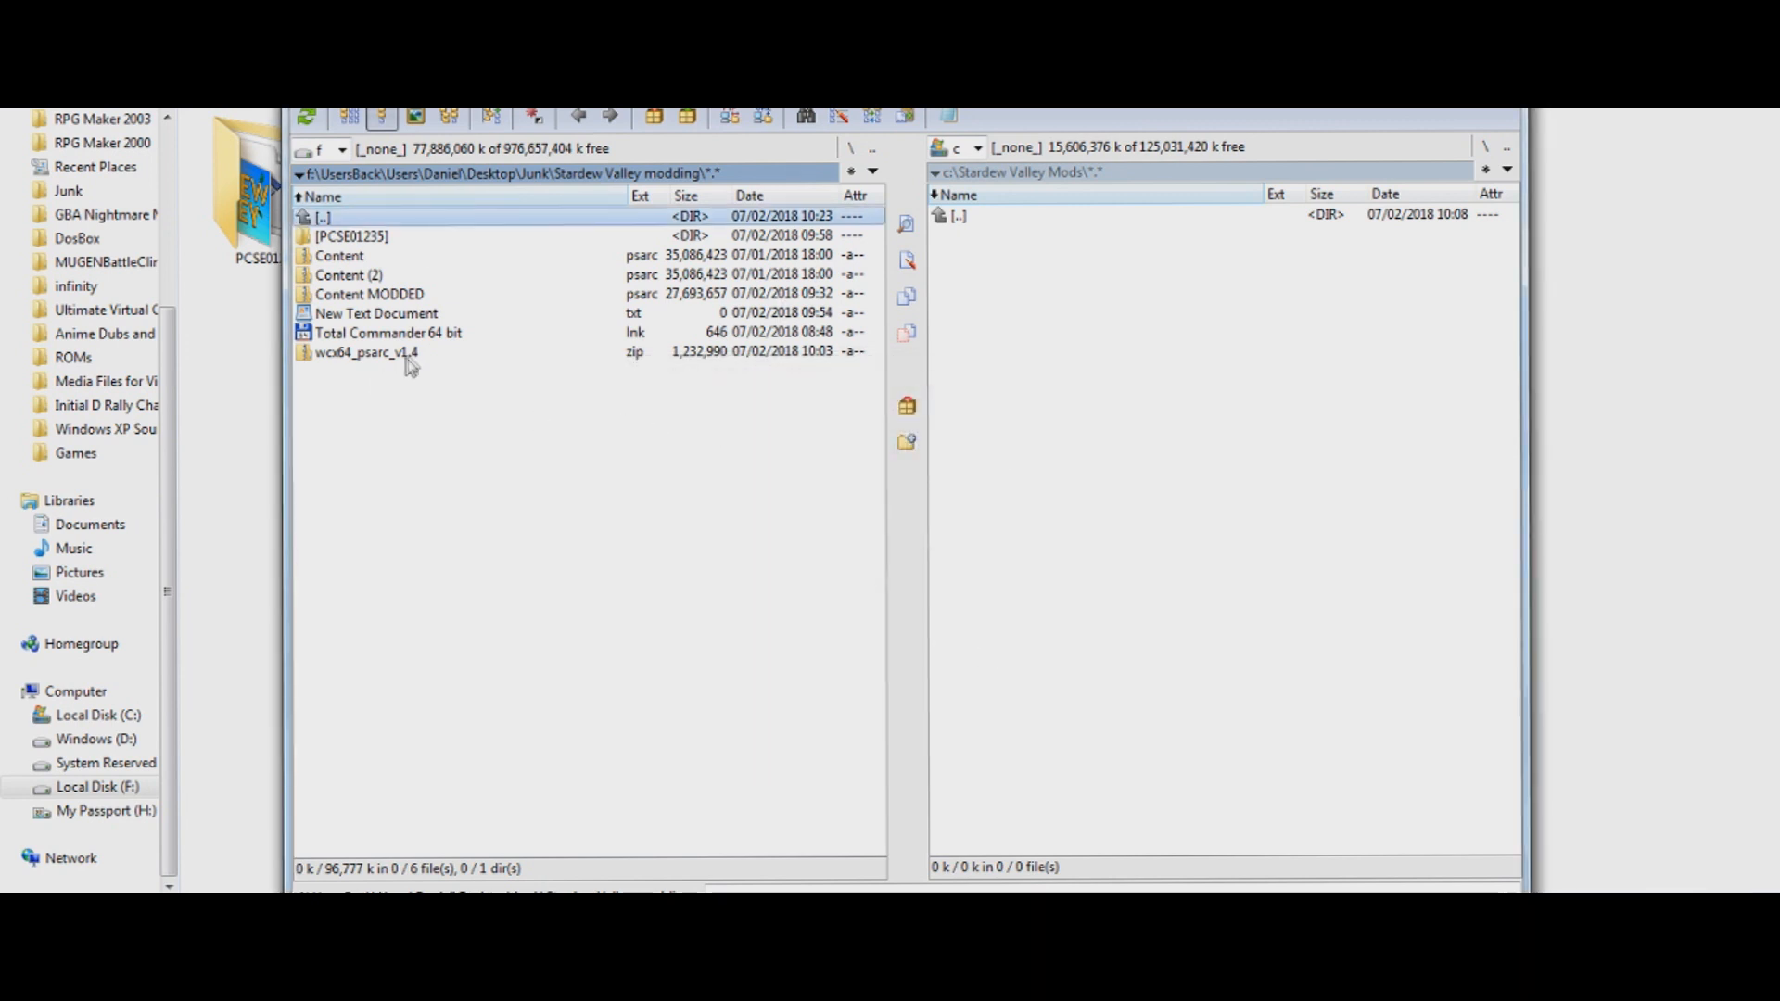
{"action": "mouse_move", "coordinate": [387, 369]}
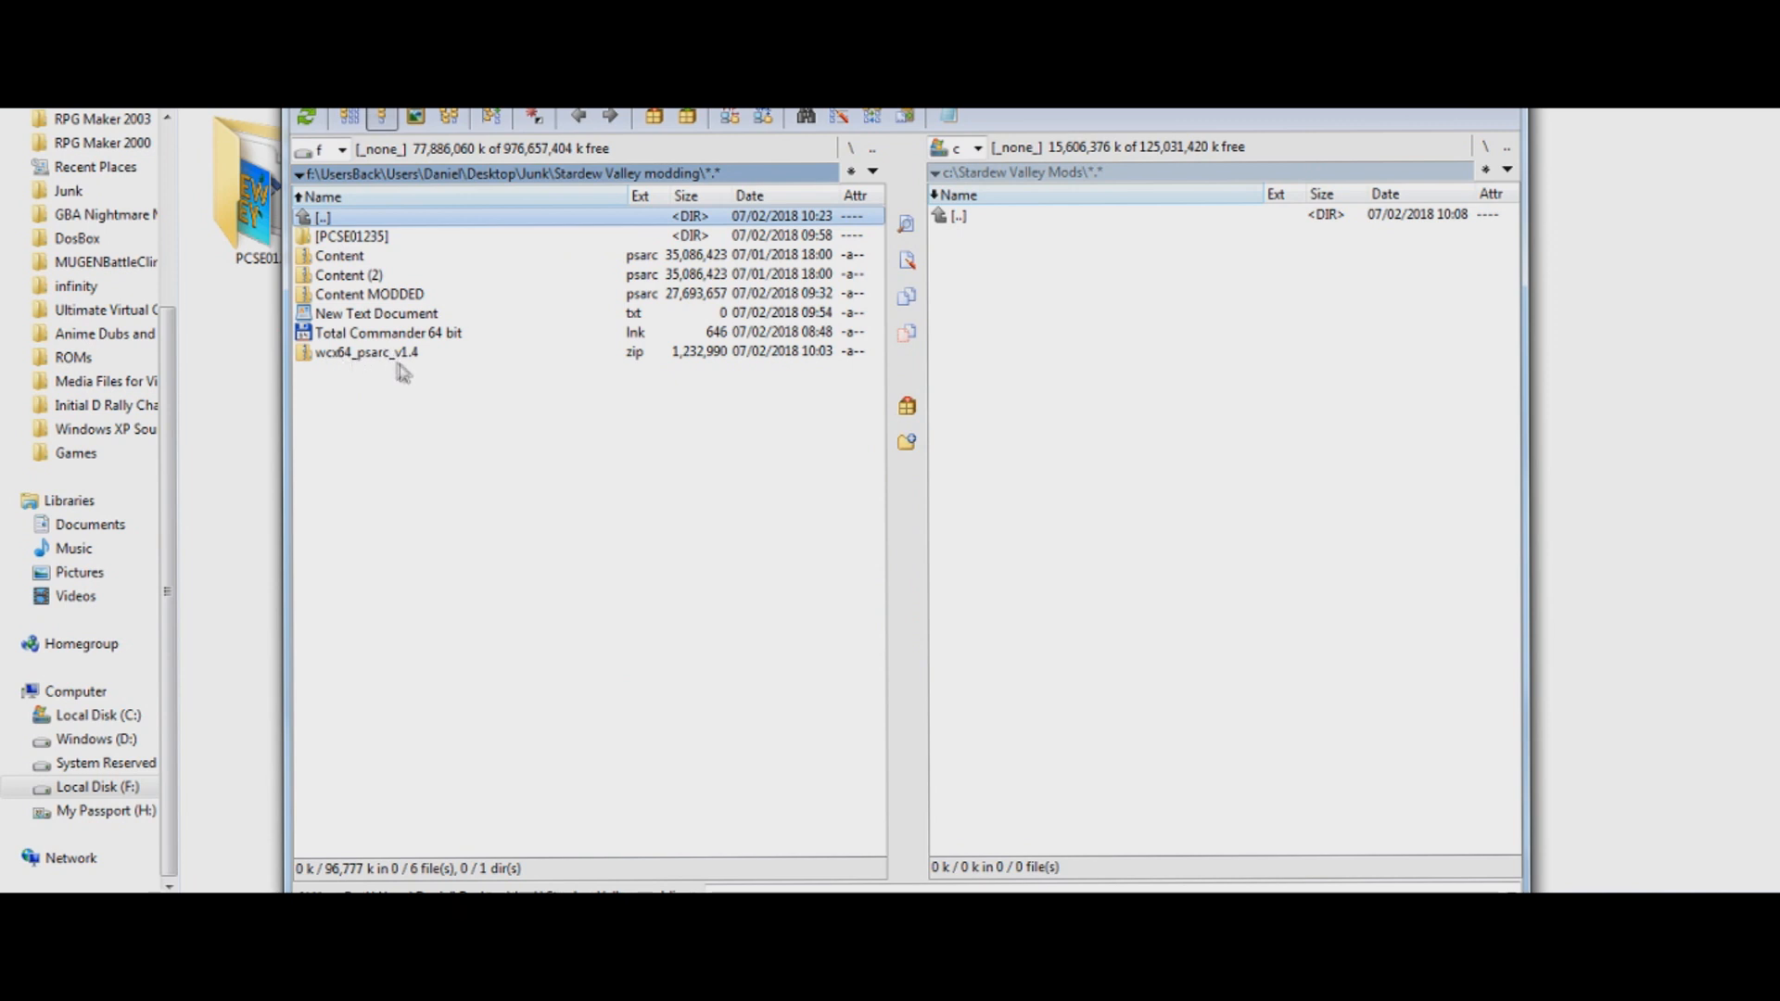
{"action": "mouse_move", "coordinate": [464, 365]}
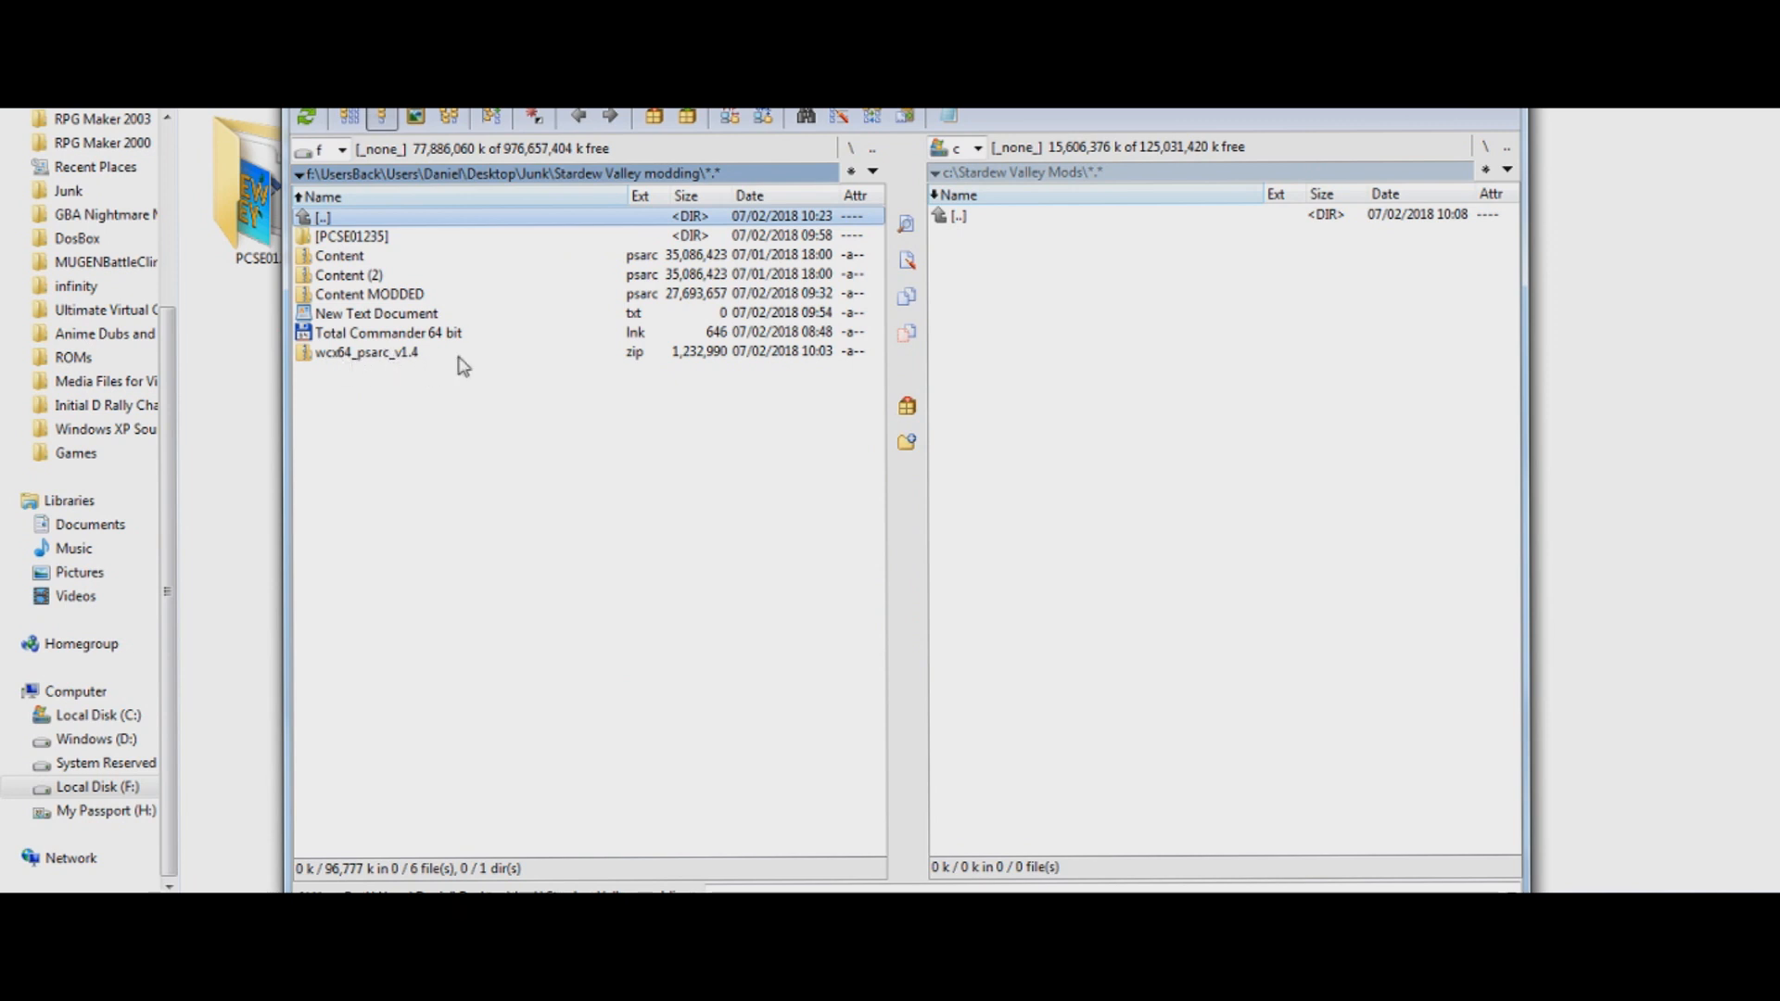
Install the psarc packer plugin from wcx64_psarc_v1.4.zip via its install prompt
{"action": "double_click", "coordinate": [367, 352]}
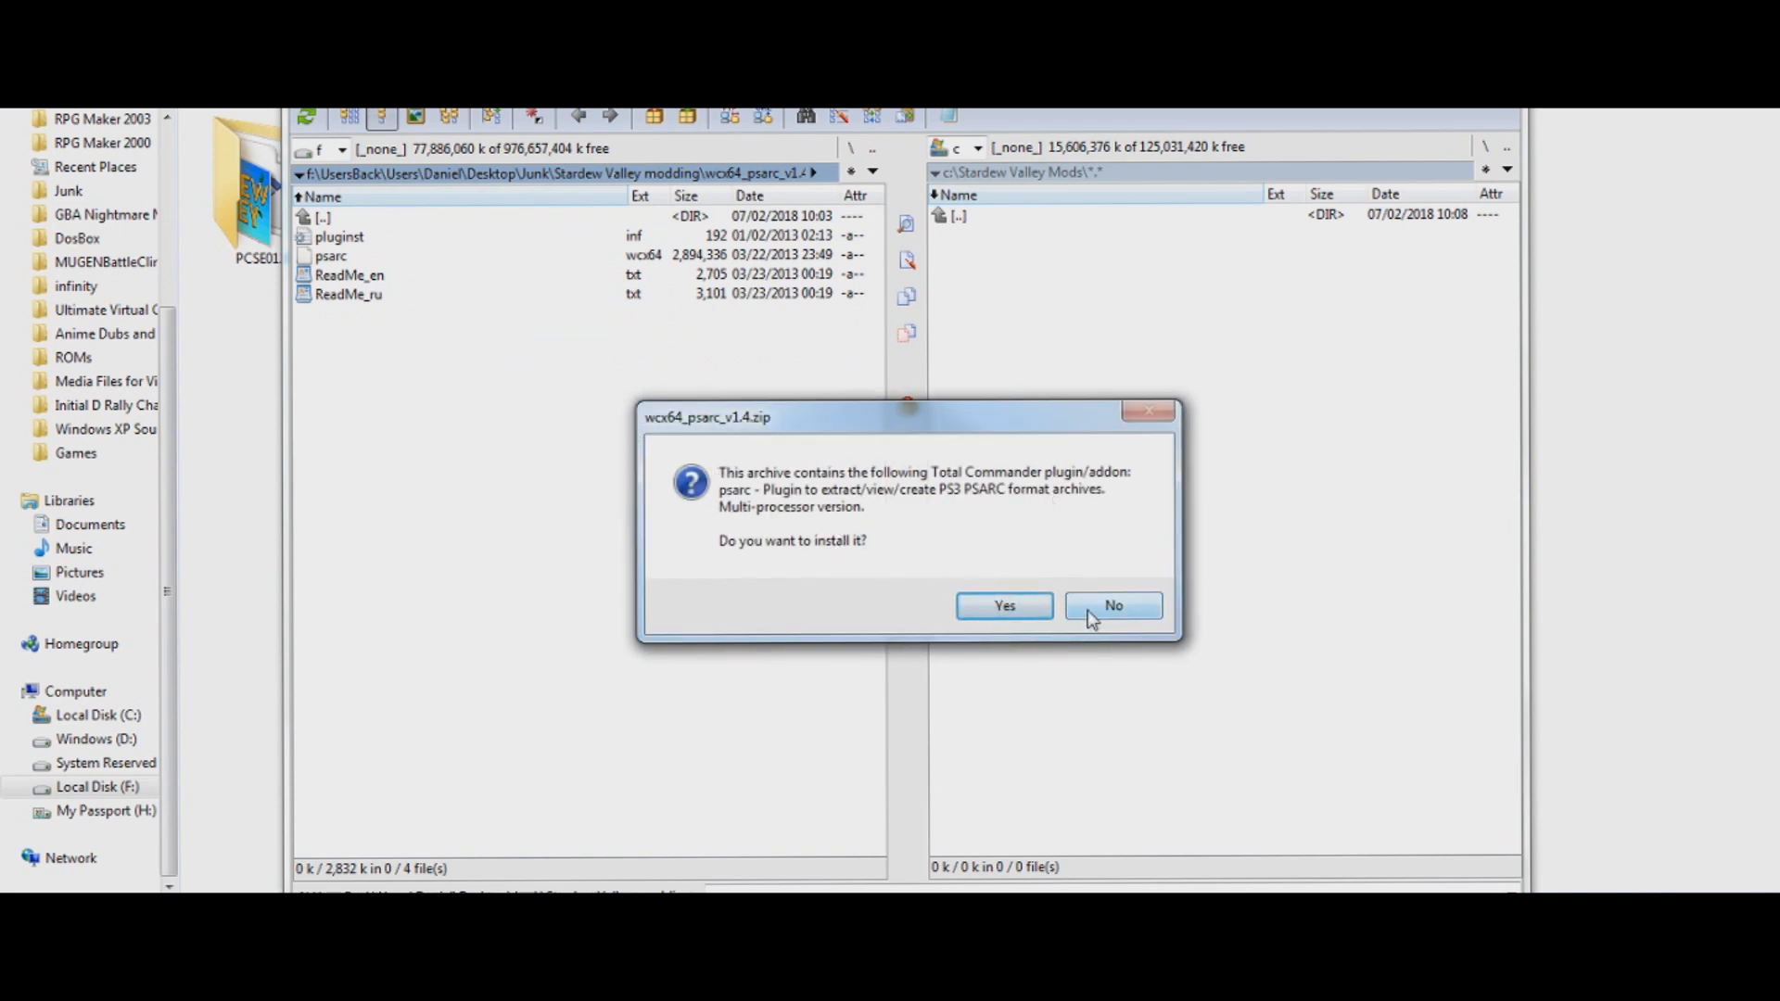
{"action": "left_click", "coordinate": [1111, 605]}
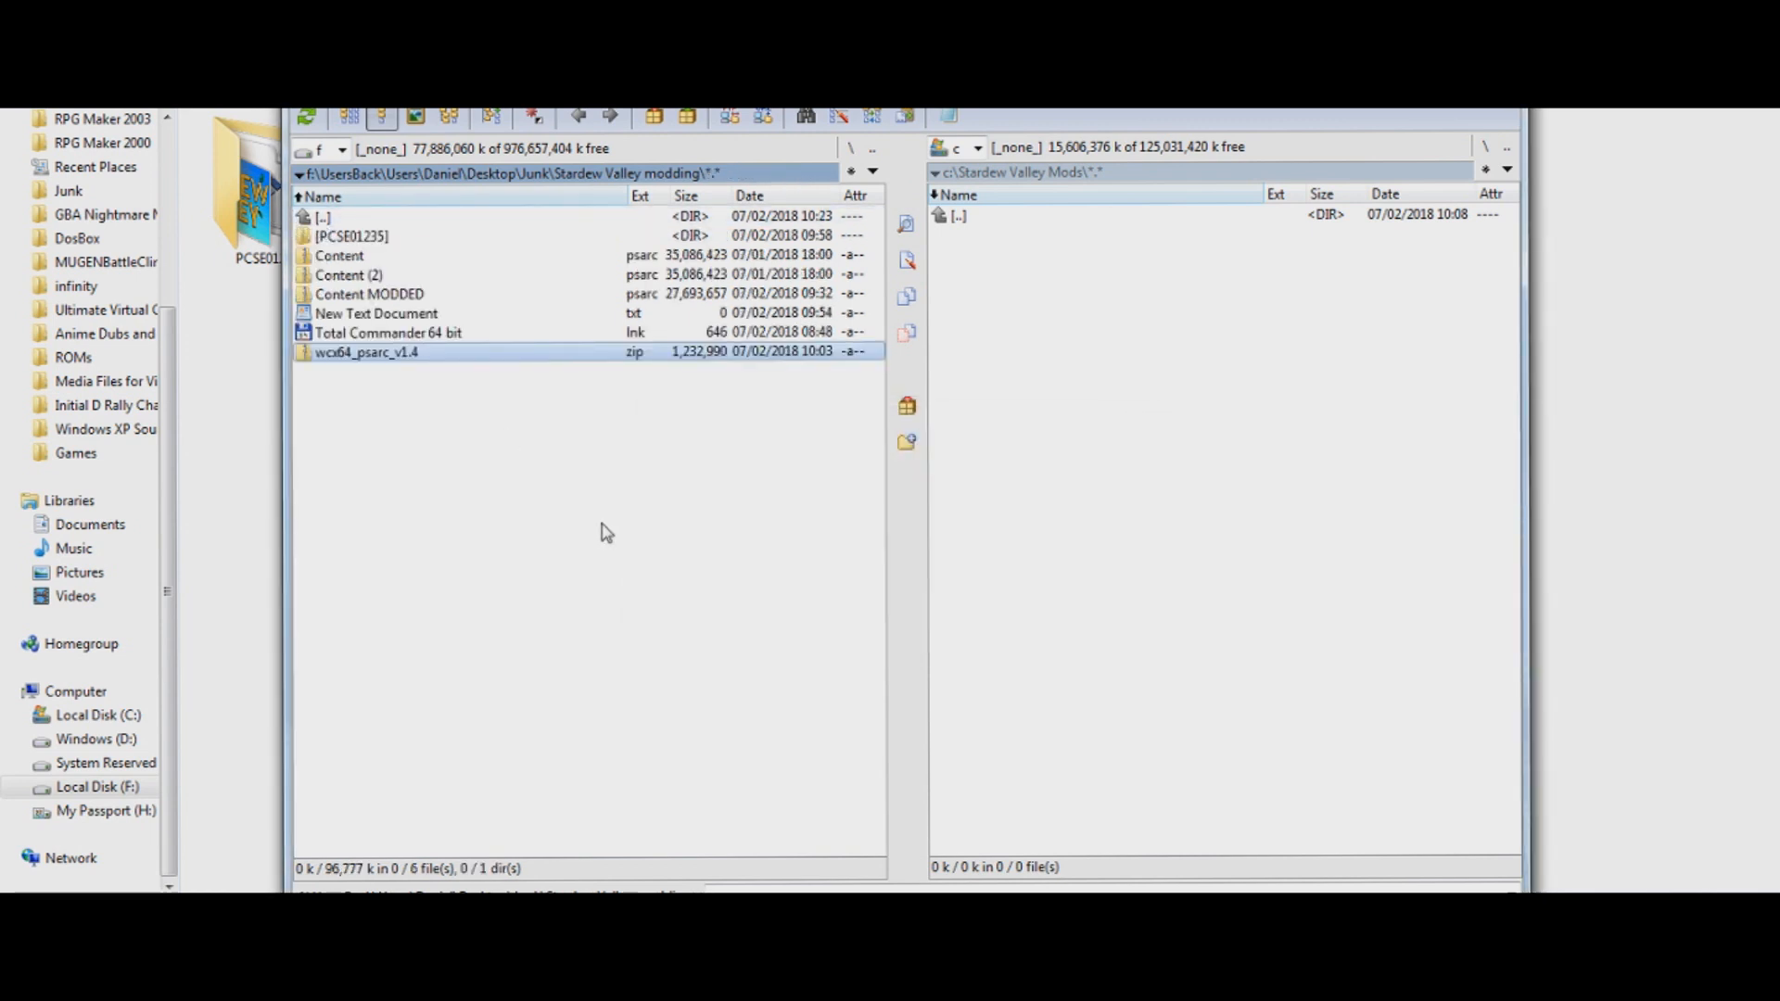
{"action": "mouse_move", "coordinate": [944, 230]}
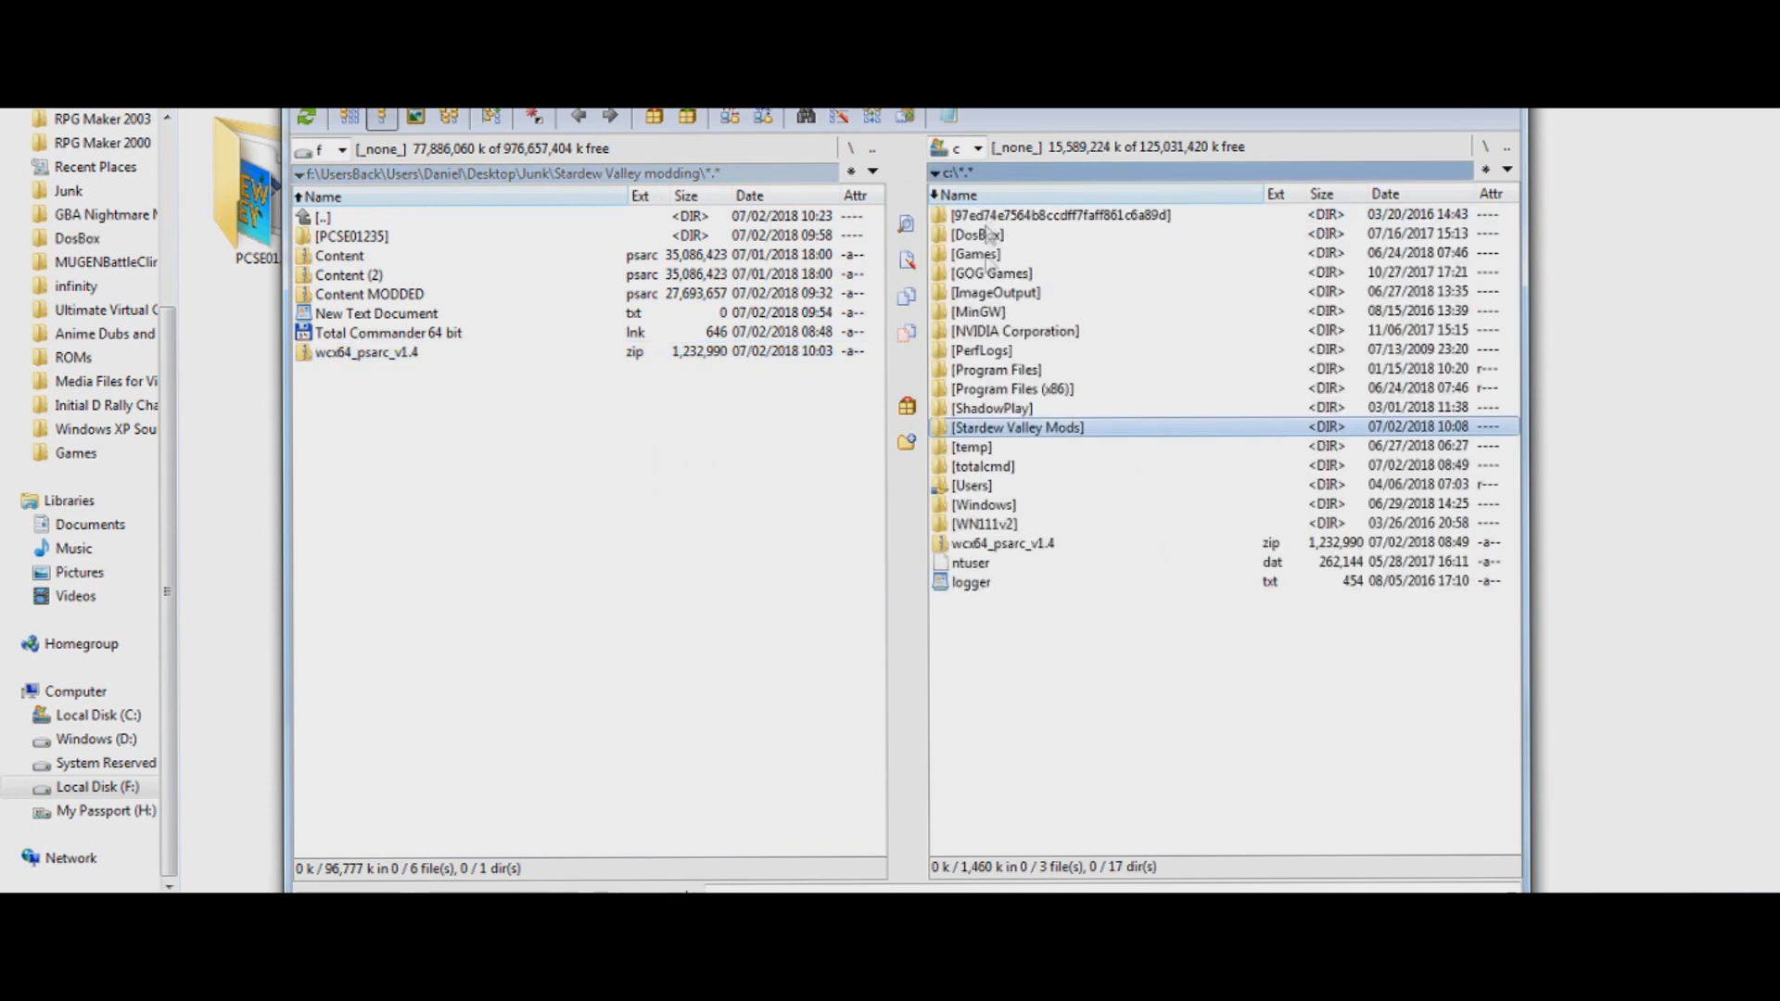
Unpack all files from Content.psarc into C:\Stardew Valley Mods
{"action": "double_click", "coordinate": [1016, 427]}
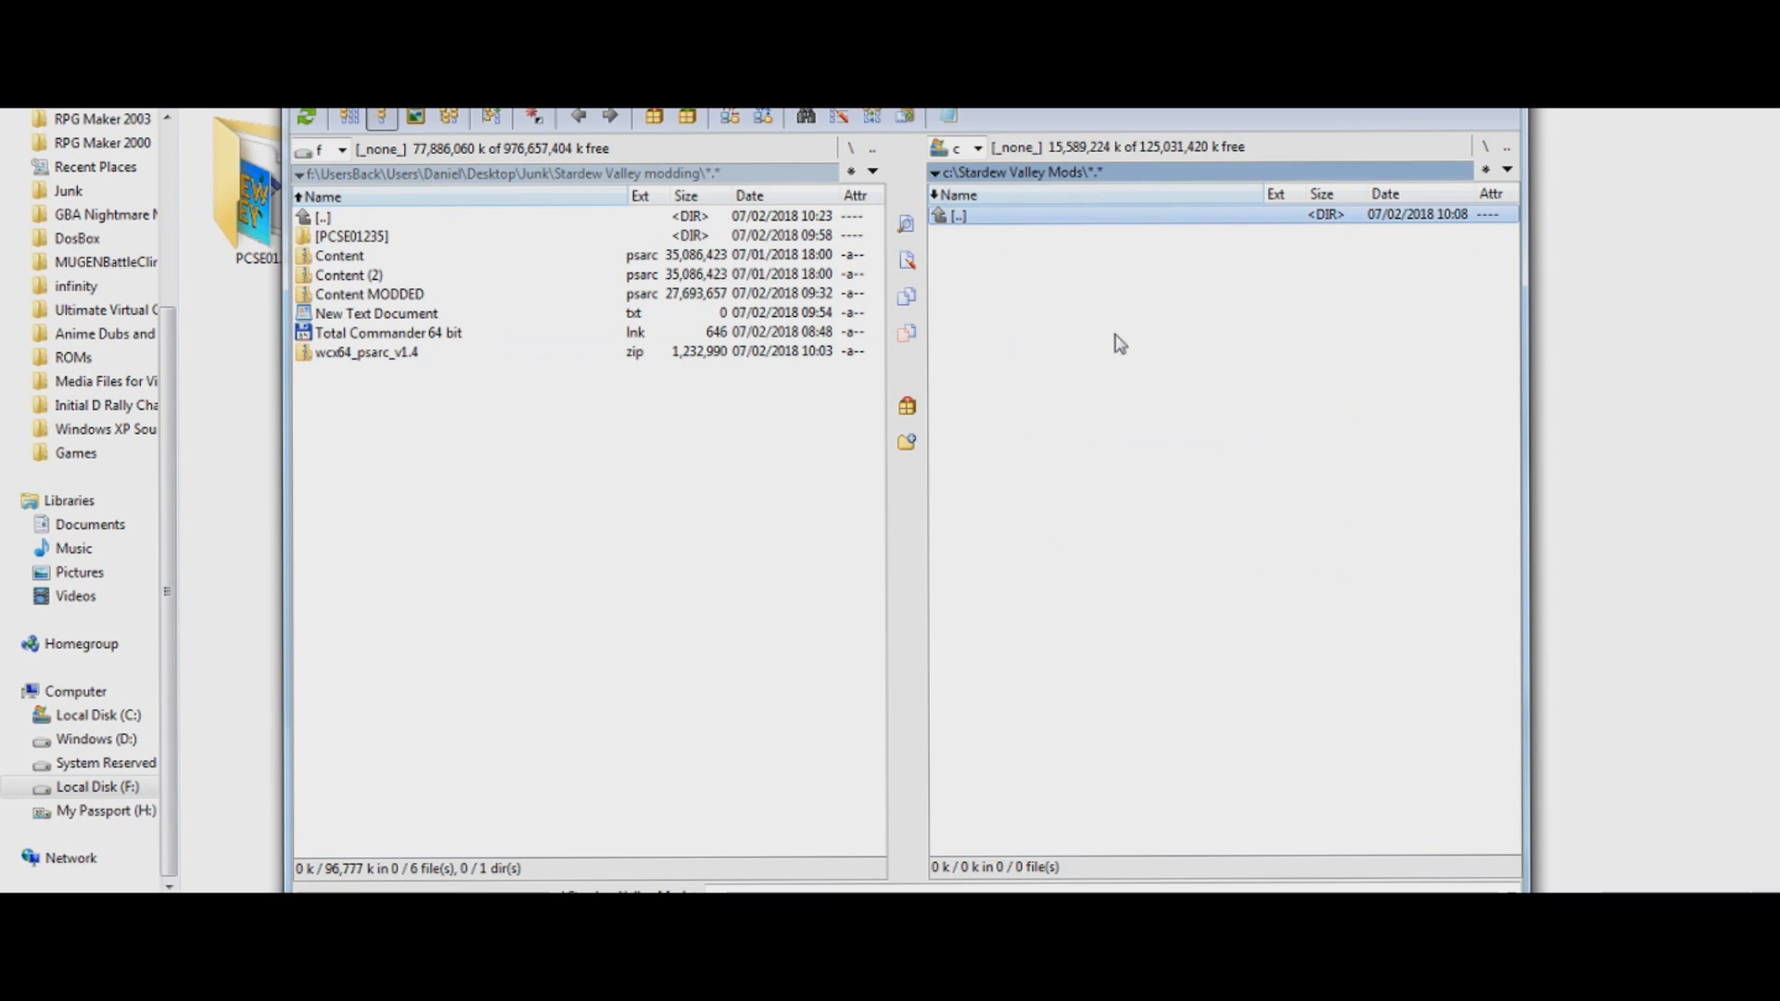
{"action": "mouse_move", "coordinate": [343, 263]}
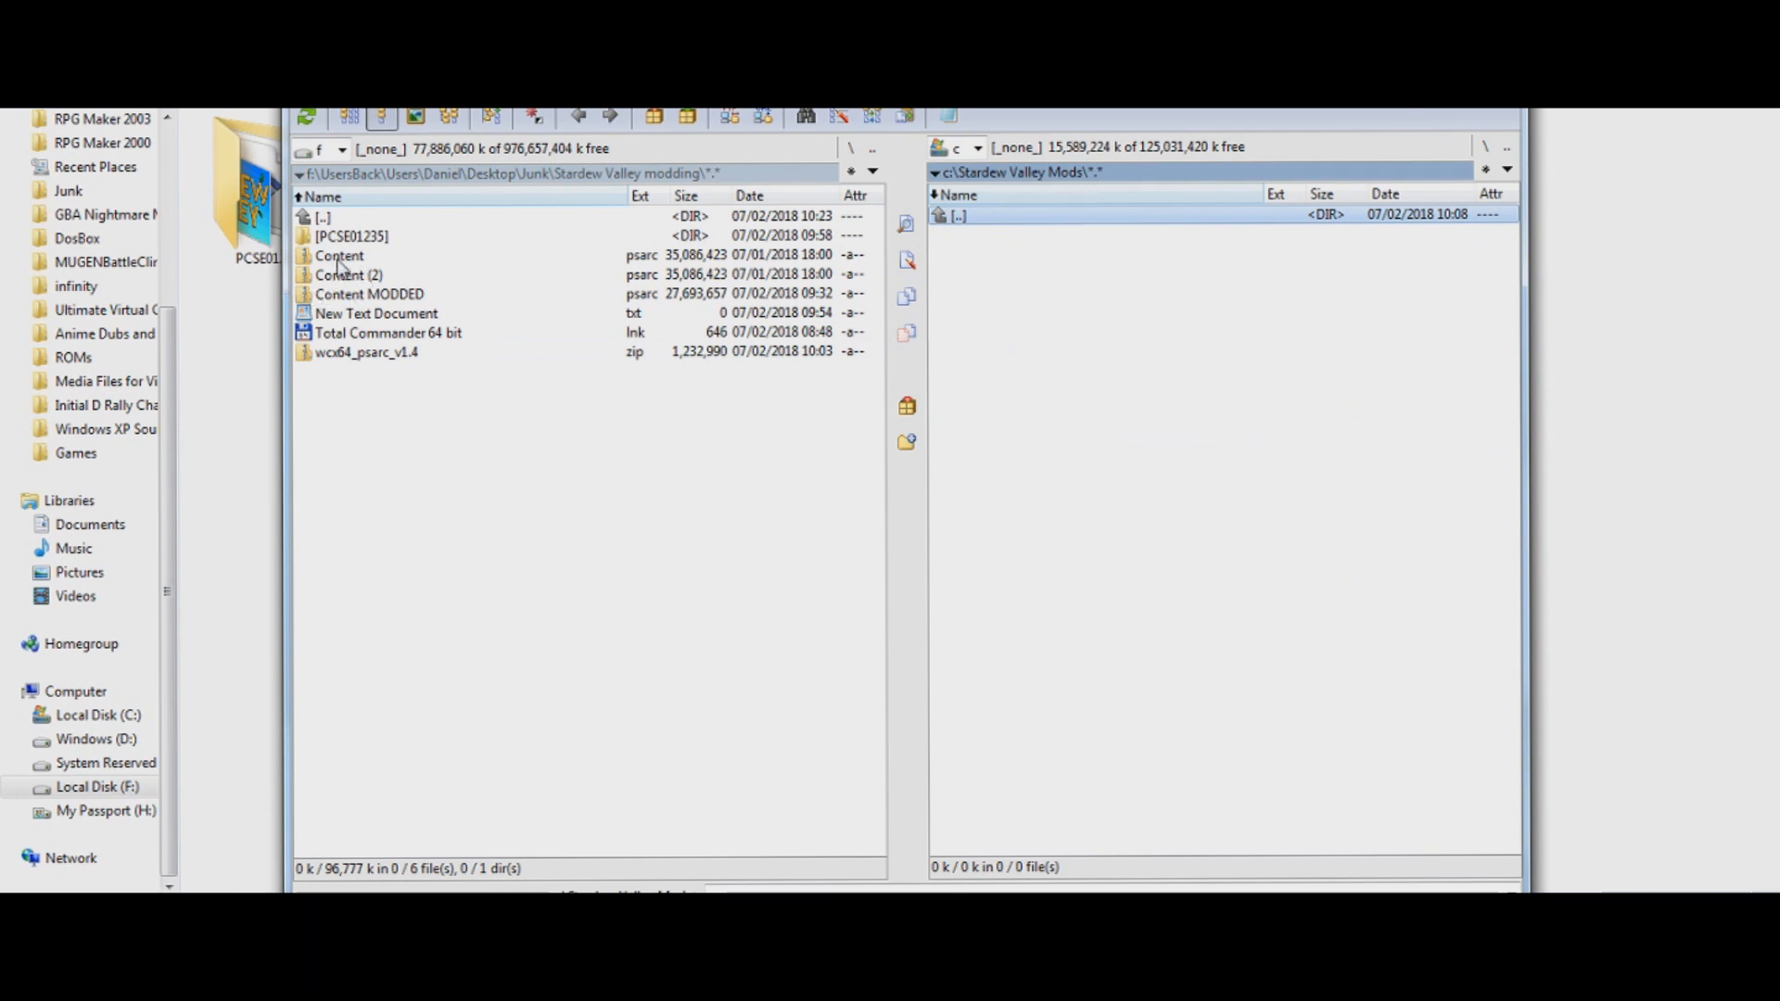
{"action": "left_click", "coordinate": [340, 254]}
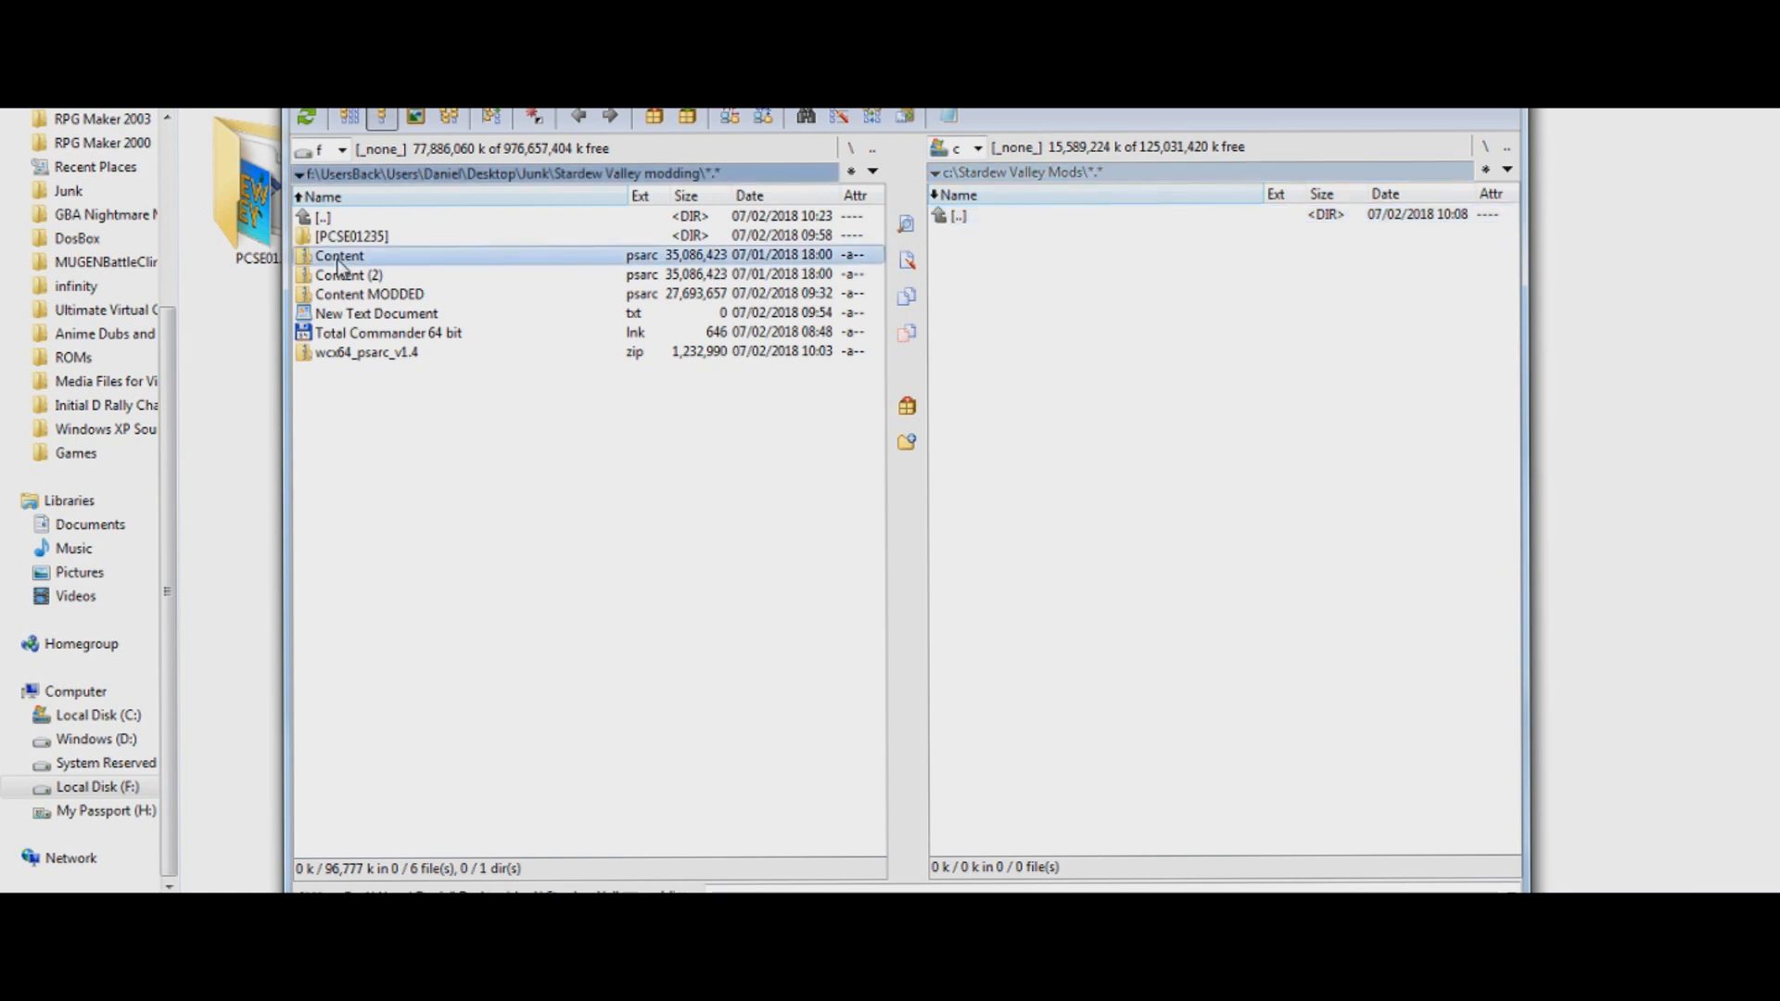
{"action": "mouse_move", "coordinate": [659, 269]}
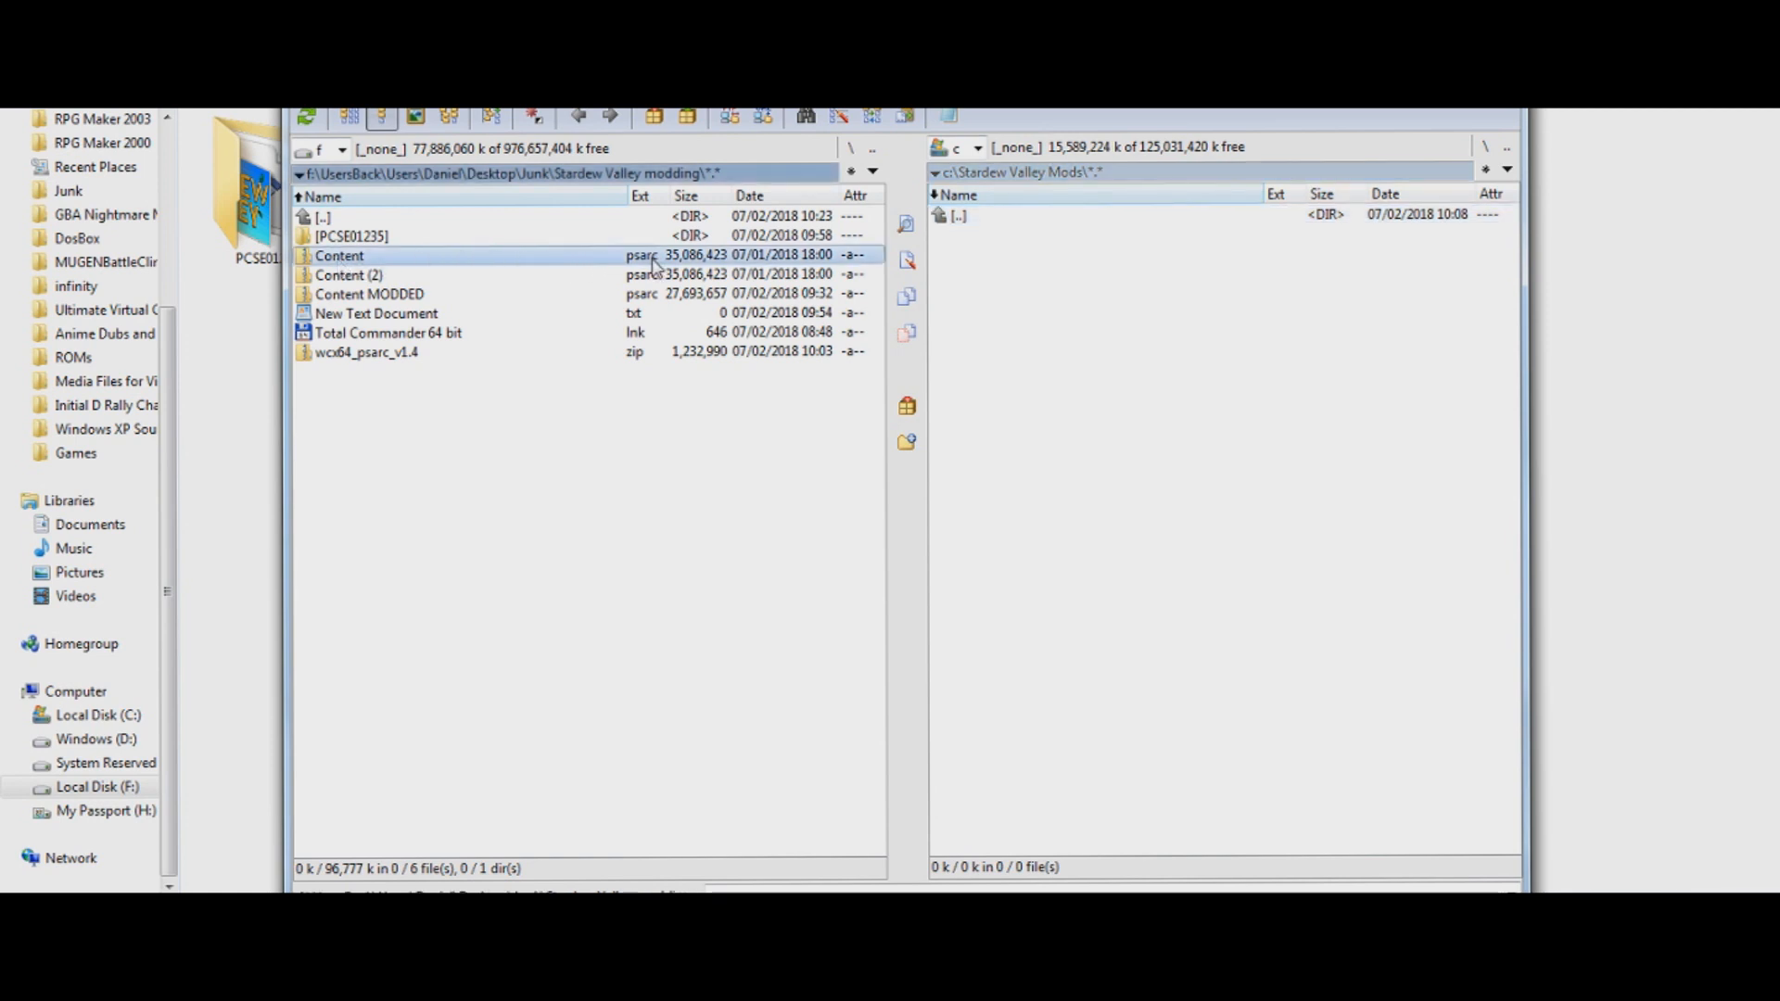
{"action": "double_click", "coordinate": [339, 255]}
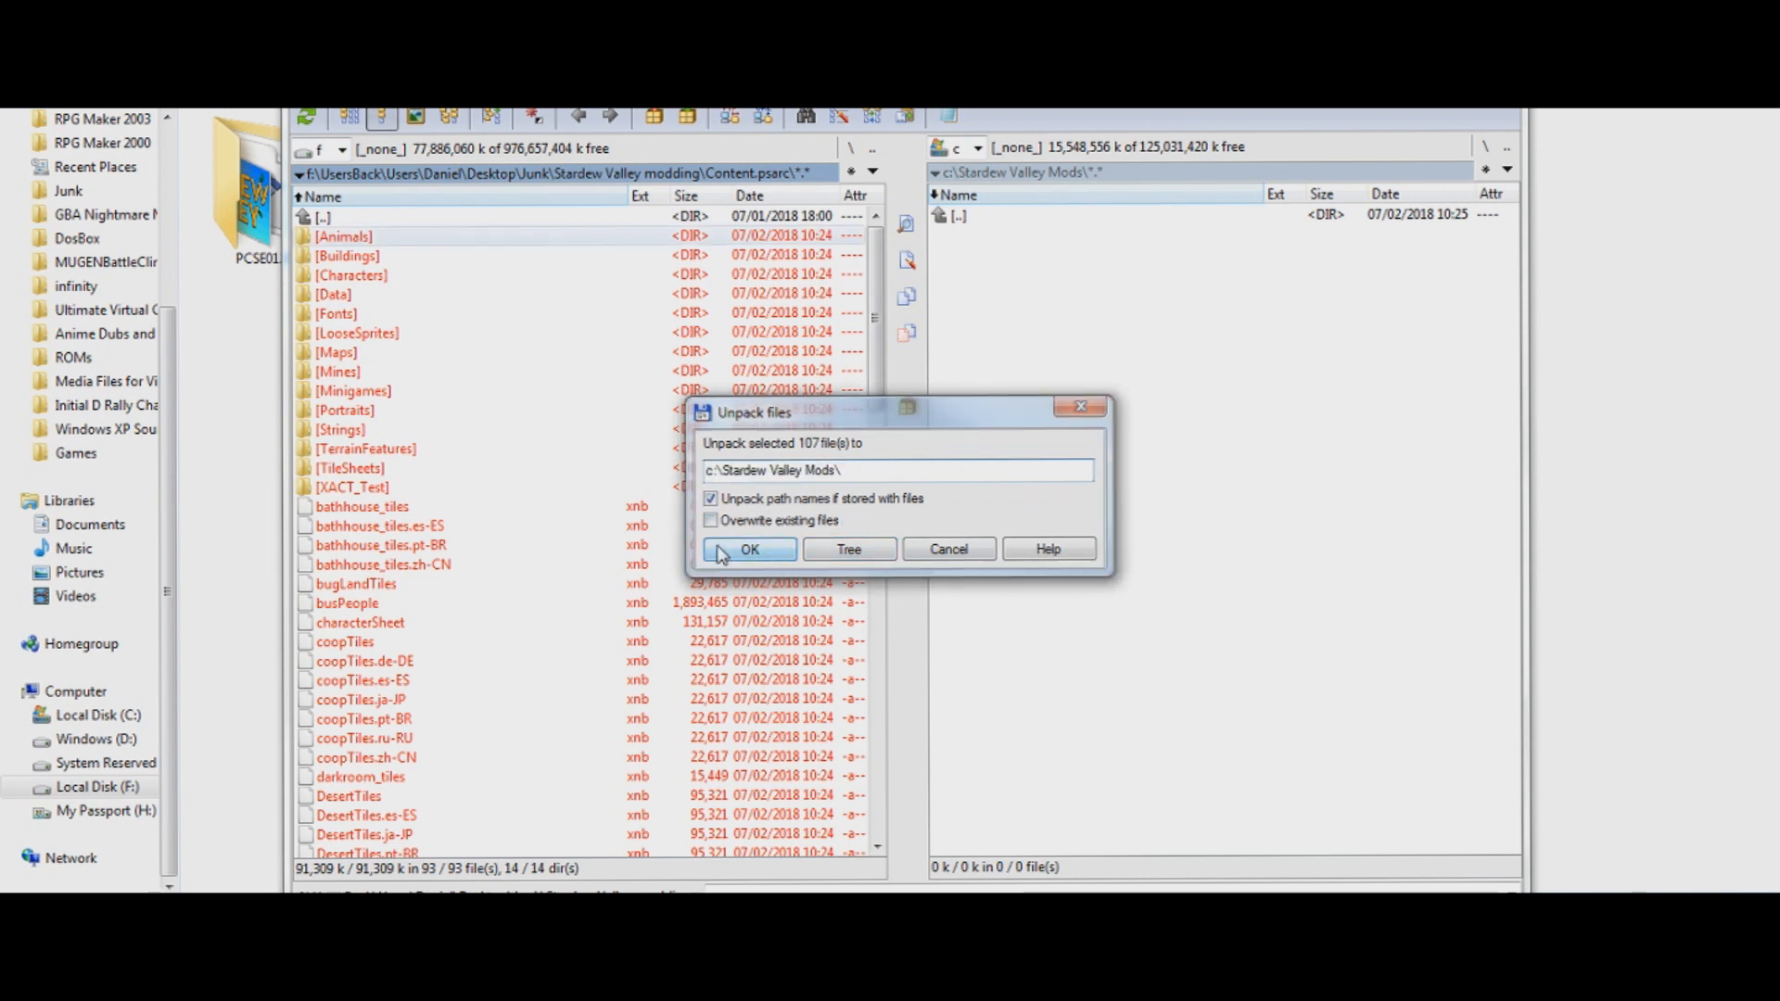
{"action": "left_click", "coordinate": [748, 549]}
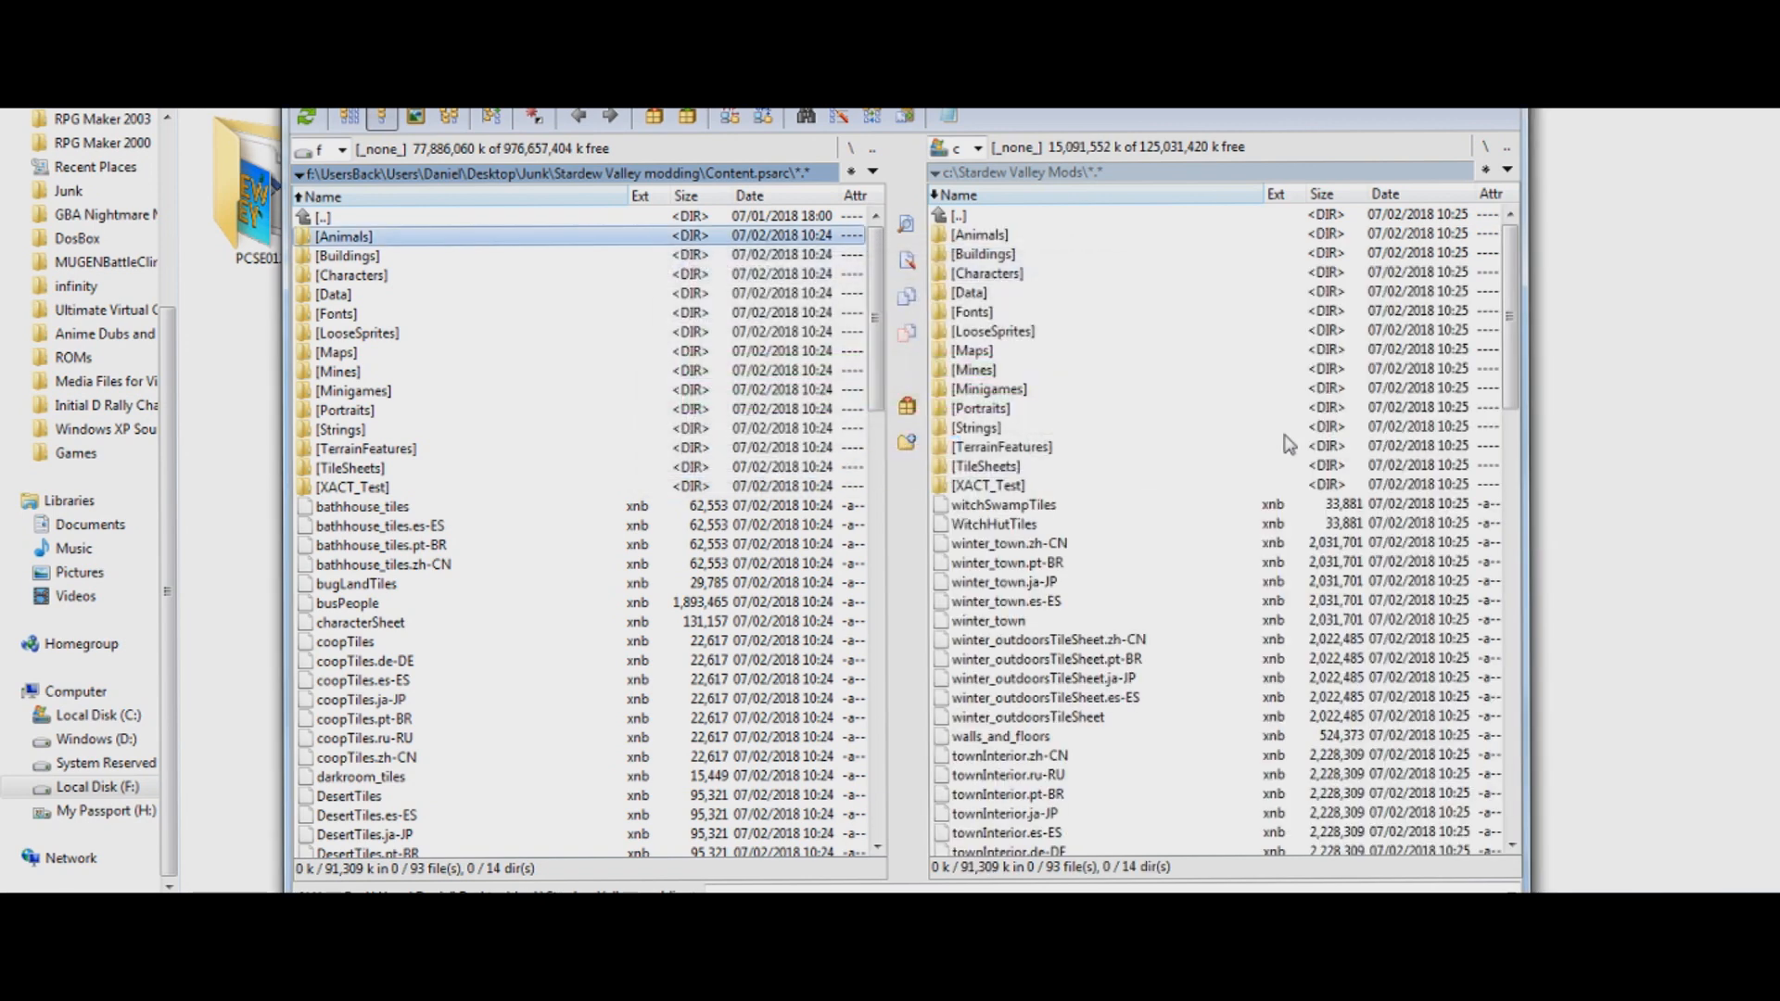
{"action": "mouse_move", "coordinate": [1119, 593]}
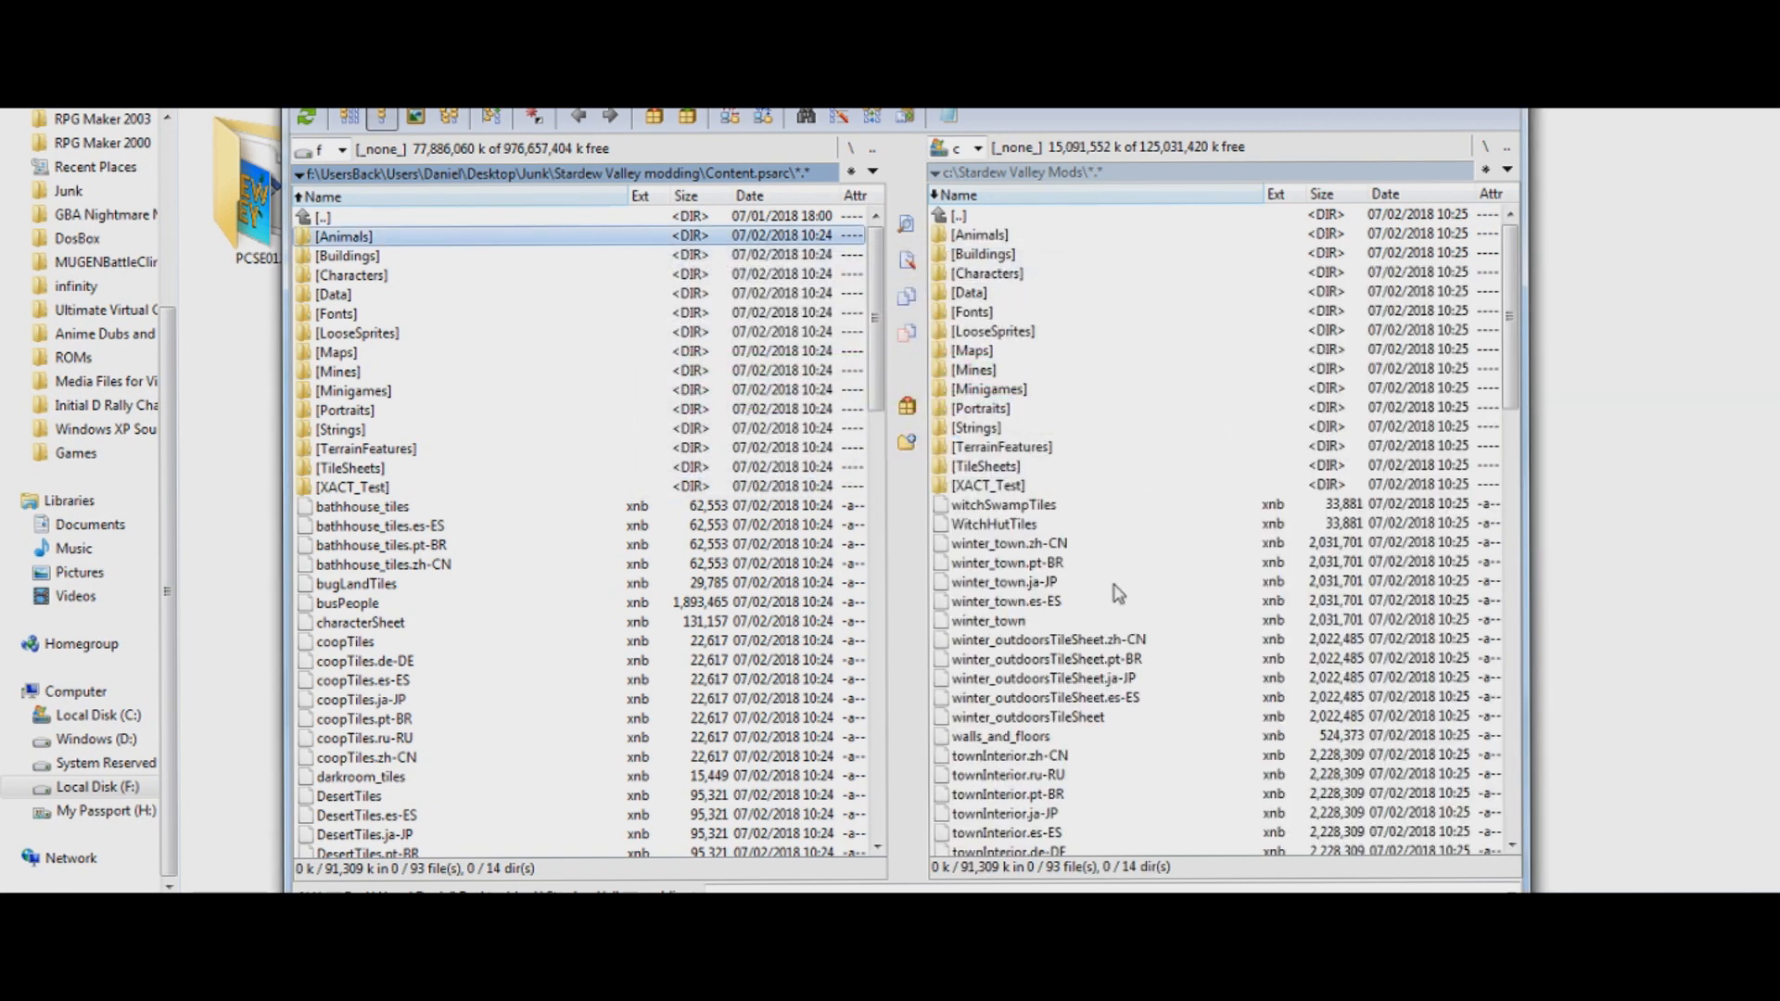
{"action": "left_click", "coordinate": [969, 293]}
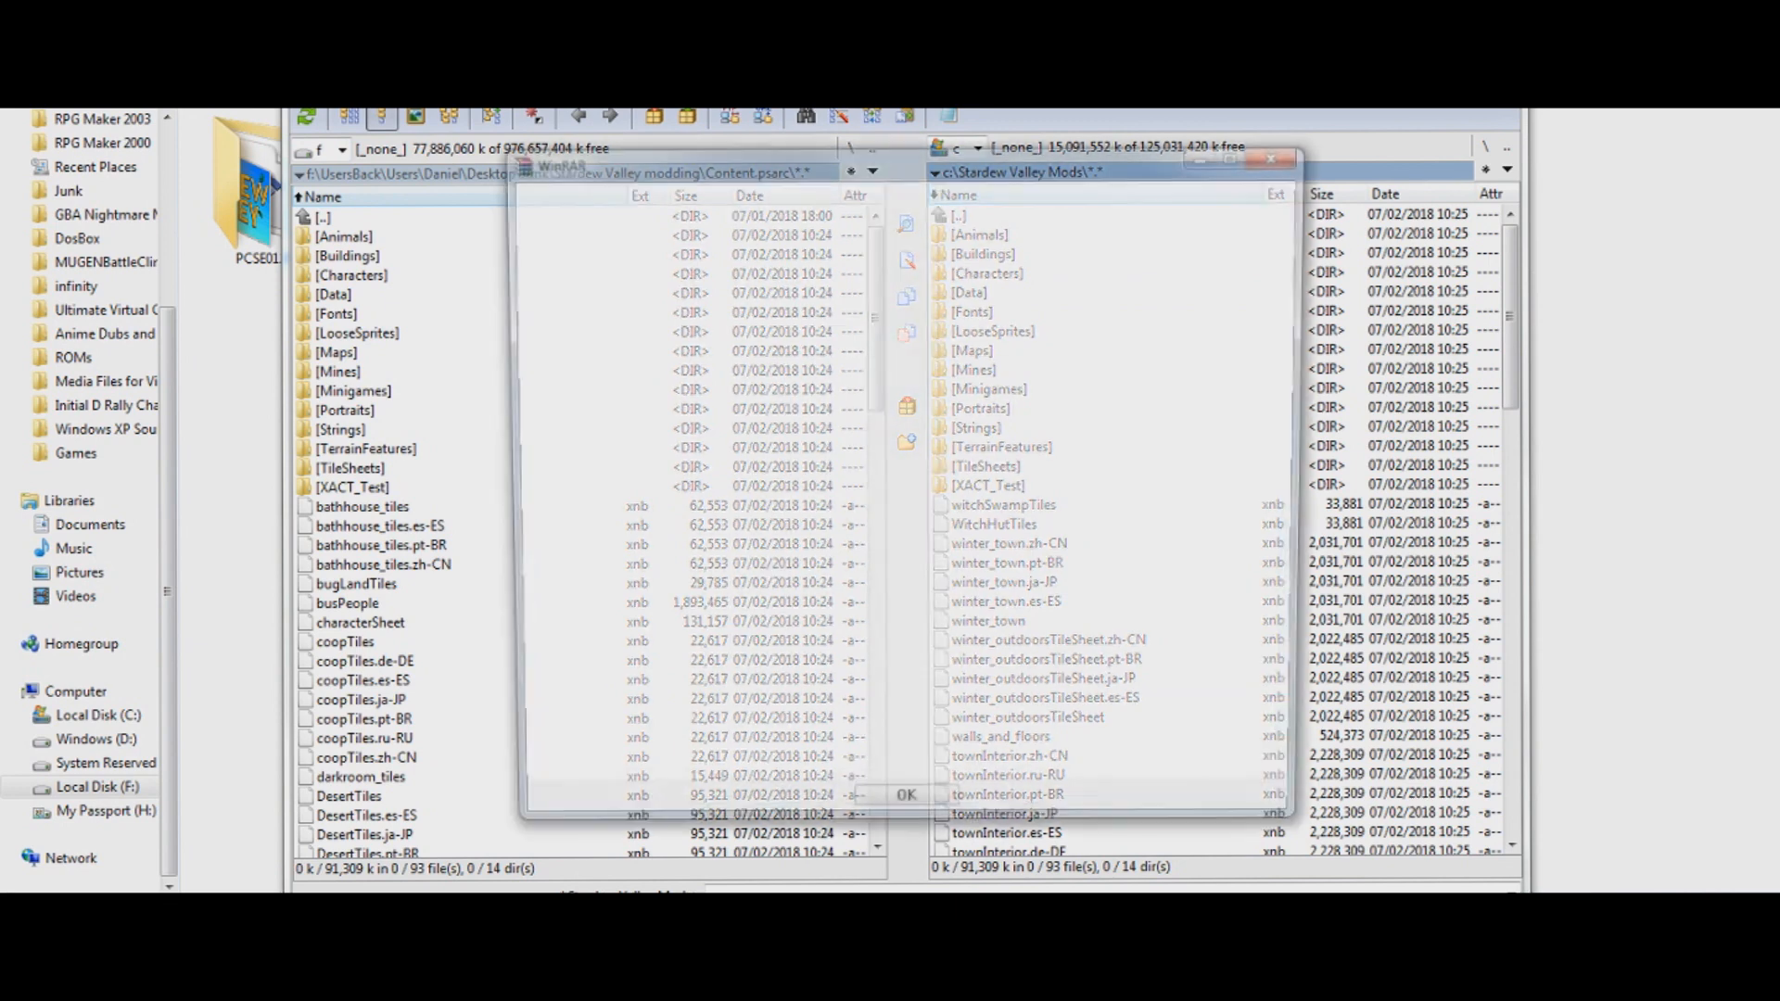
In WinRAR, select all xnb files in Rikuos portraits v.3.3 > Content > Portraits for copying into the unpacked Portraits folder
{"action": "left_click", "coordinate": [905, 794]}
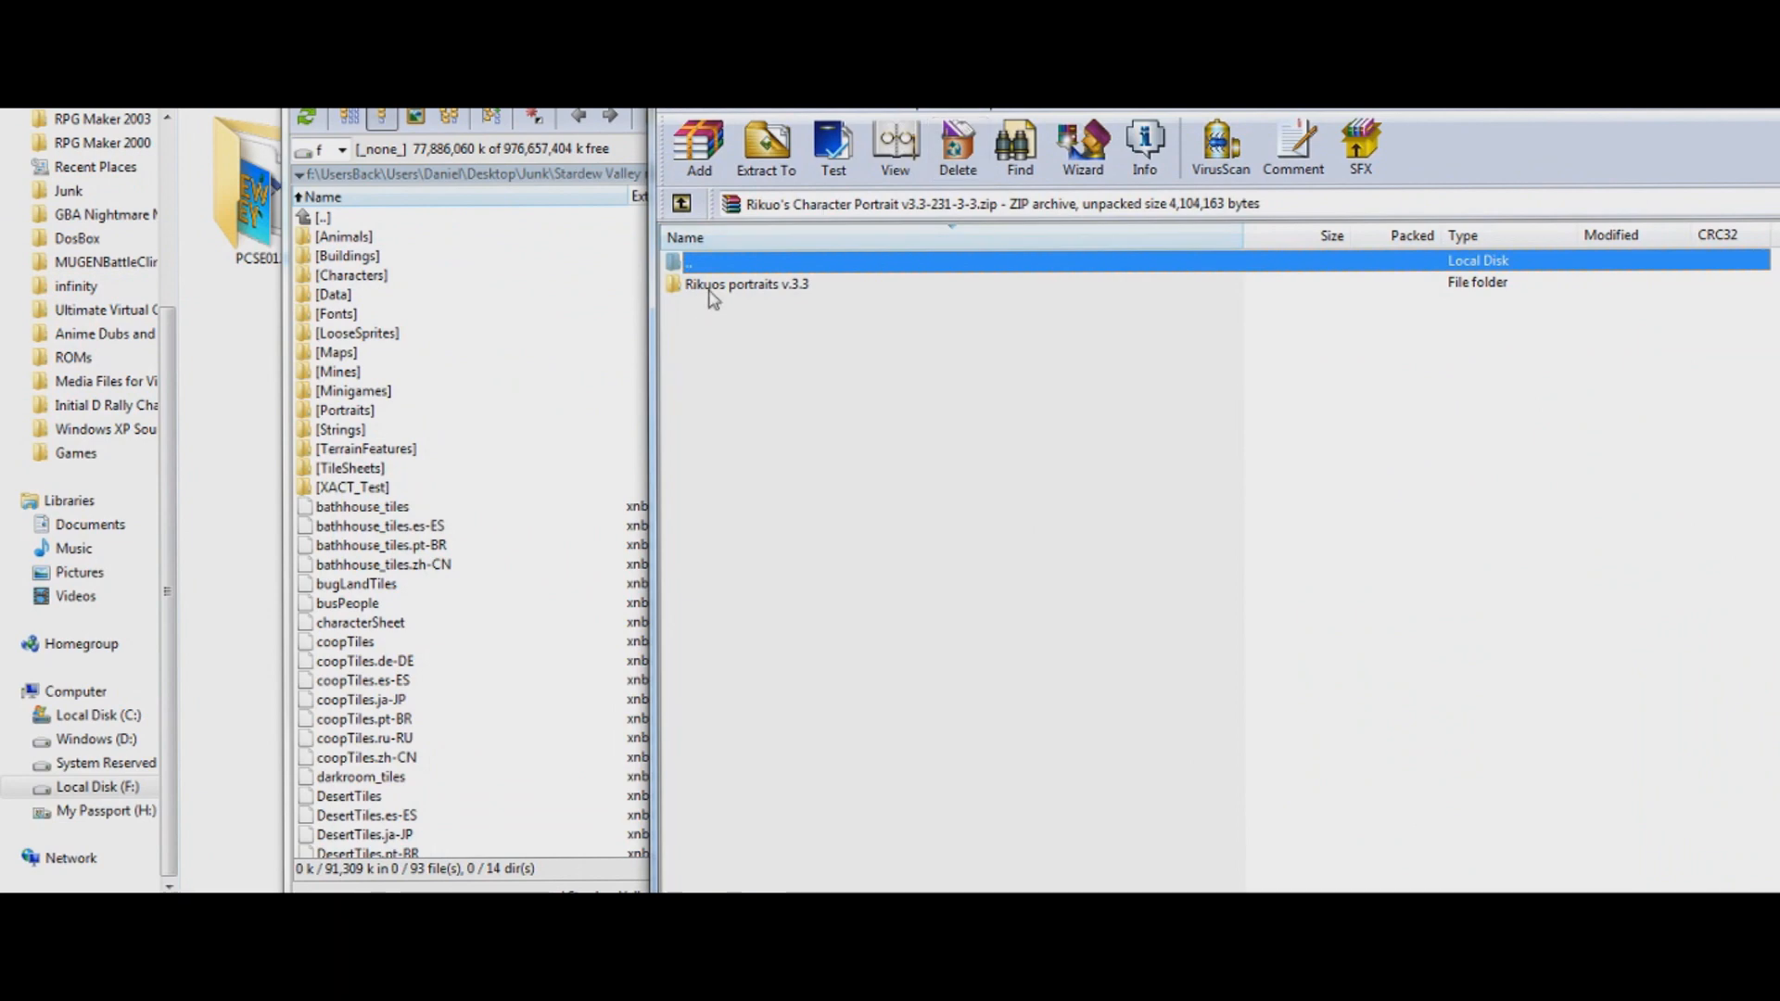
{"action": "double_click", "coordinate": [747, 284]}
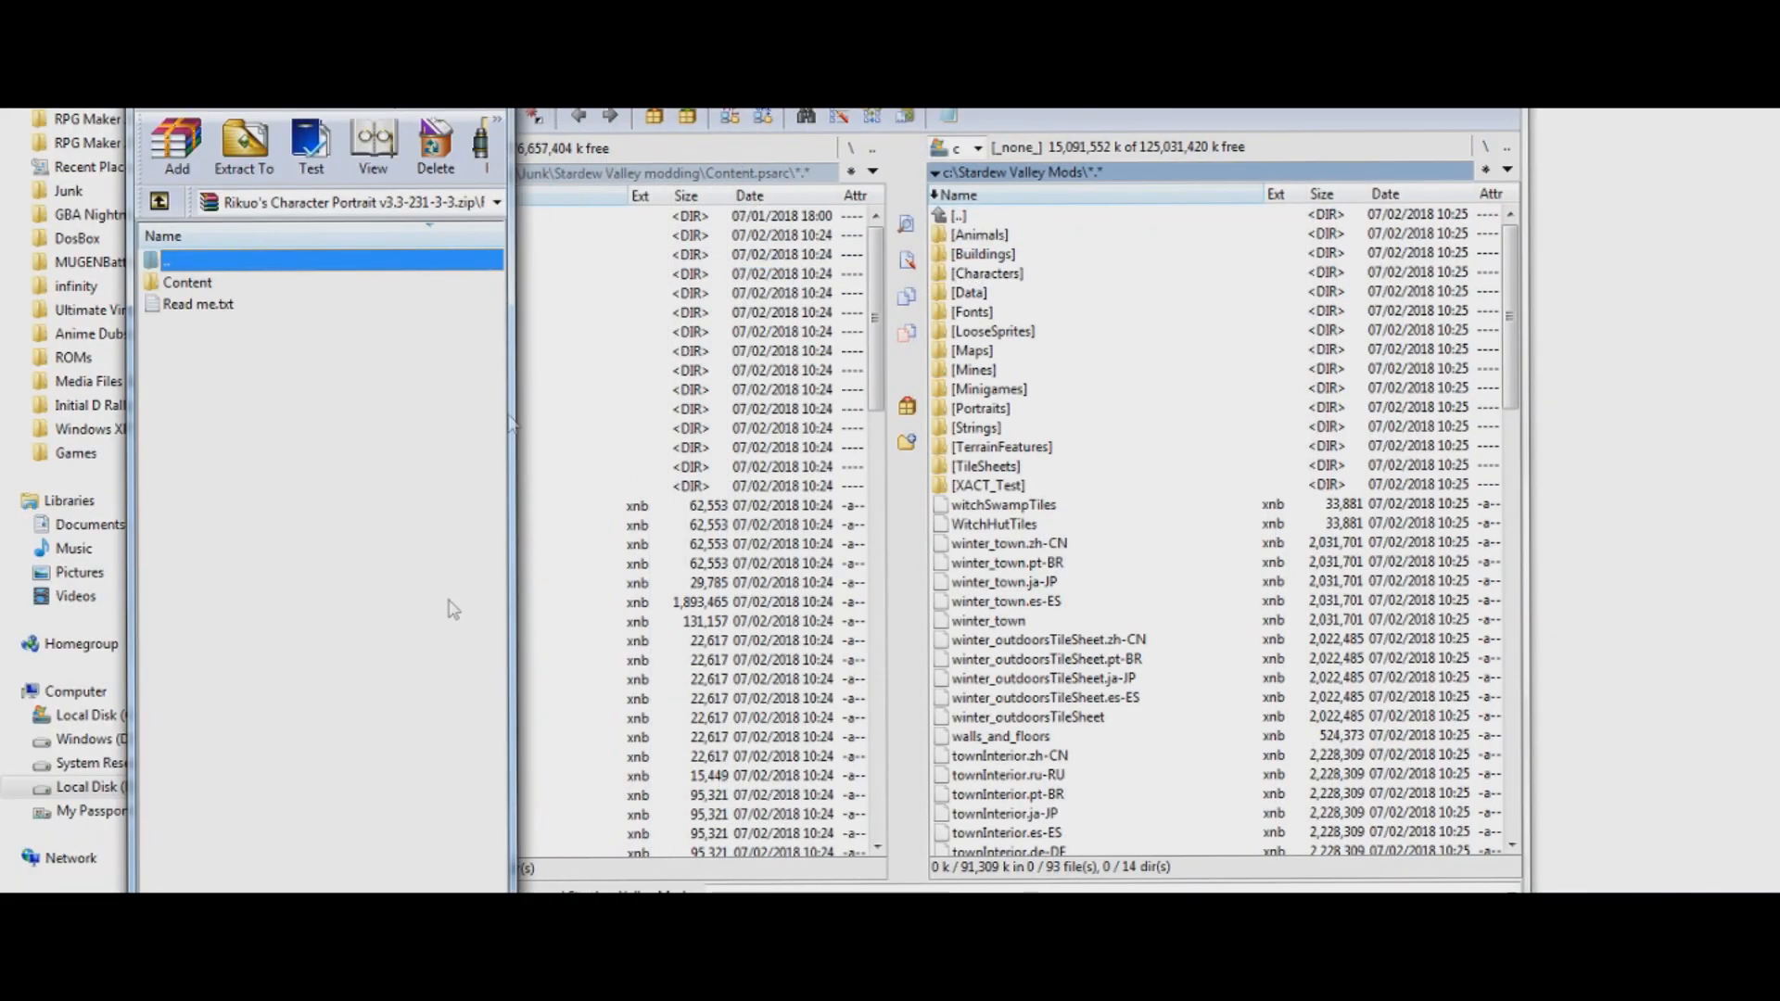
{"action": "left_click", "coordinate": [189, 282]}
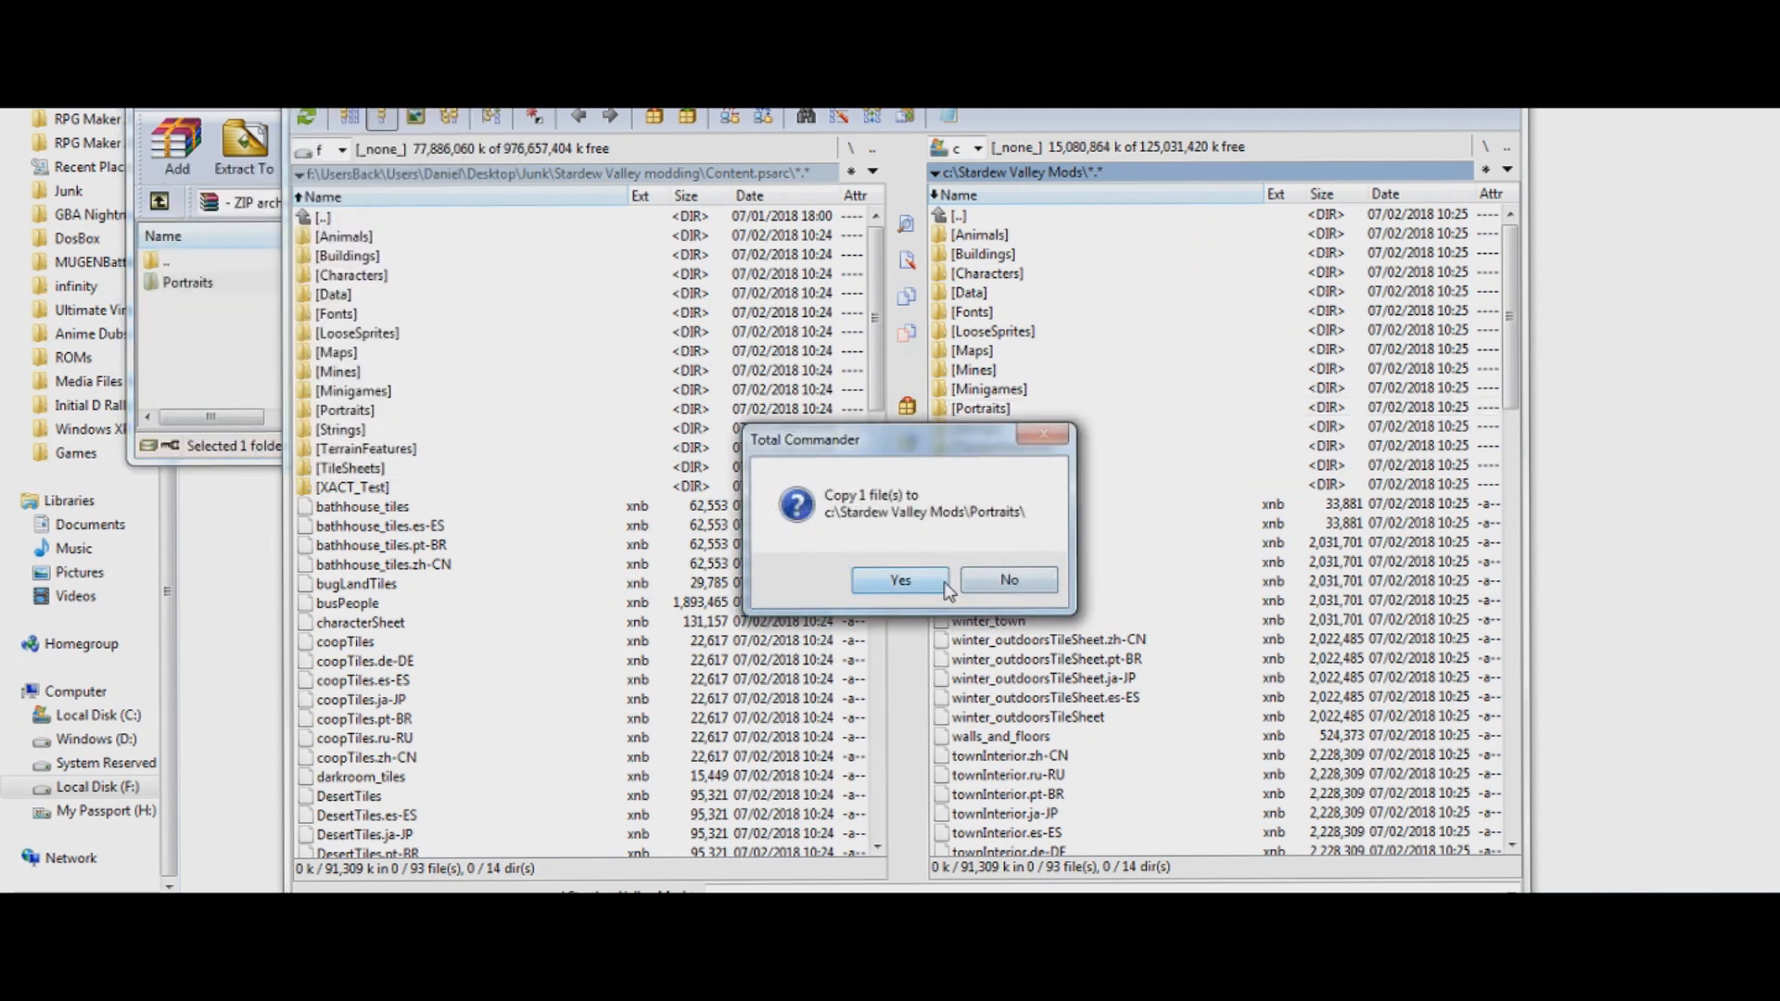
{"action": "left_click", "coordinate": [900, 580]}
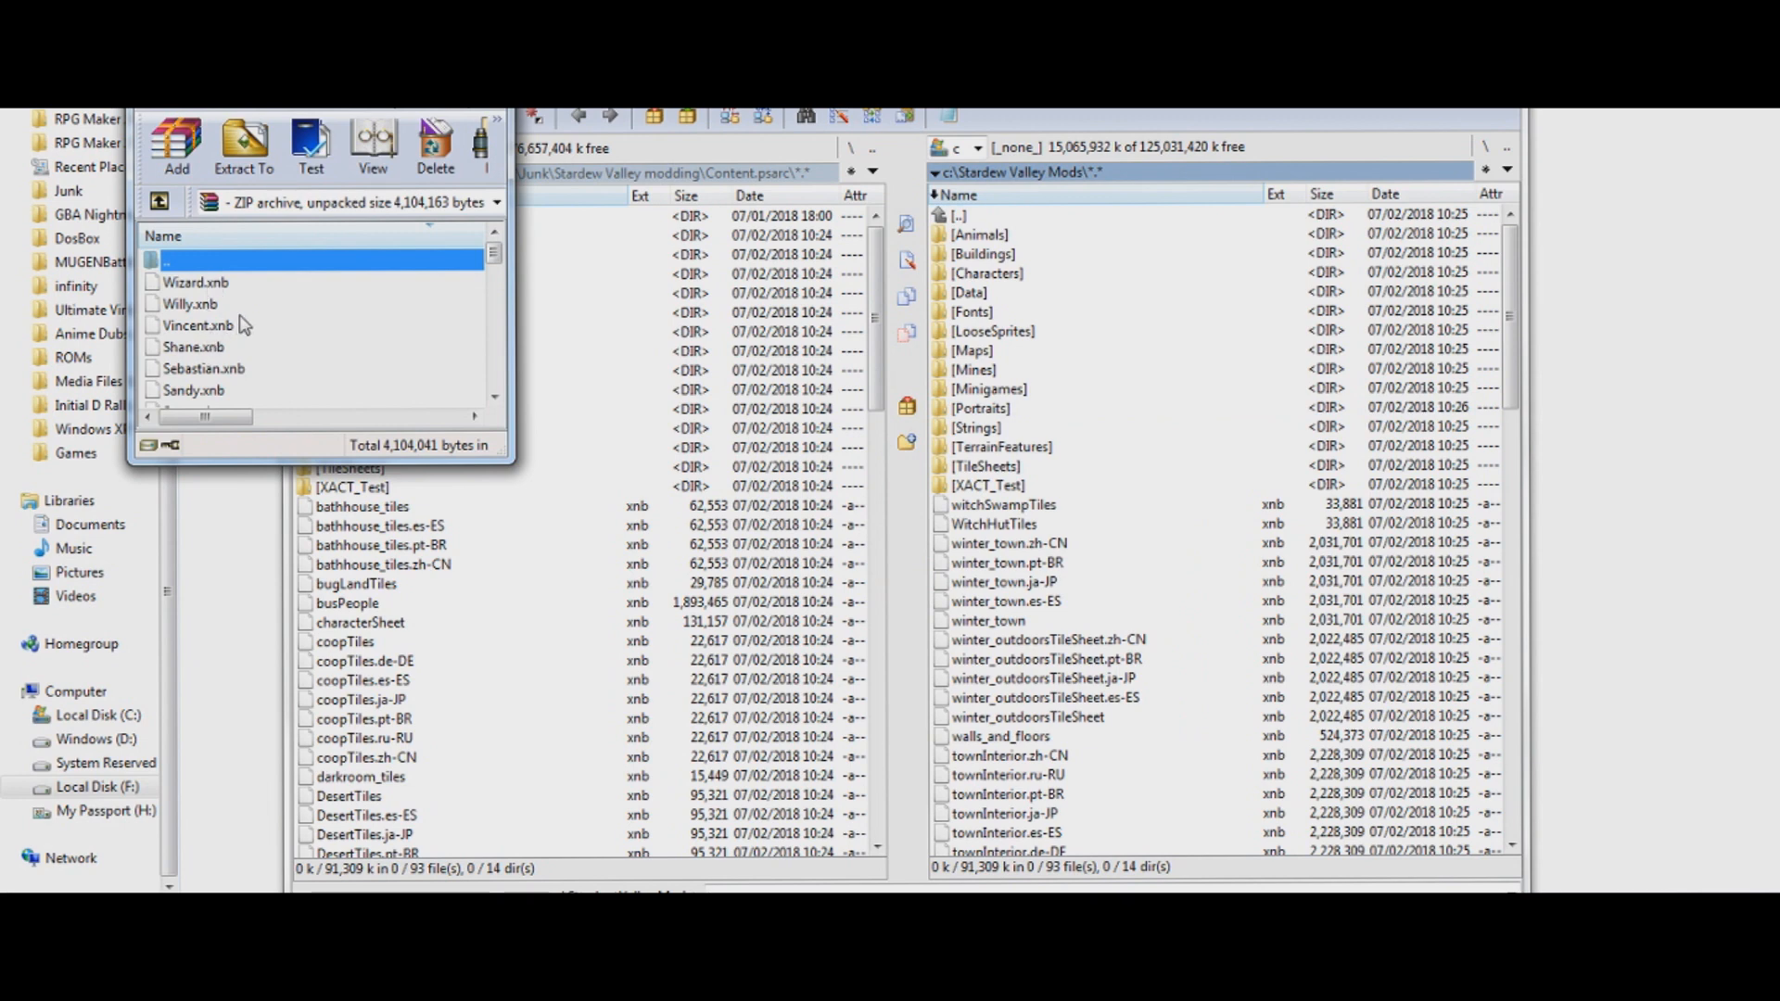
{"action": "key", "text": "ctrl+a"}
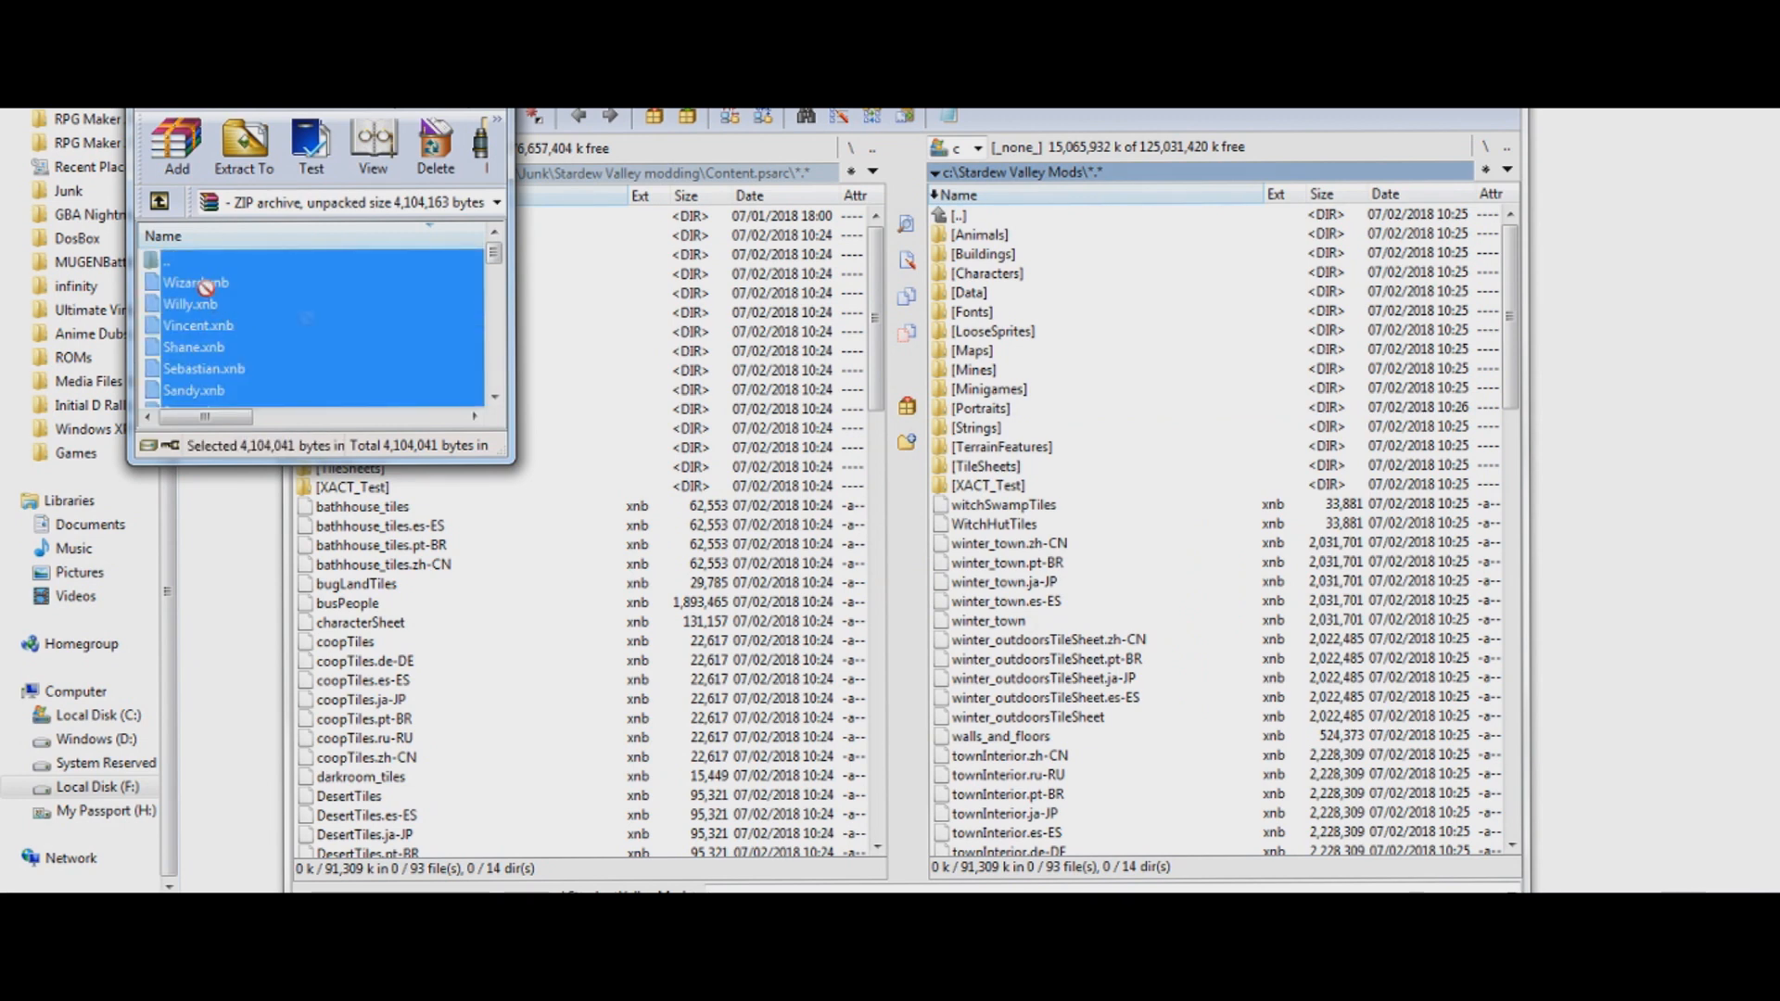
{"action": "mouse_move", "coordinate": [1049, 252]}
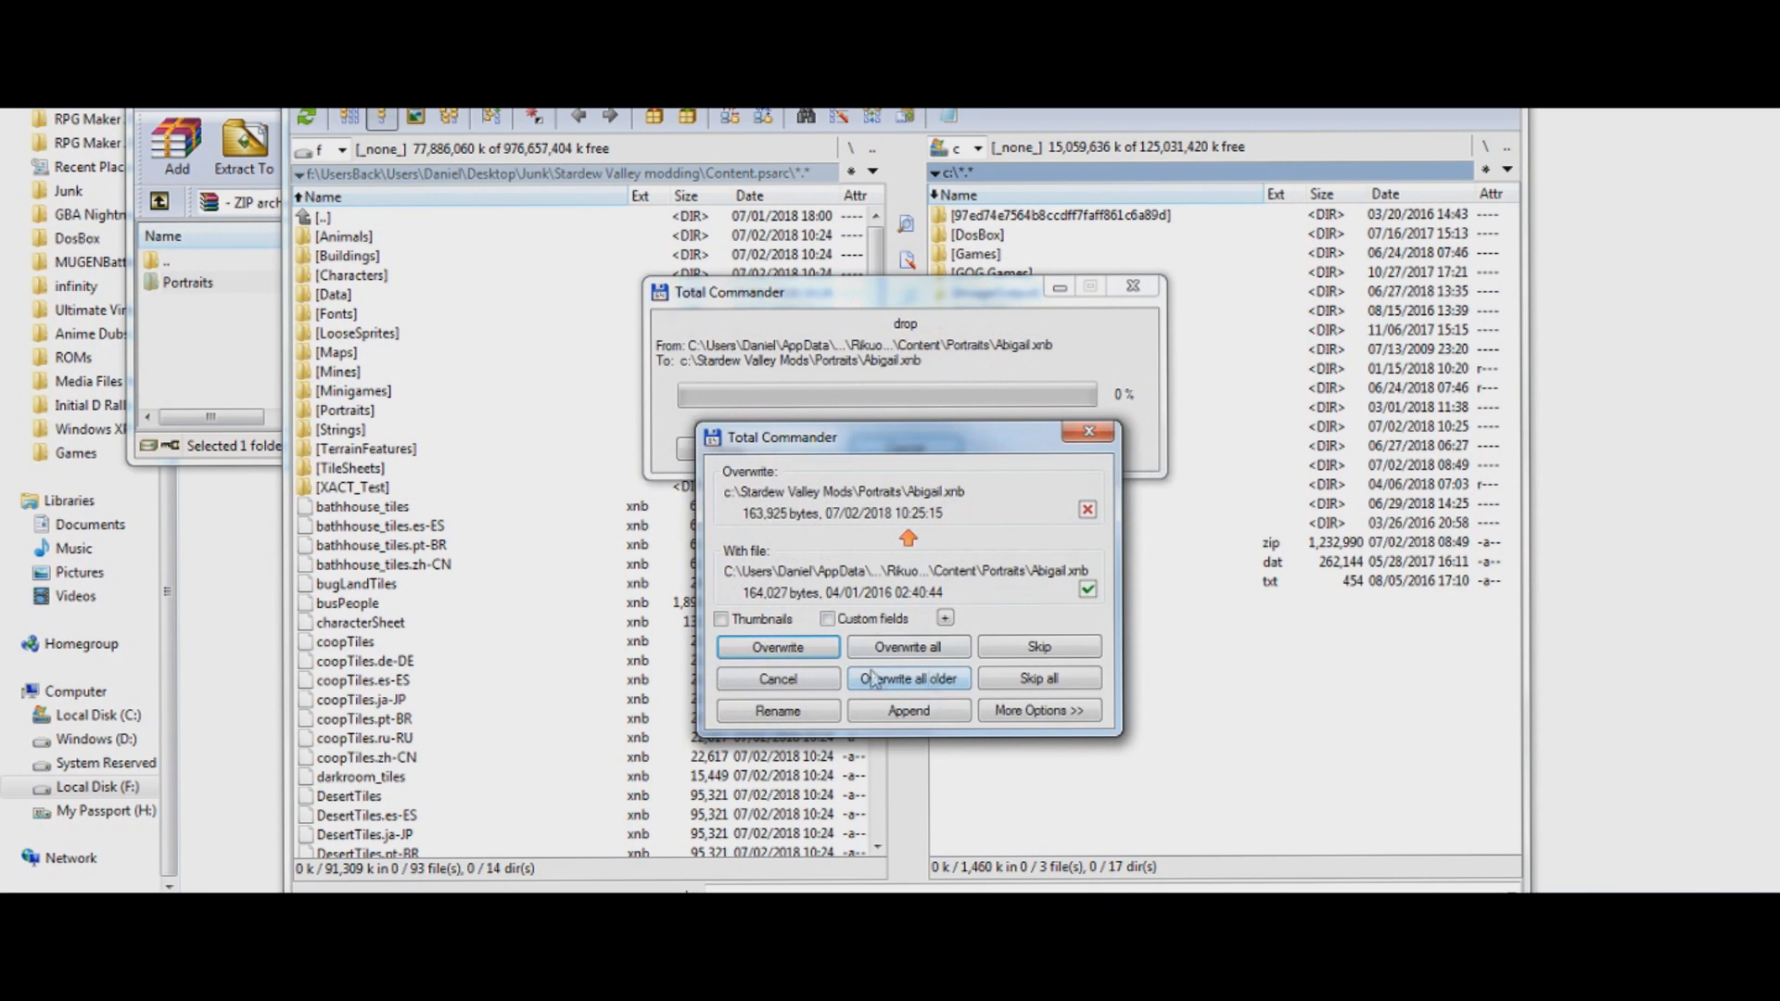
{"action": "mouse_move", "coordinate": [907, 645]}
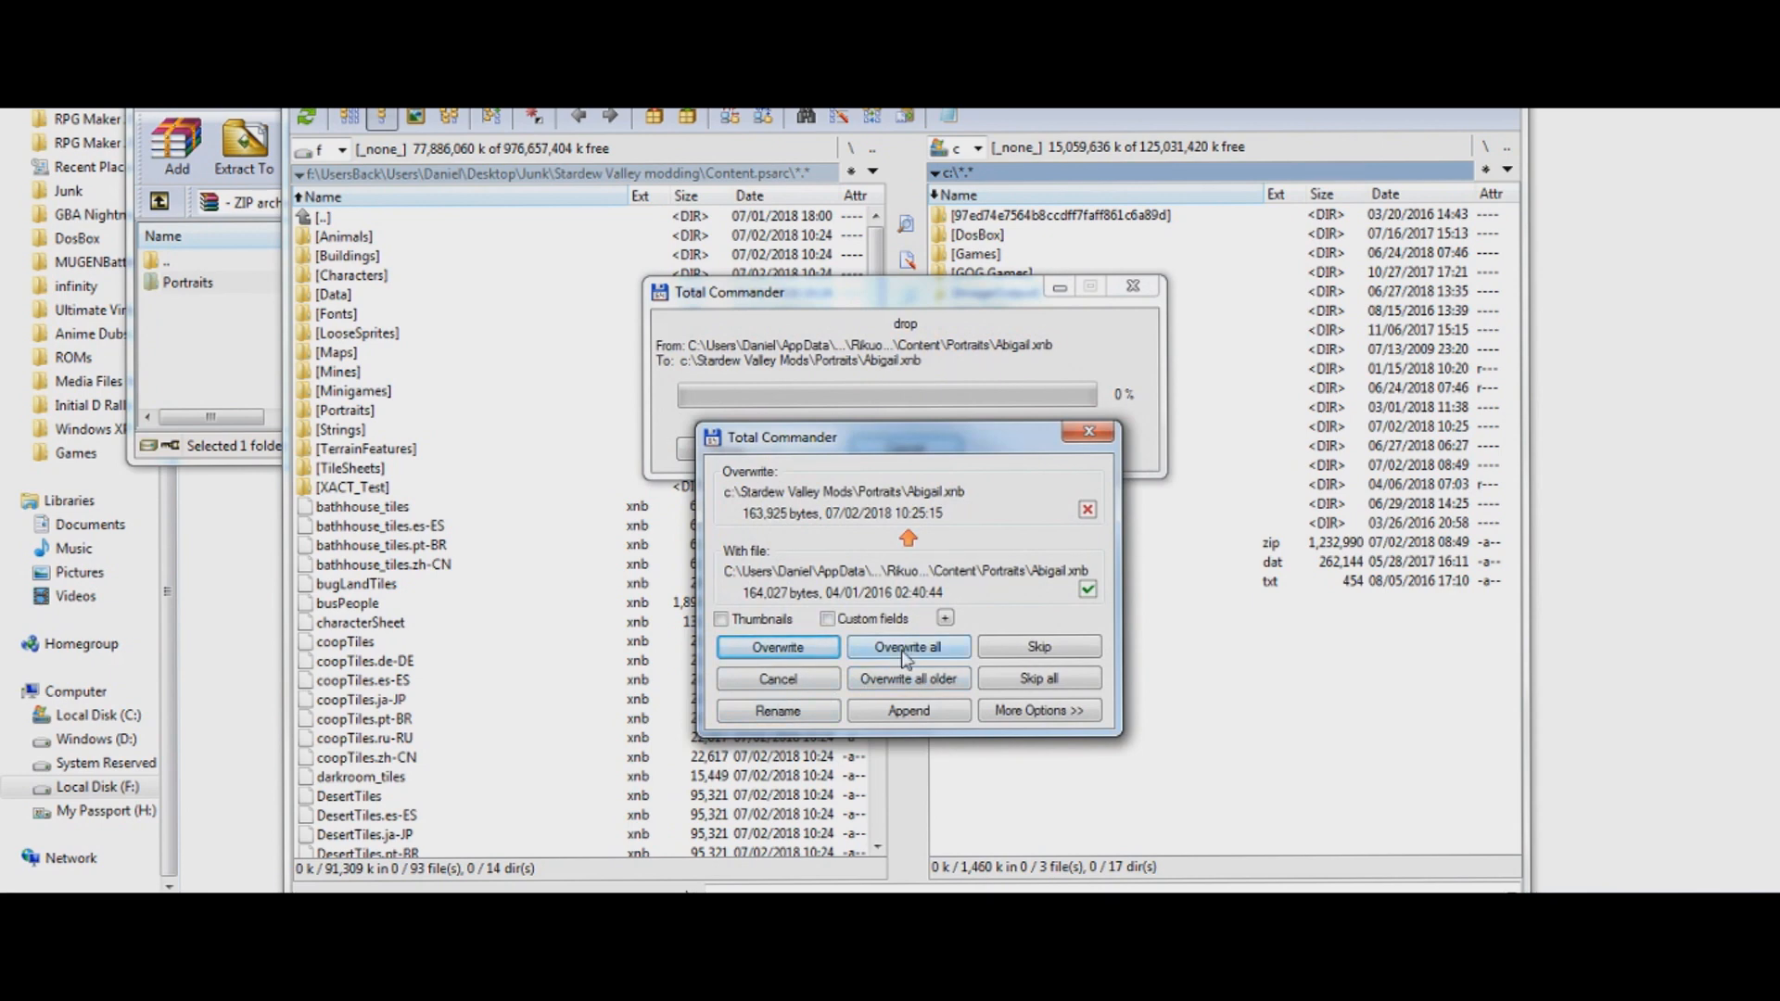
Replace all existing portraits with the mod's versions, then leave the Portraits folders in both panels
{"action": "left_click", "coordinate": [907, 645]}
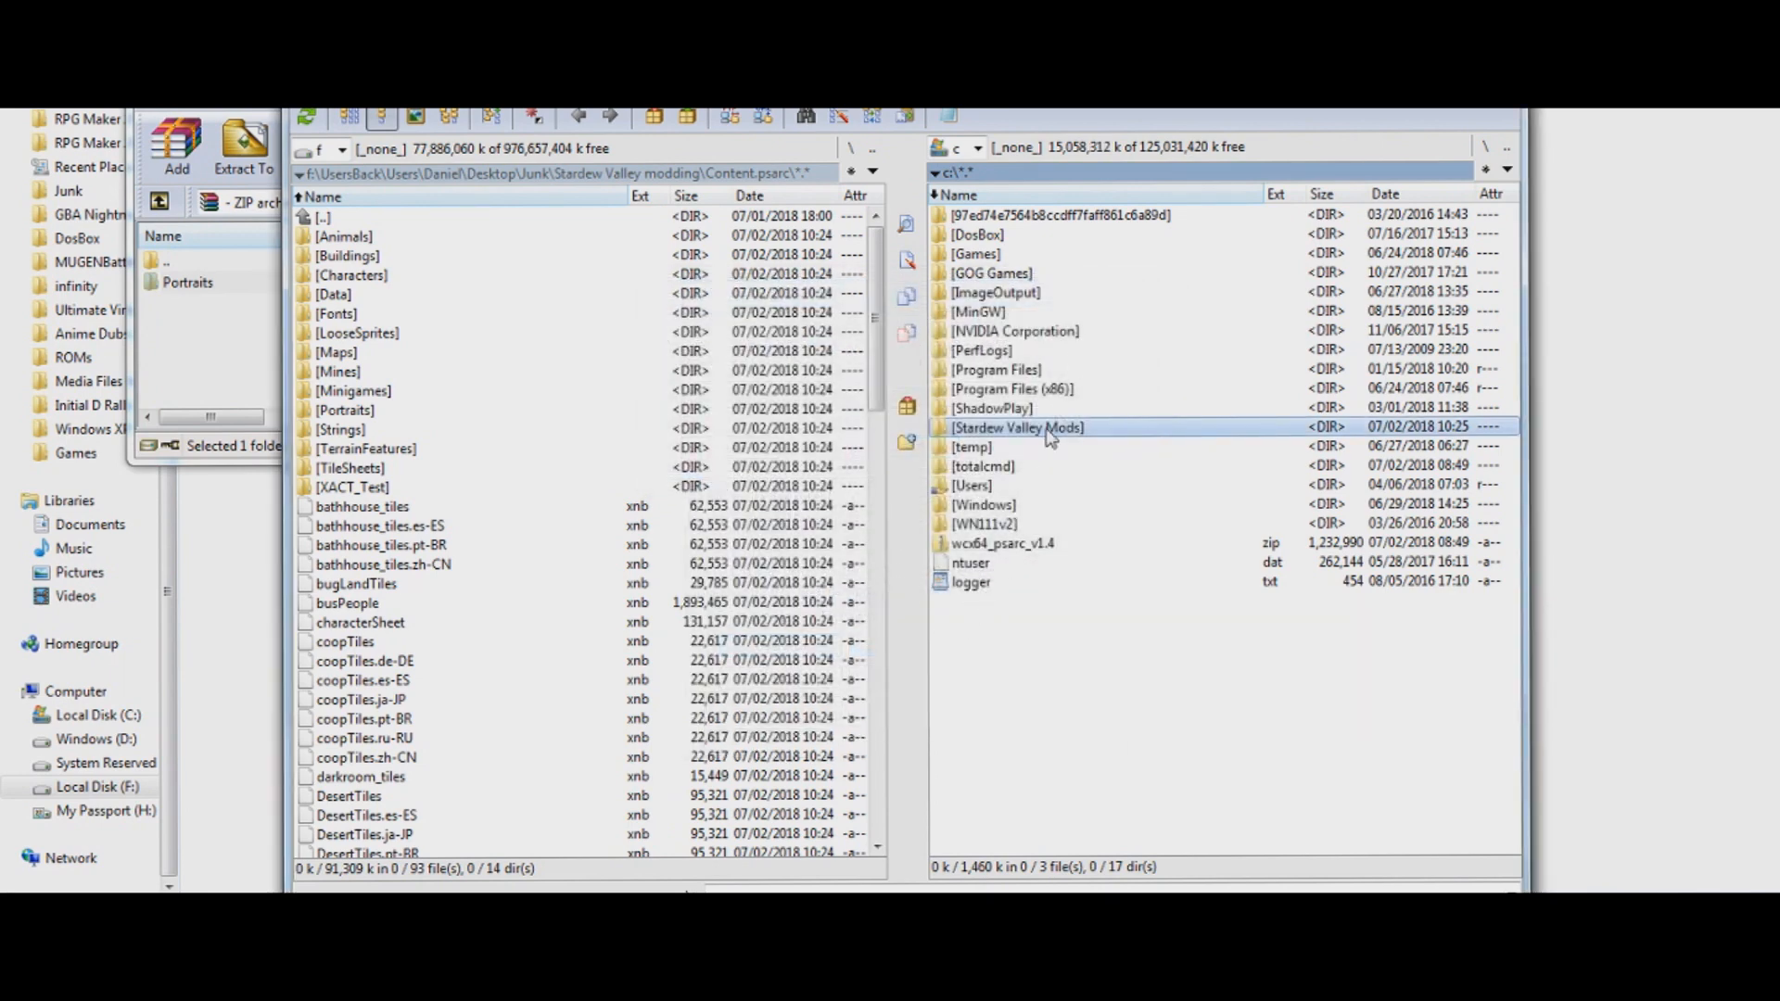
{"action": "double_click", "coordinate": [1018, 427]}
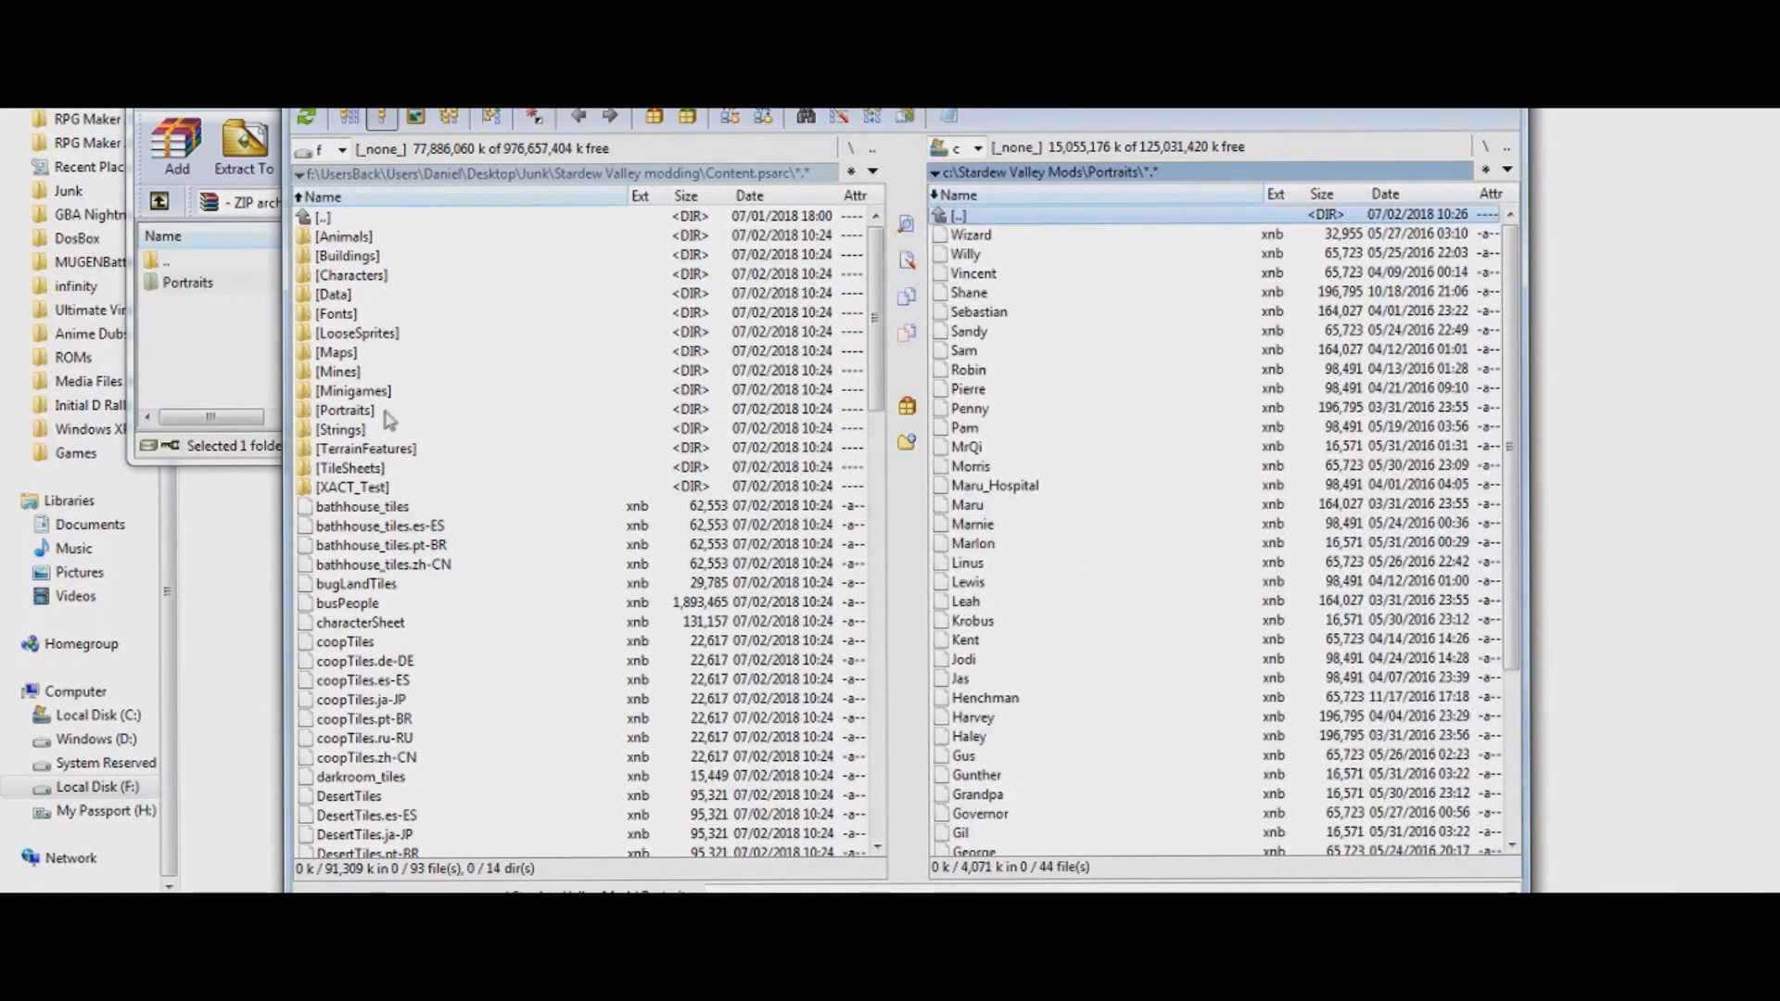
{"action": "double_click", "coordinate": [347, 410]}
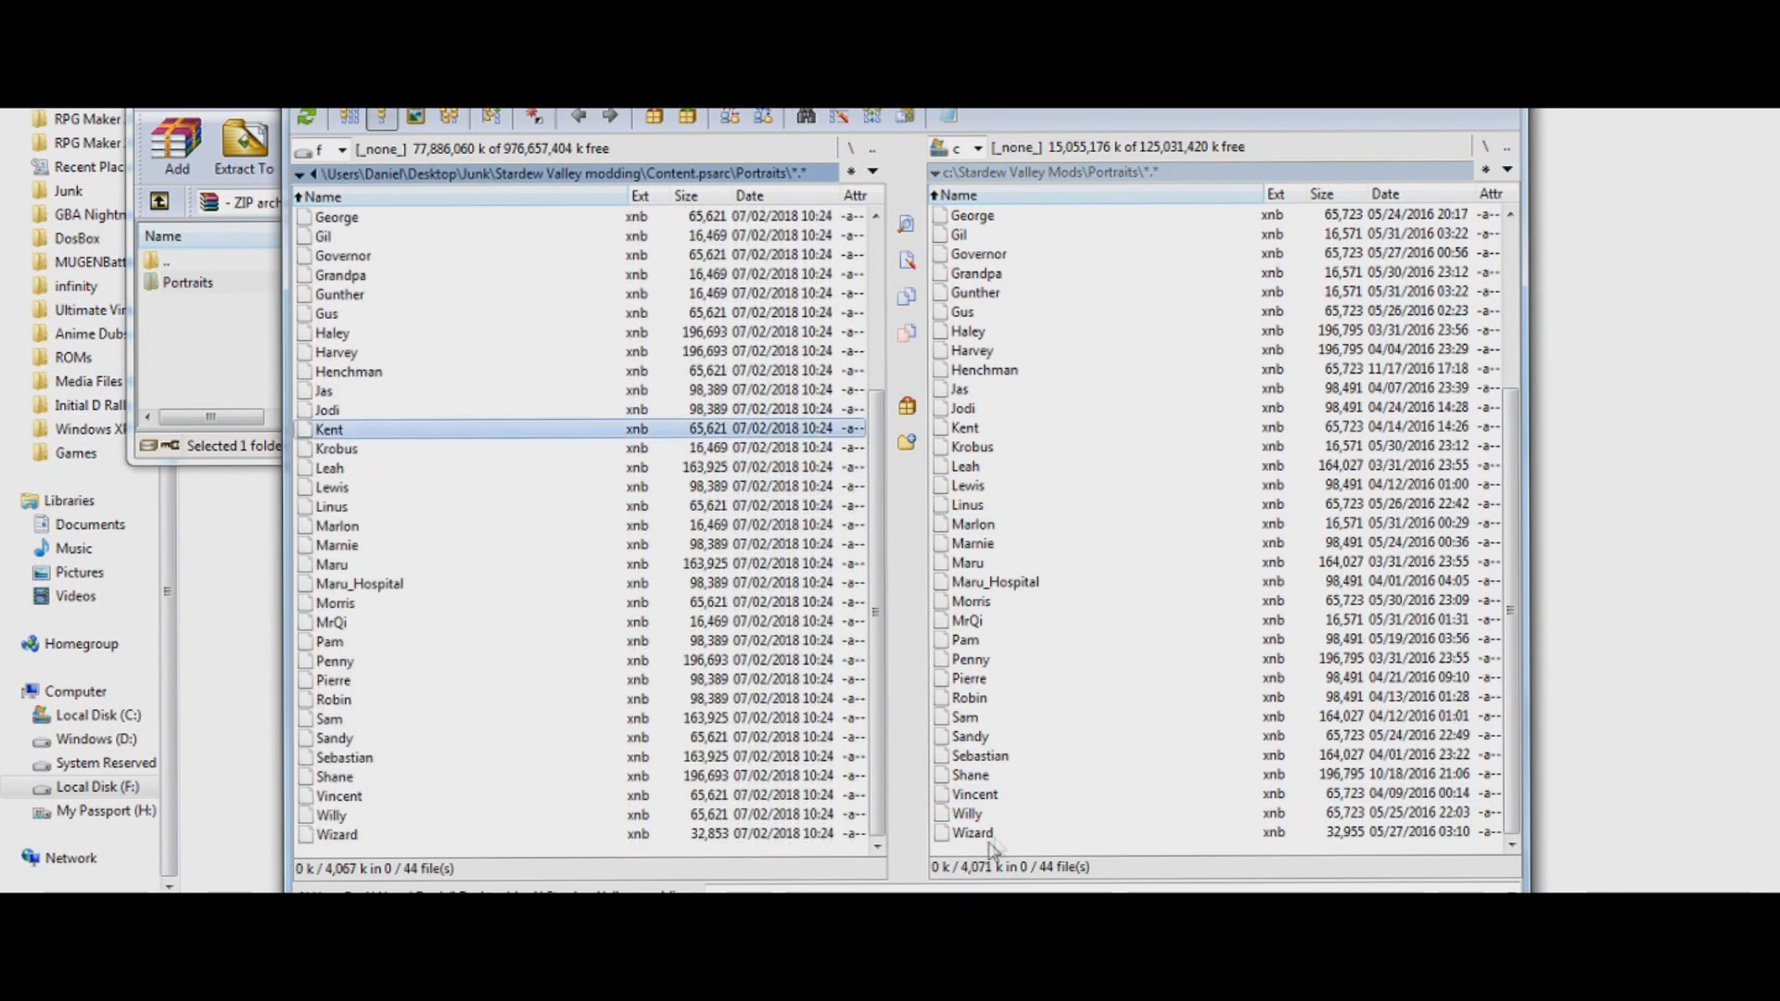
{"action": "mouse_move", "coordinate": [1042, 466]}
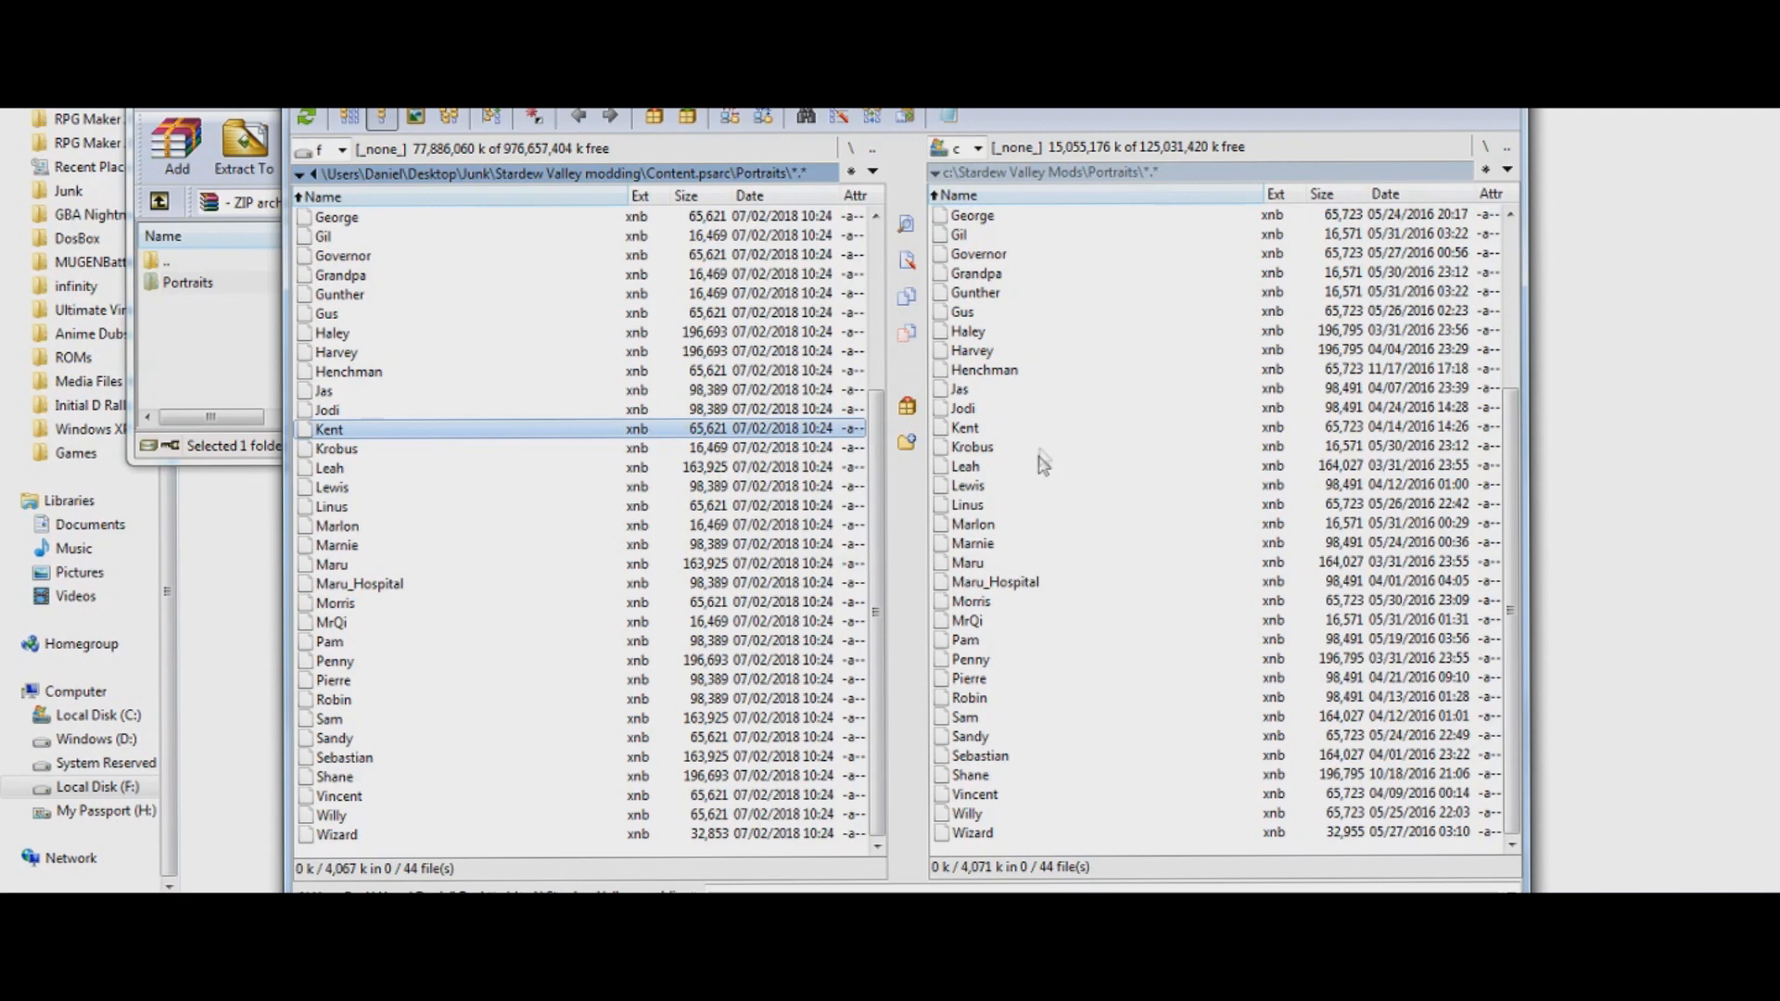
{"action": "mouse_move", "coordinate": [580, 526]}
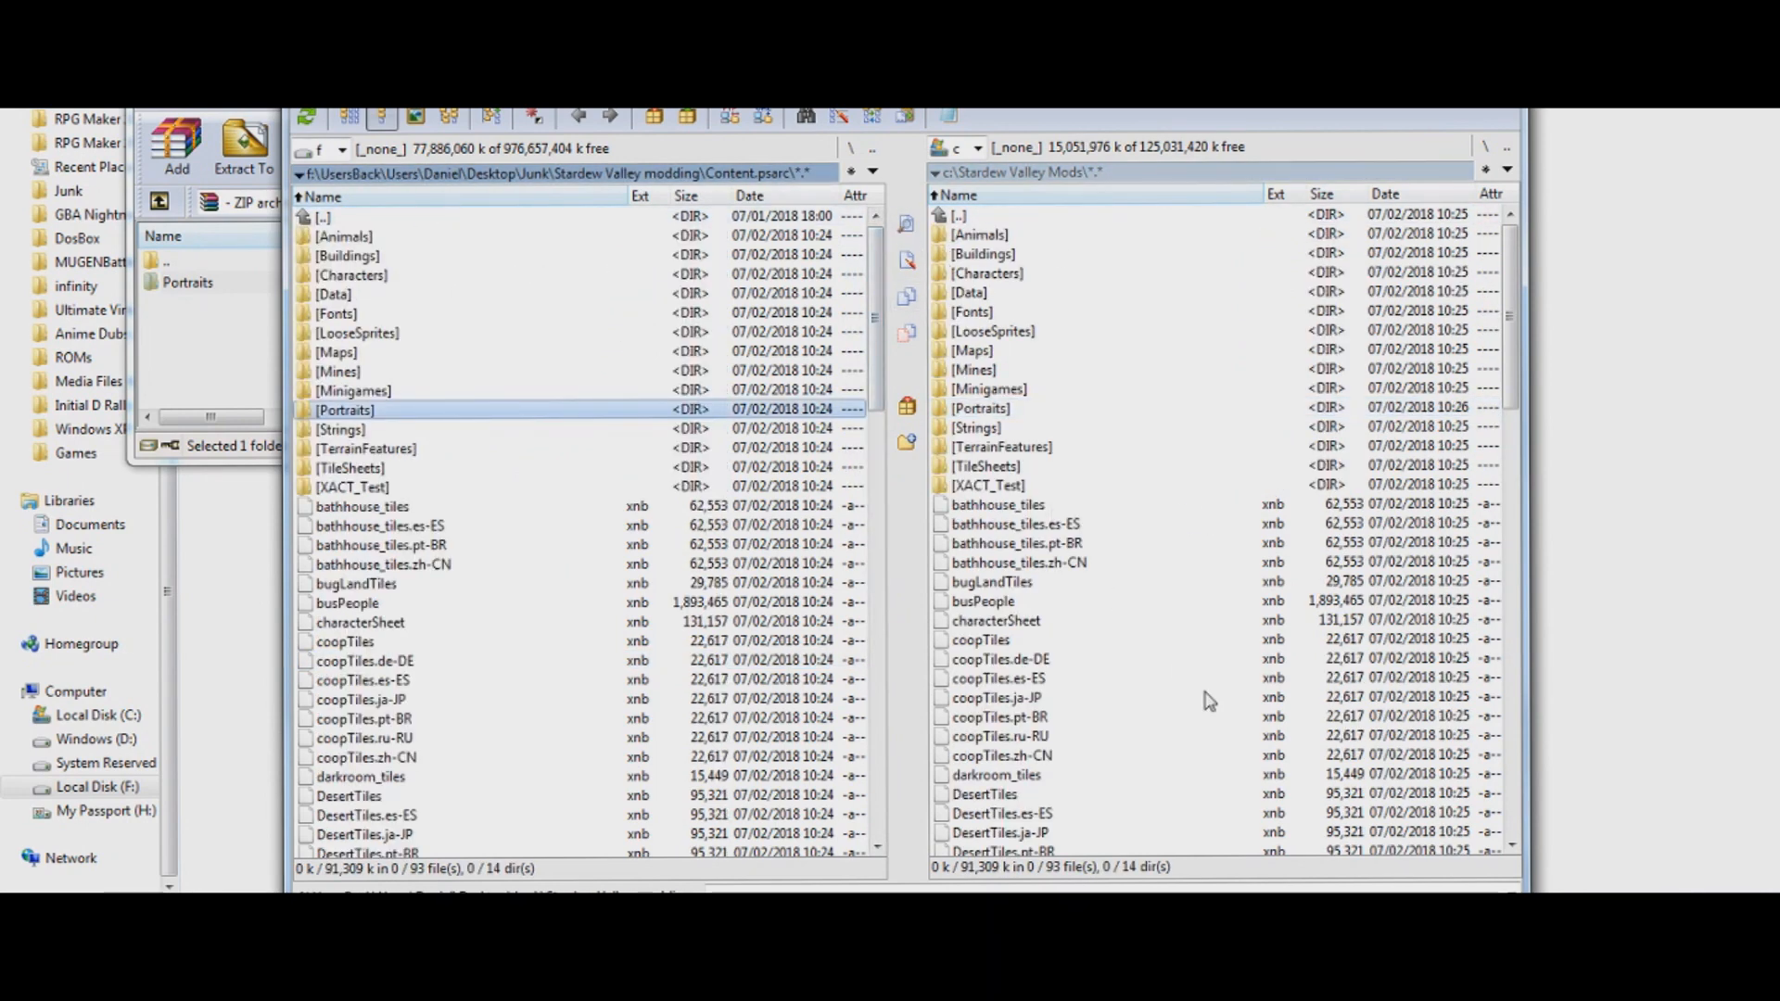
{"action": "mouse_move", "coordinate": [1118, 631]}
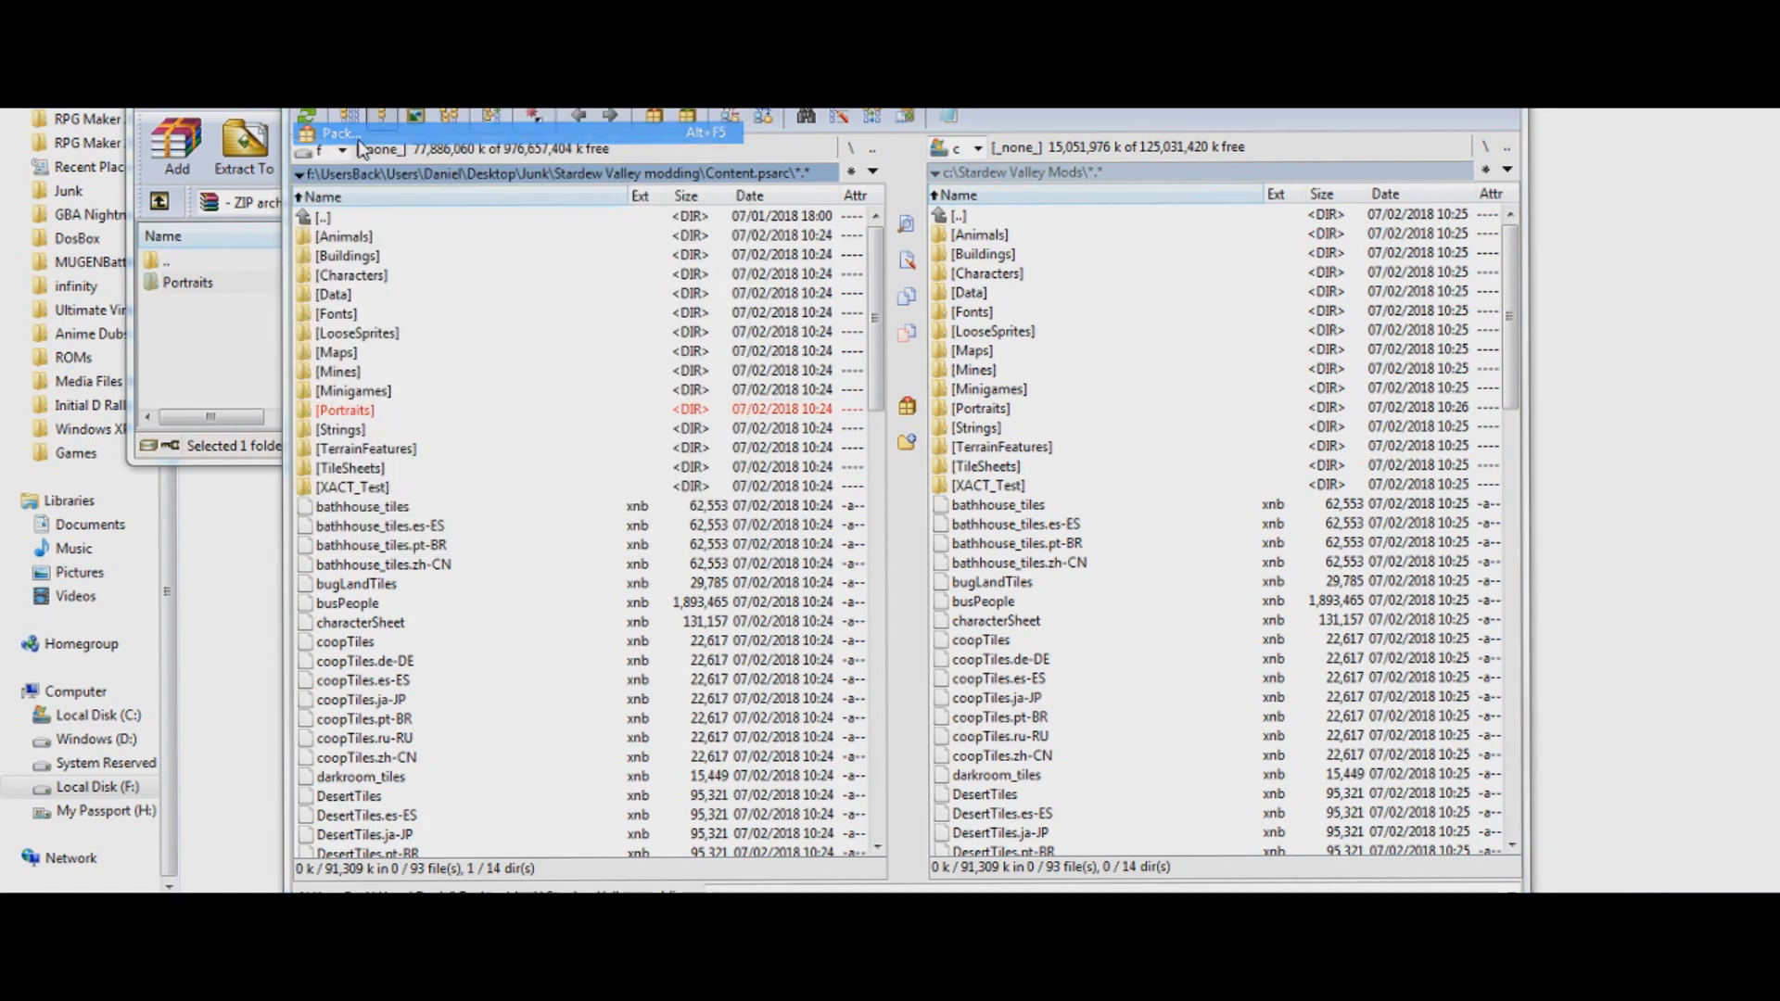
Pack the Stardew Valley Mods folder with the psarc packer into Stardew Valley Mods.psarc in the modding folder
{"action": "left_click", "coordinate": [338, 134]}
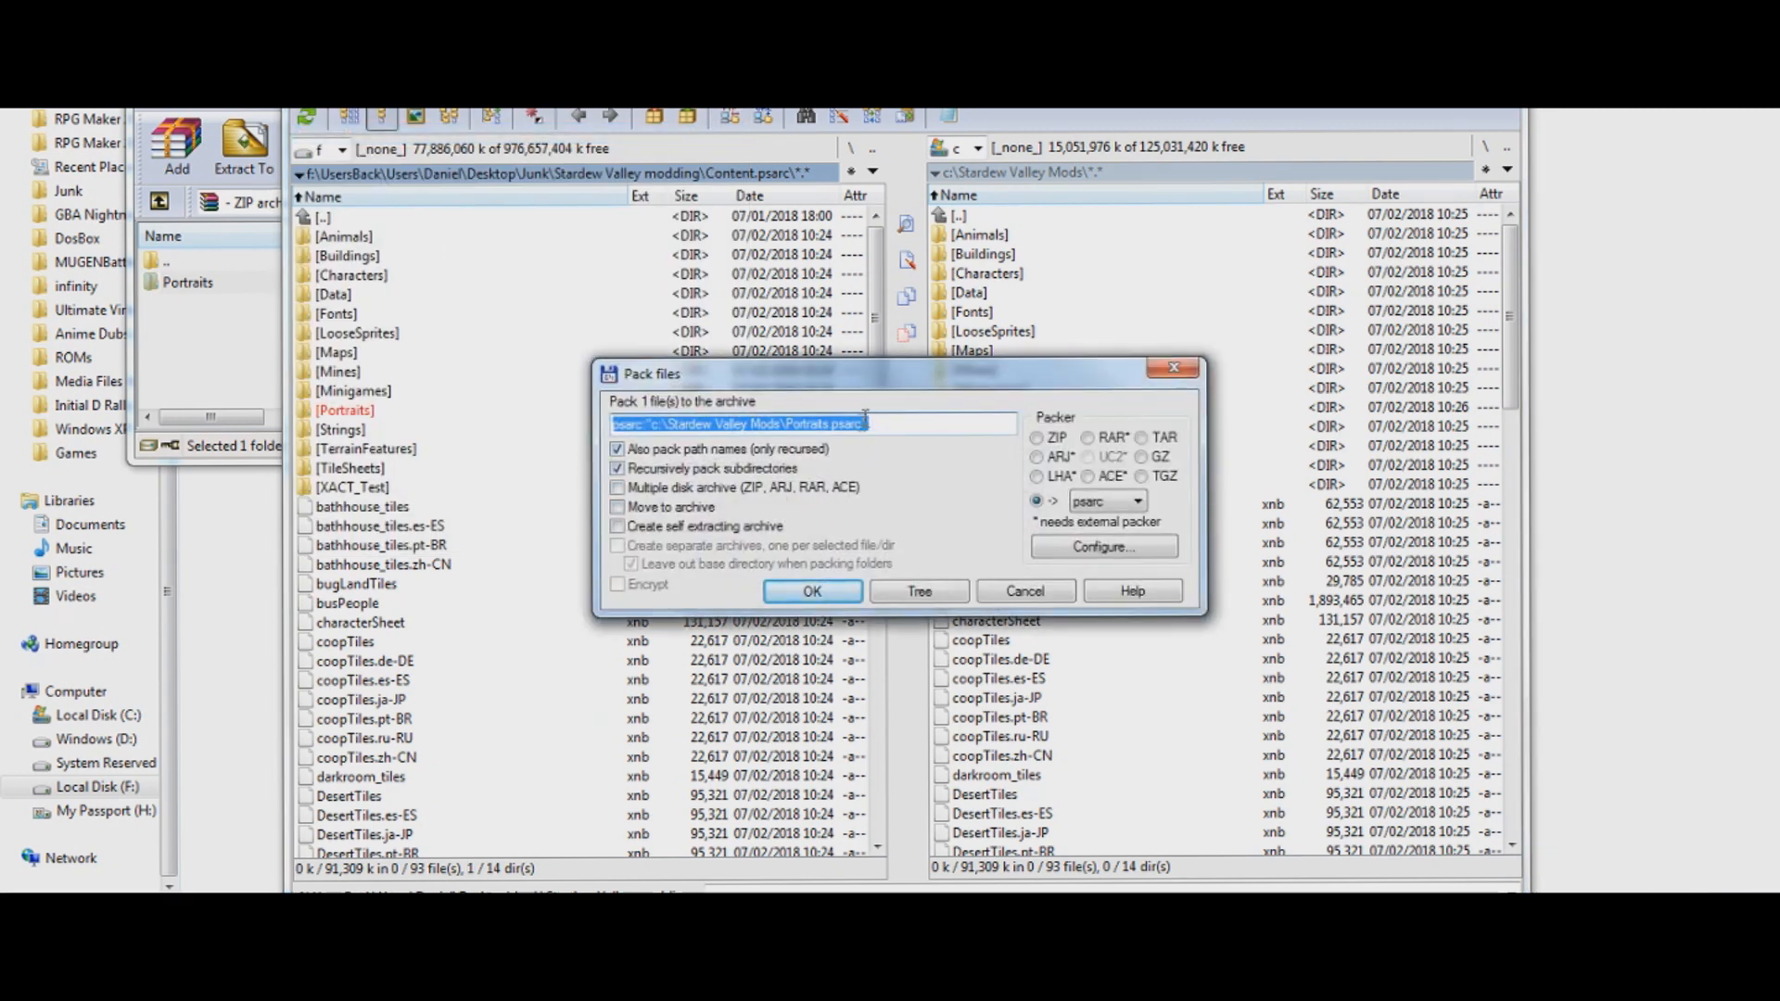
{"action": "left_click", "coordinate": [803, 423]}
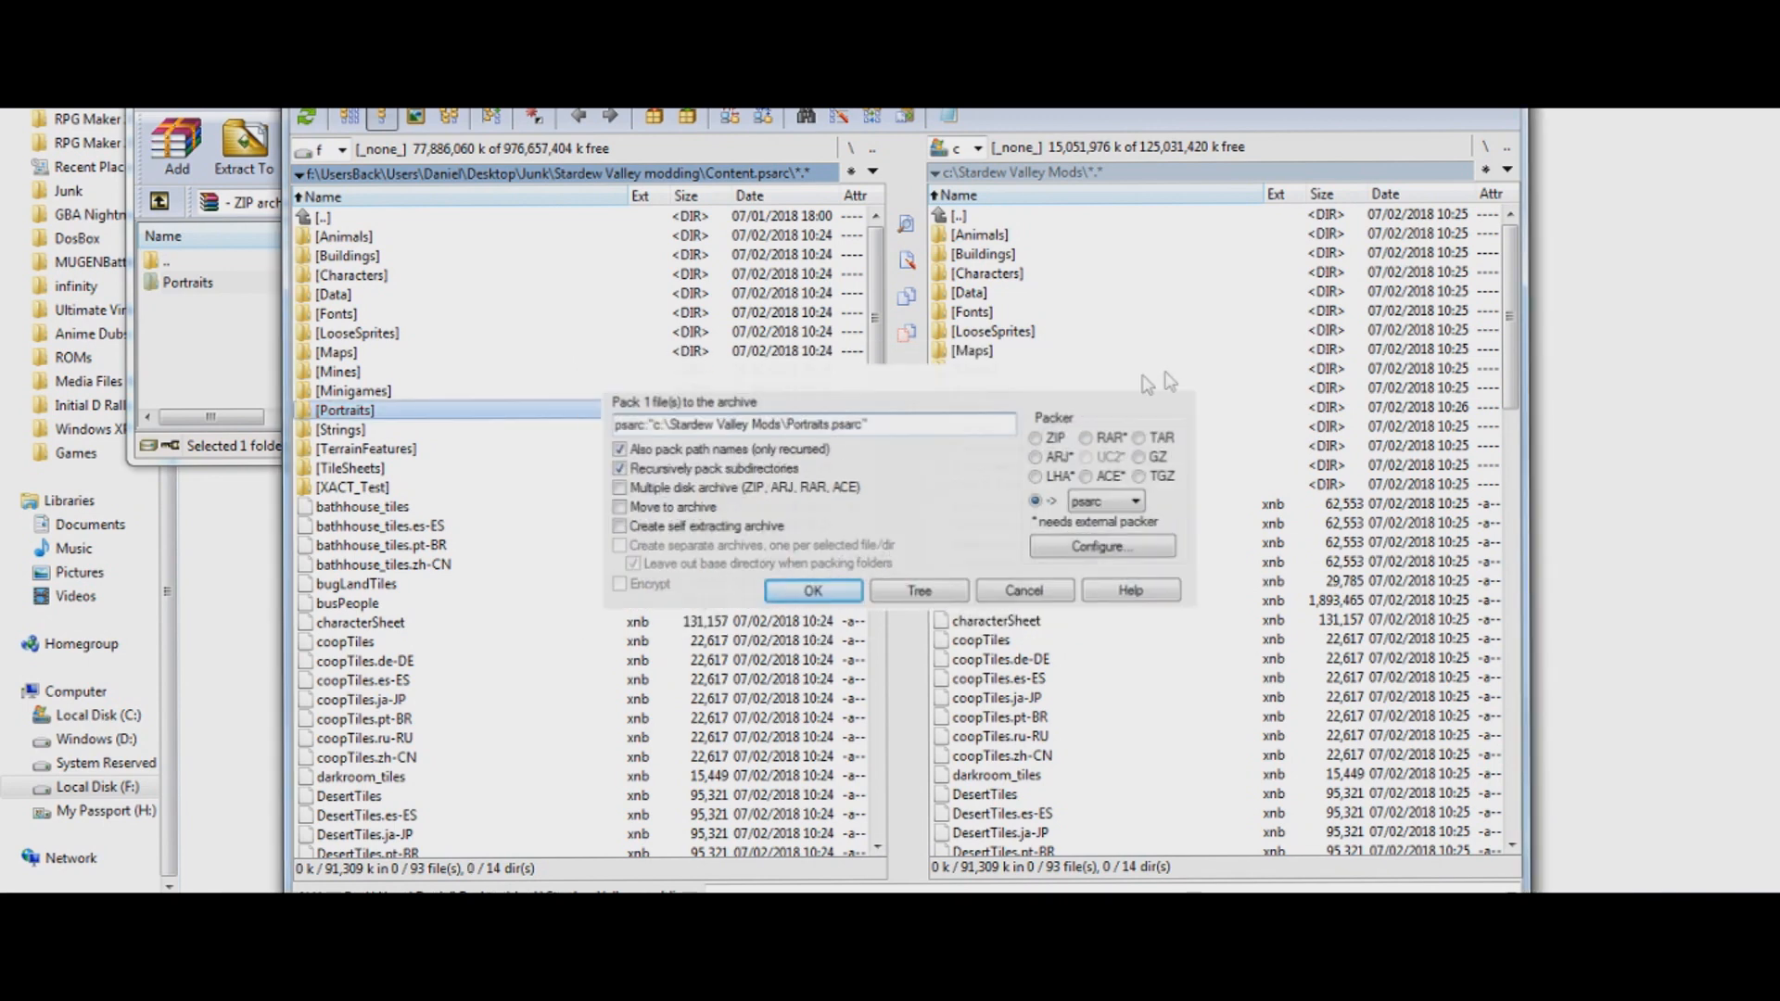
{"action": "left_click", "coordinate": [1020, 590]}
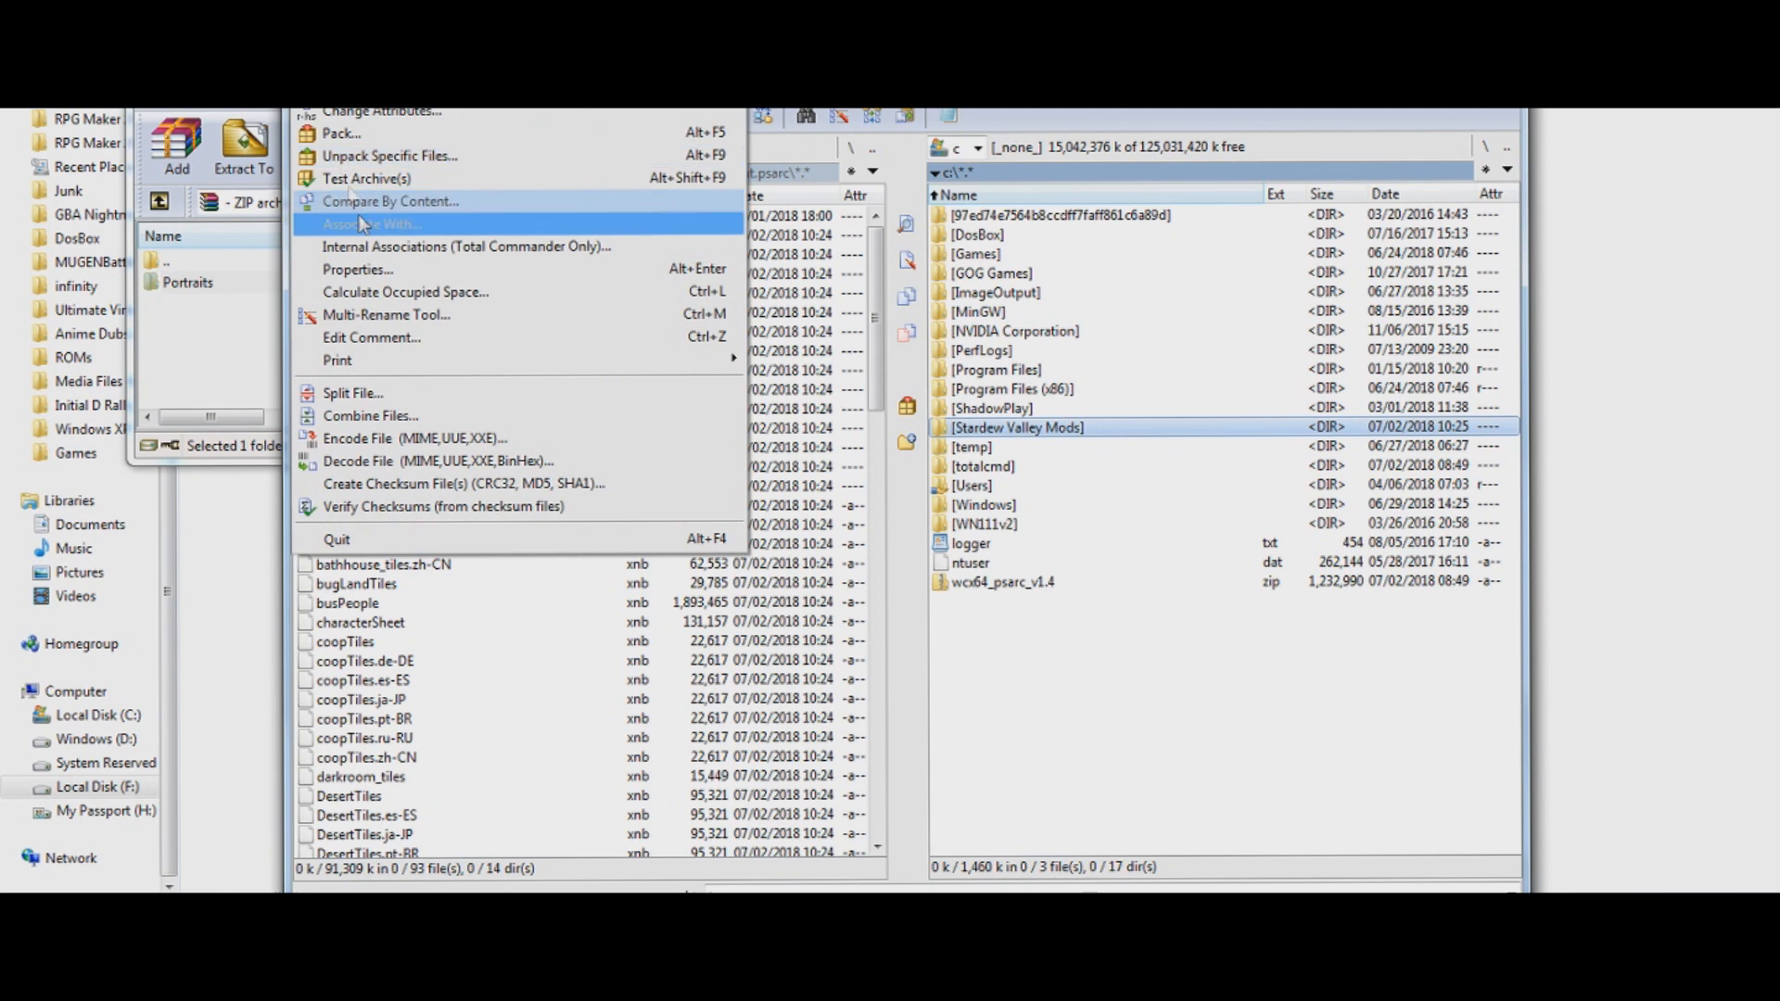
{"action": "left_click", "coordinate": [341, 133]}
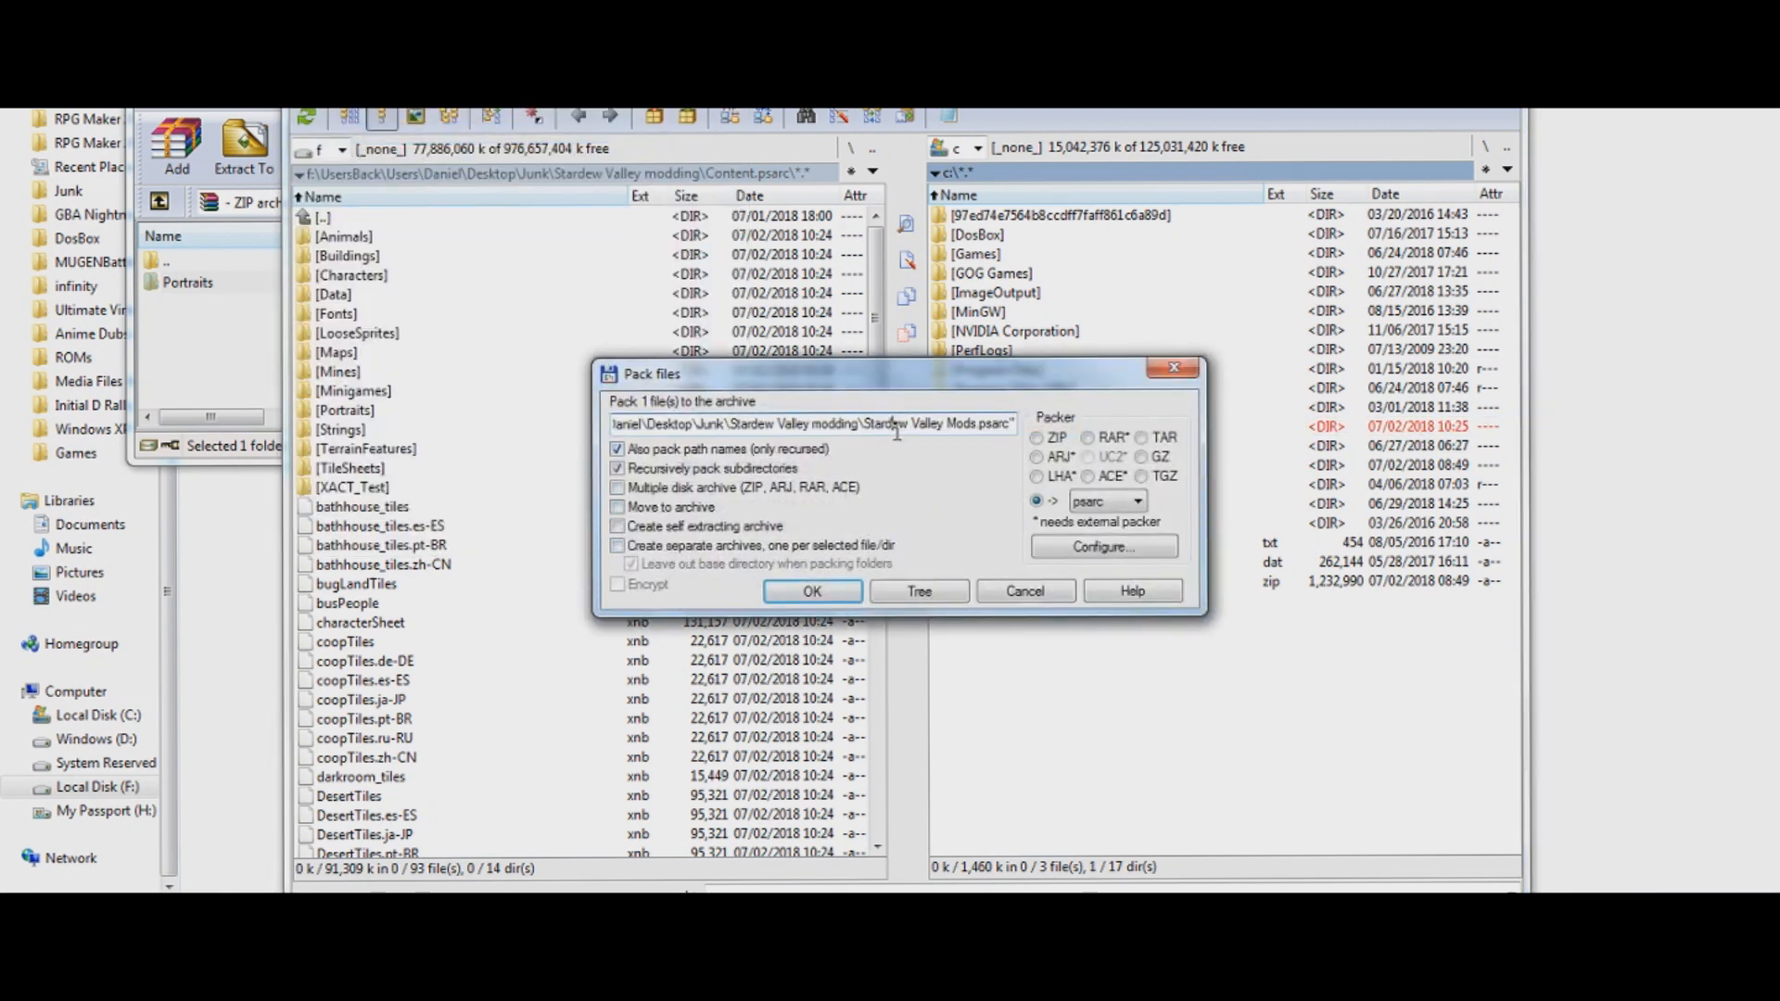
{"action": "double_click", "coordinate": [790, 423]}
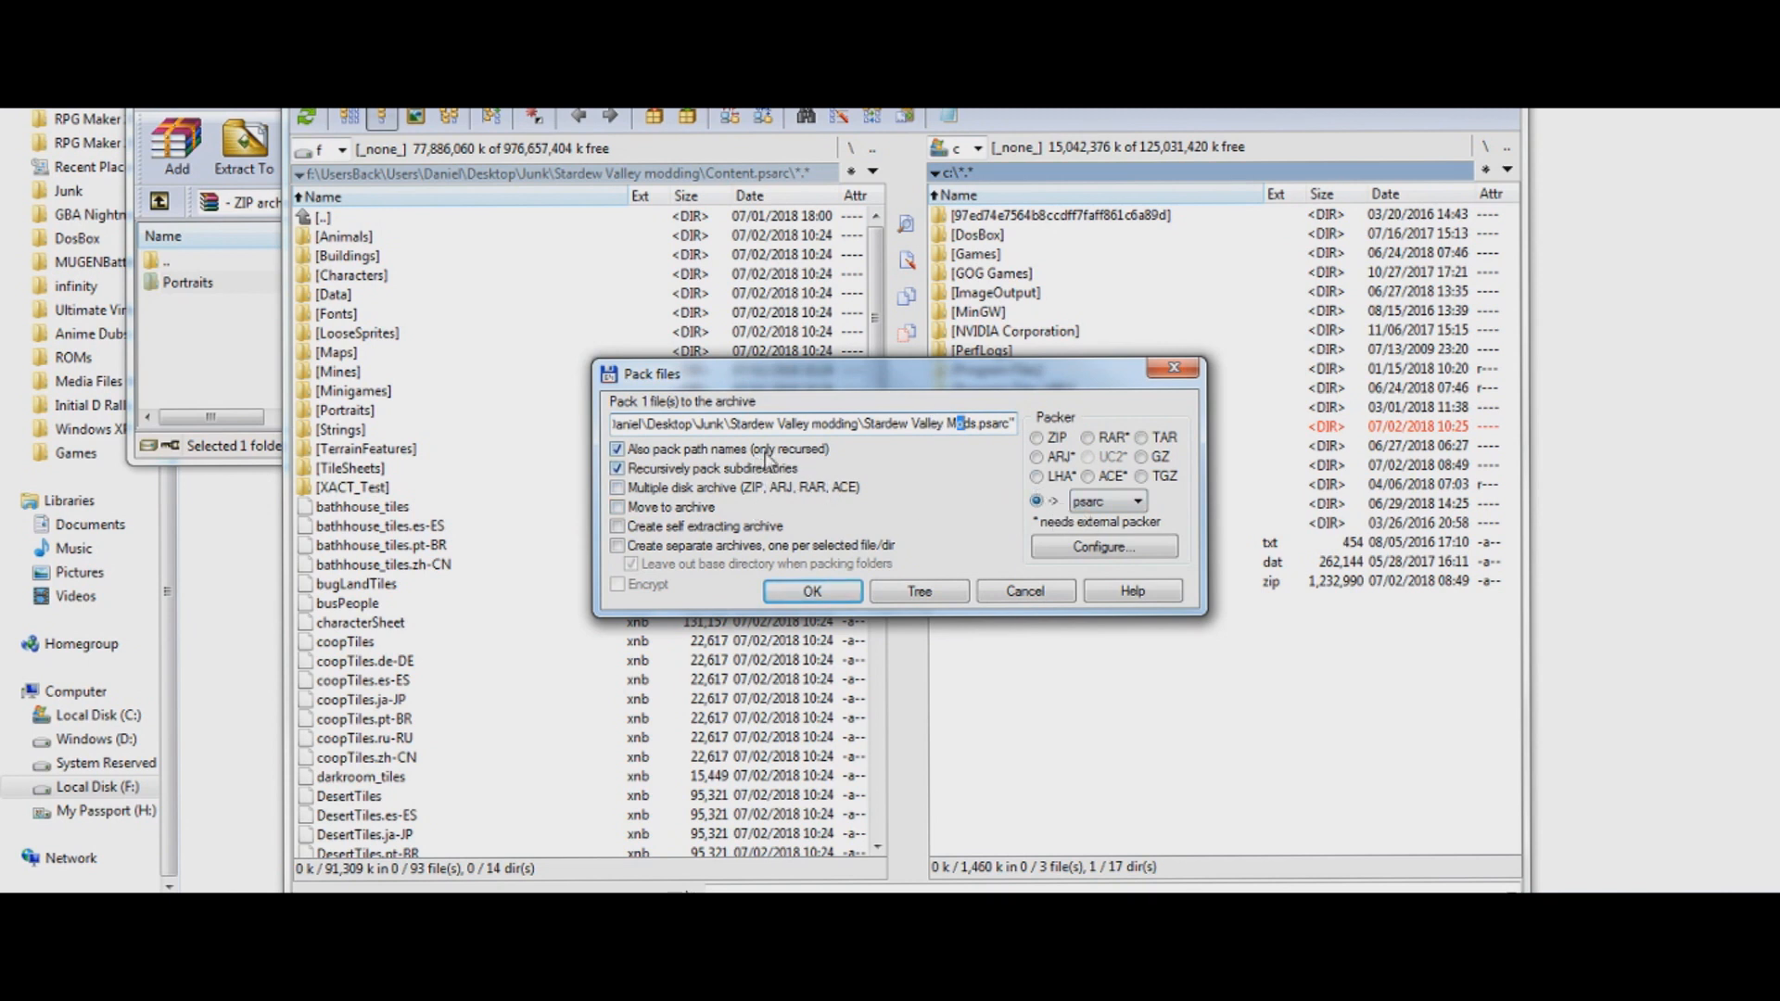
{"action": "mouse_move", "coordinate": [1100, 545]}
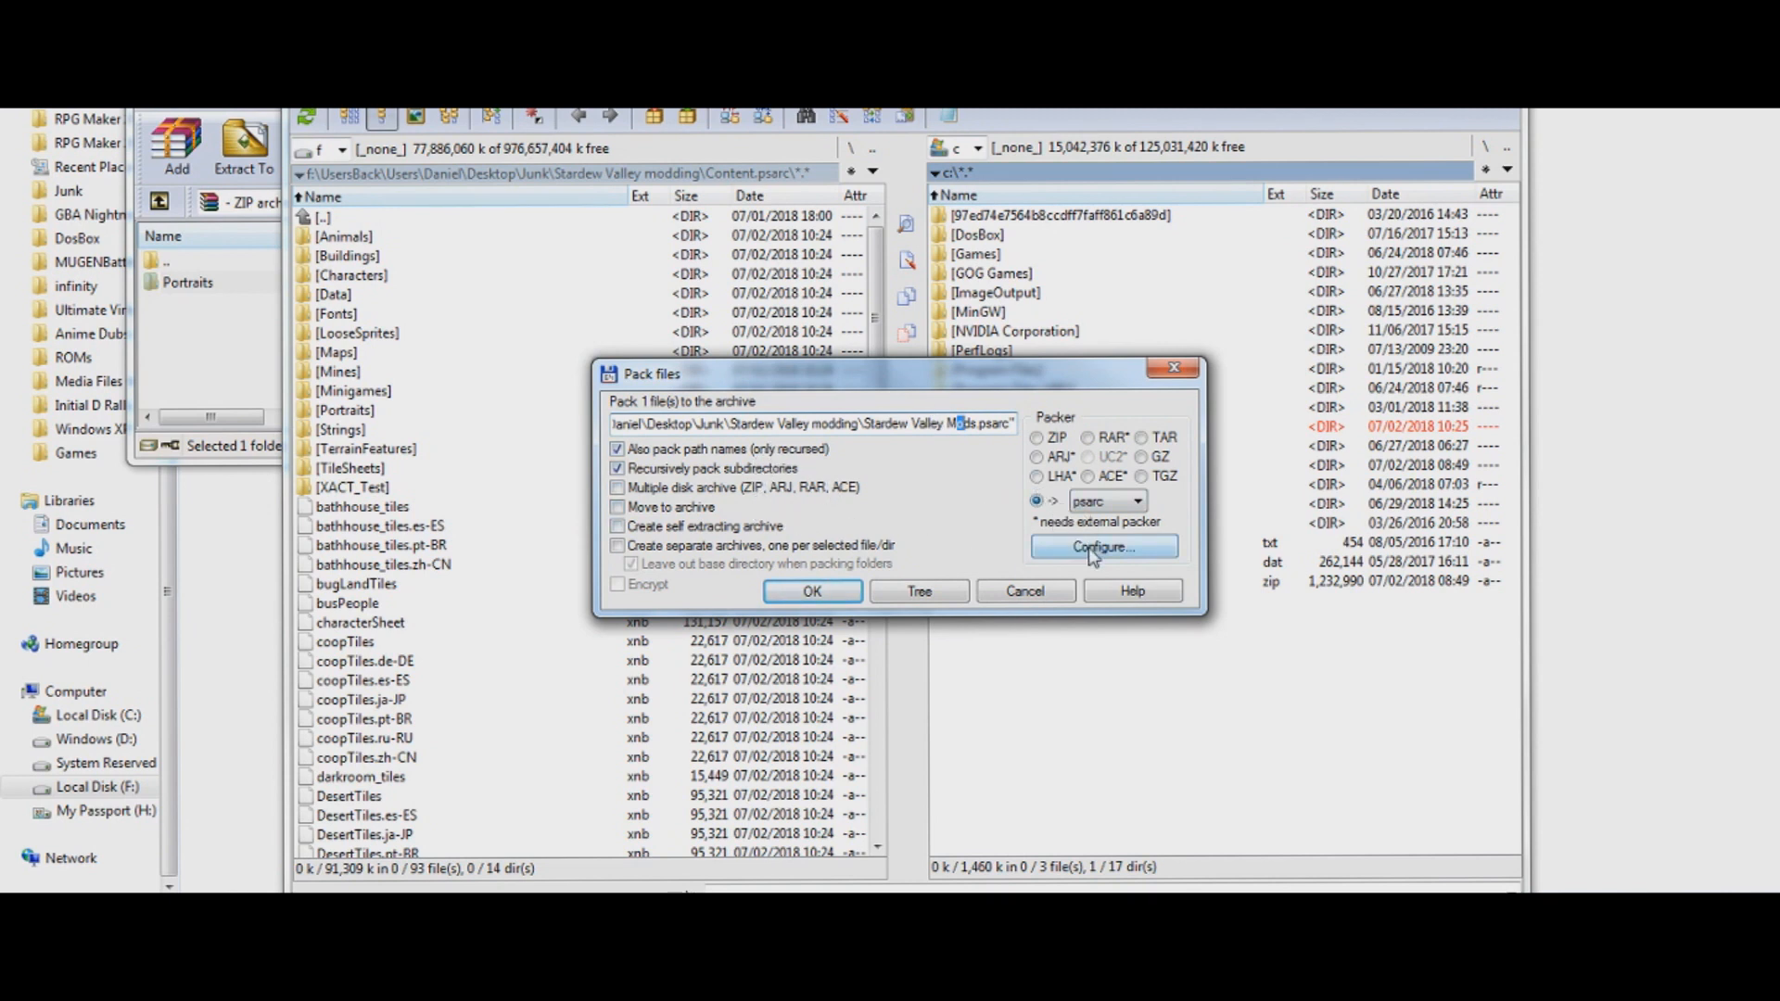
{"action": "left_click", "coordinate": [810, 590]}
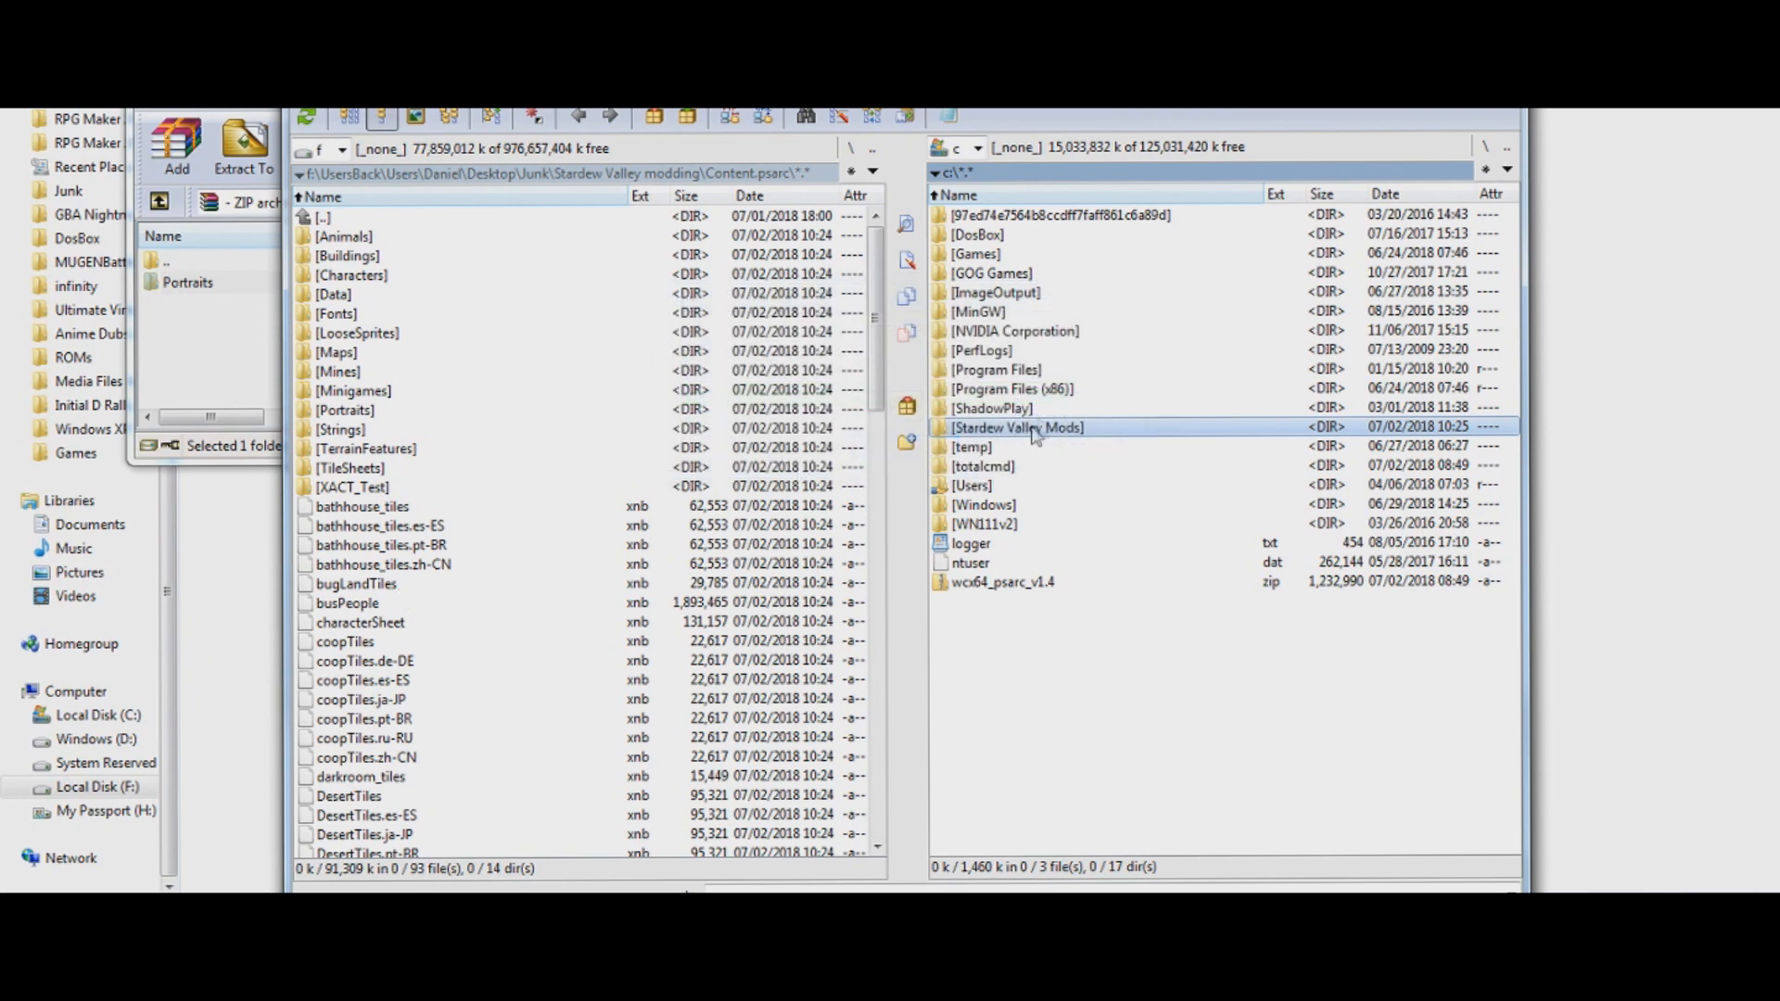
Delete the old Content.psarc from the Stardew Valley modding folder
{"action": "double_click", "coordinate": [1019, 426]}
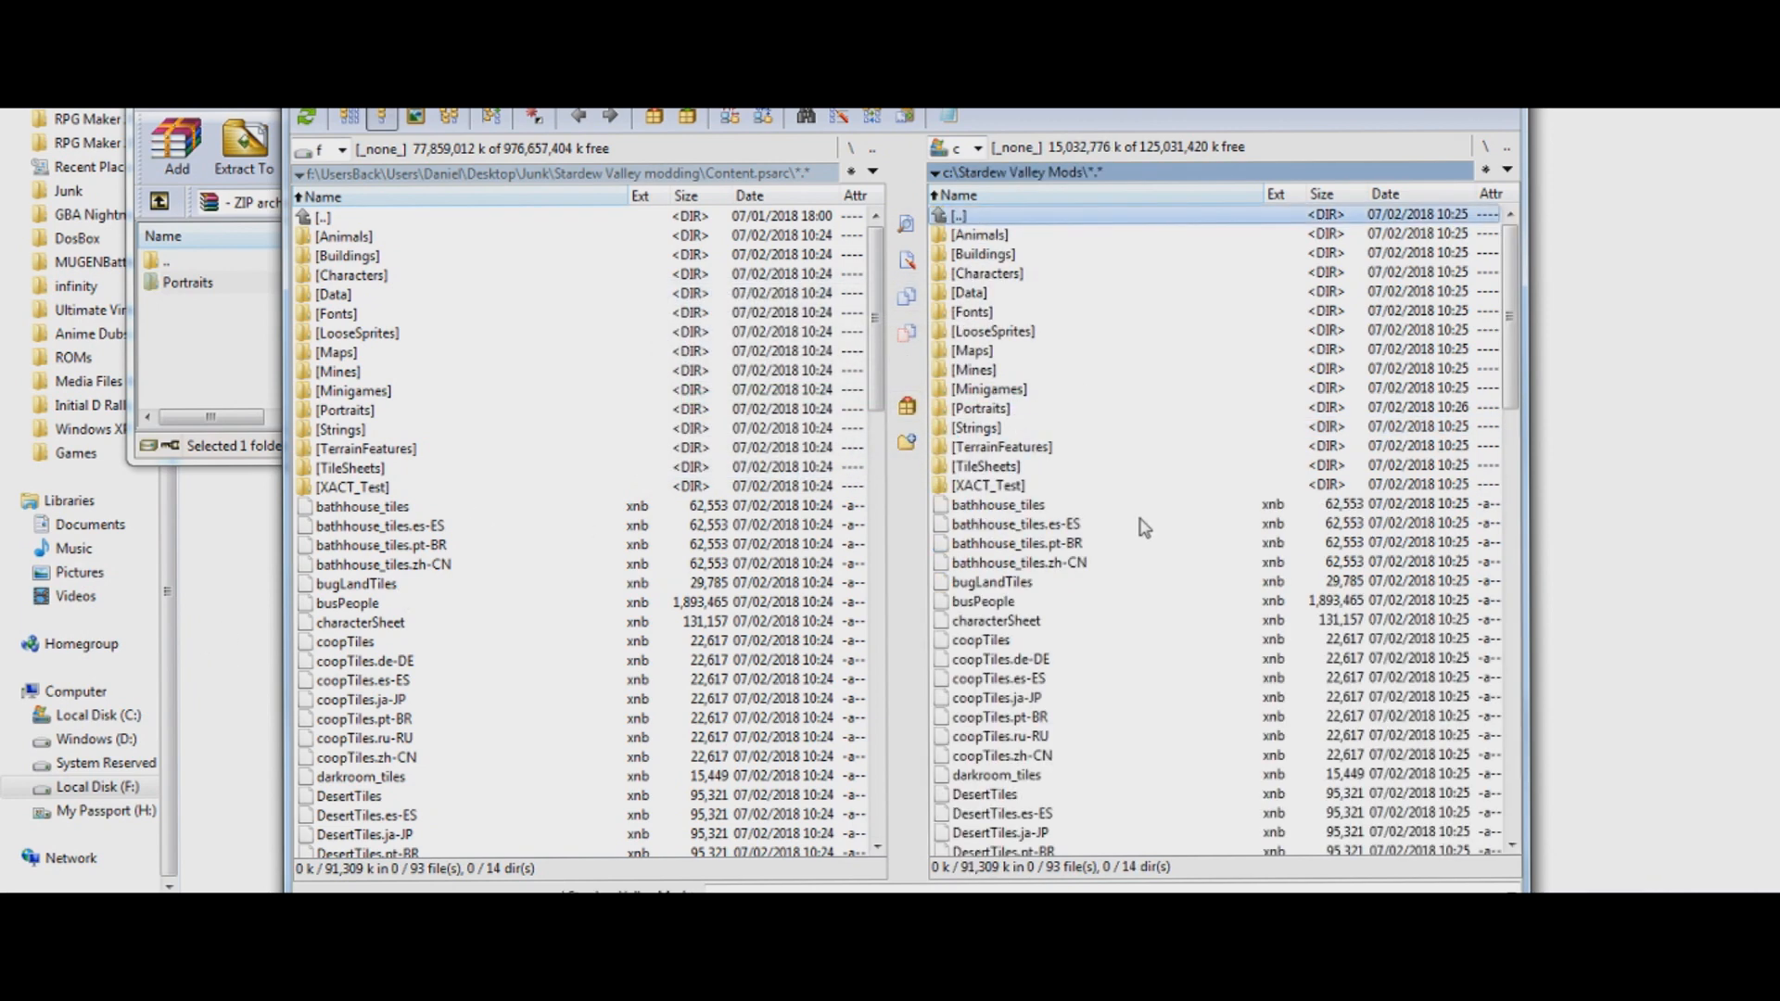
{"action": "scroll", "scroll_direction": "down", "scroll_amount": 3}
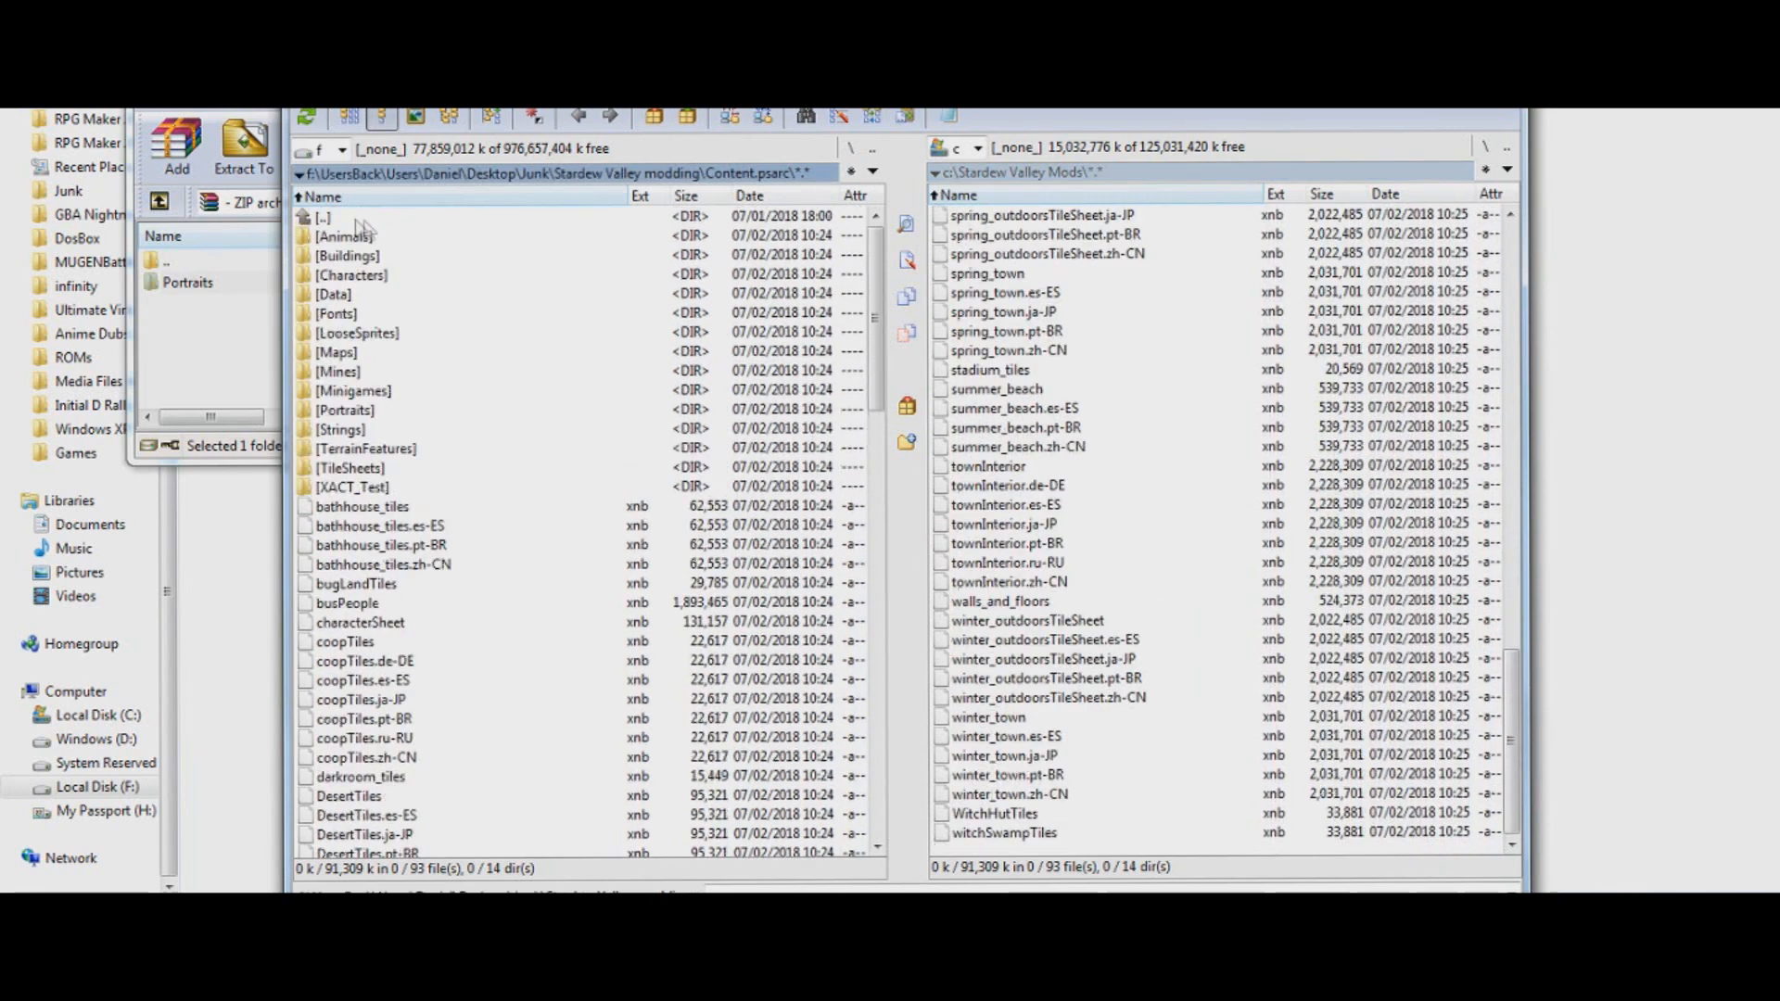
{"action": "left_click", "coordinate": [324, 217]}
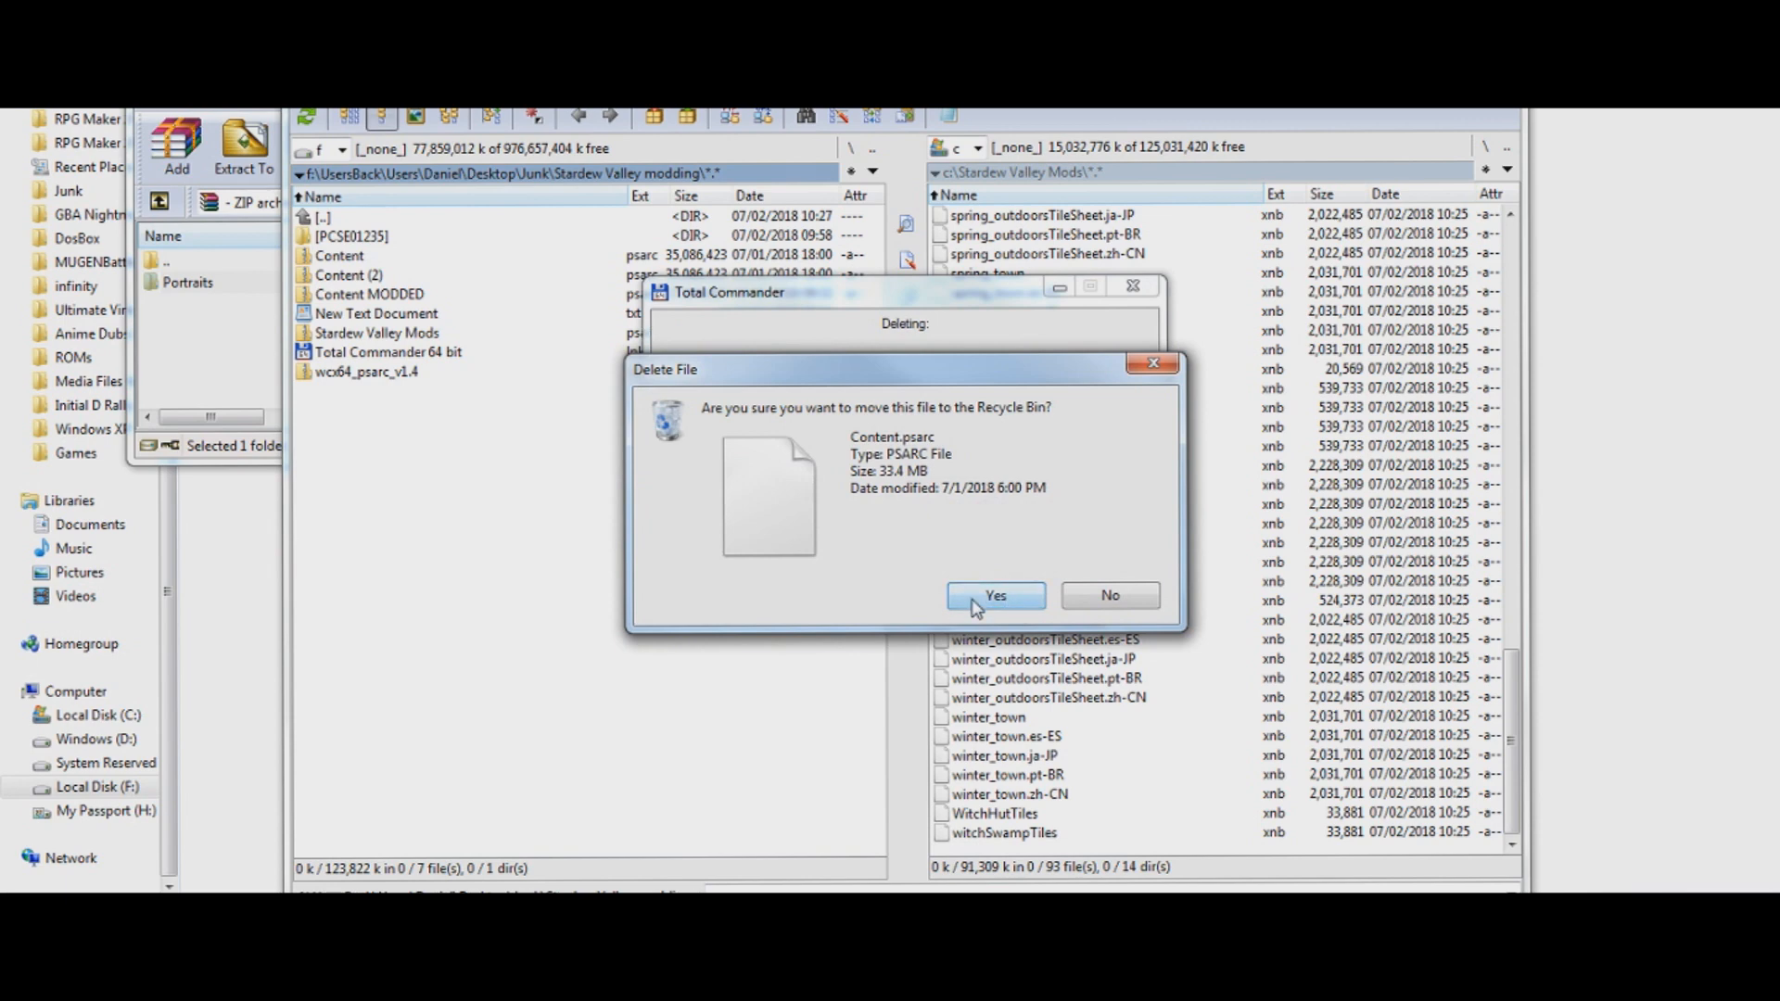
{"action": "left_click", "coordinate": [994, 595]}
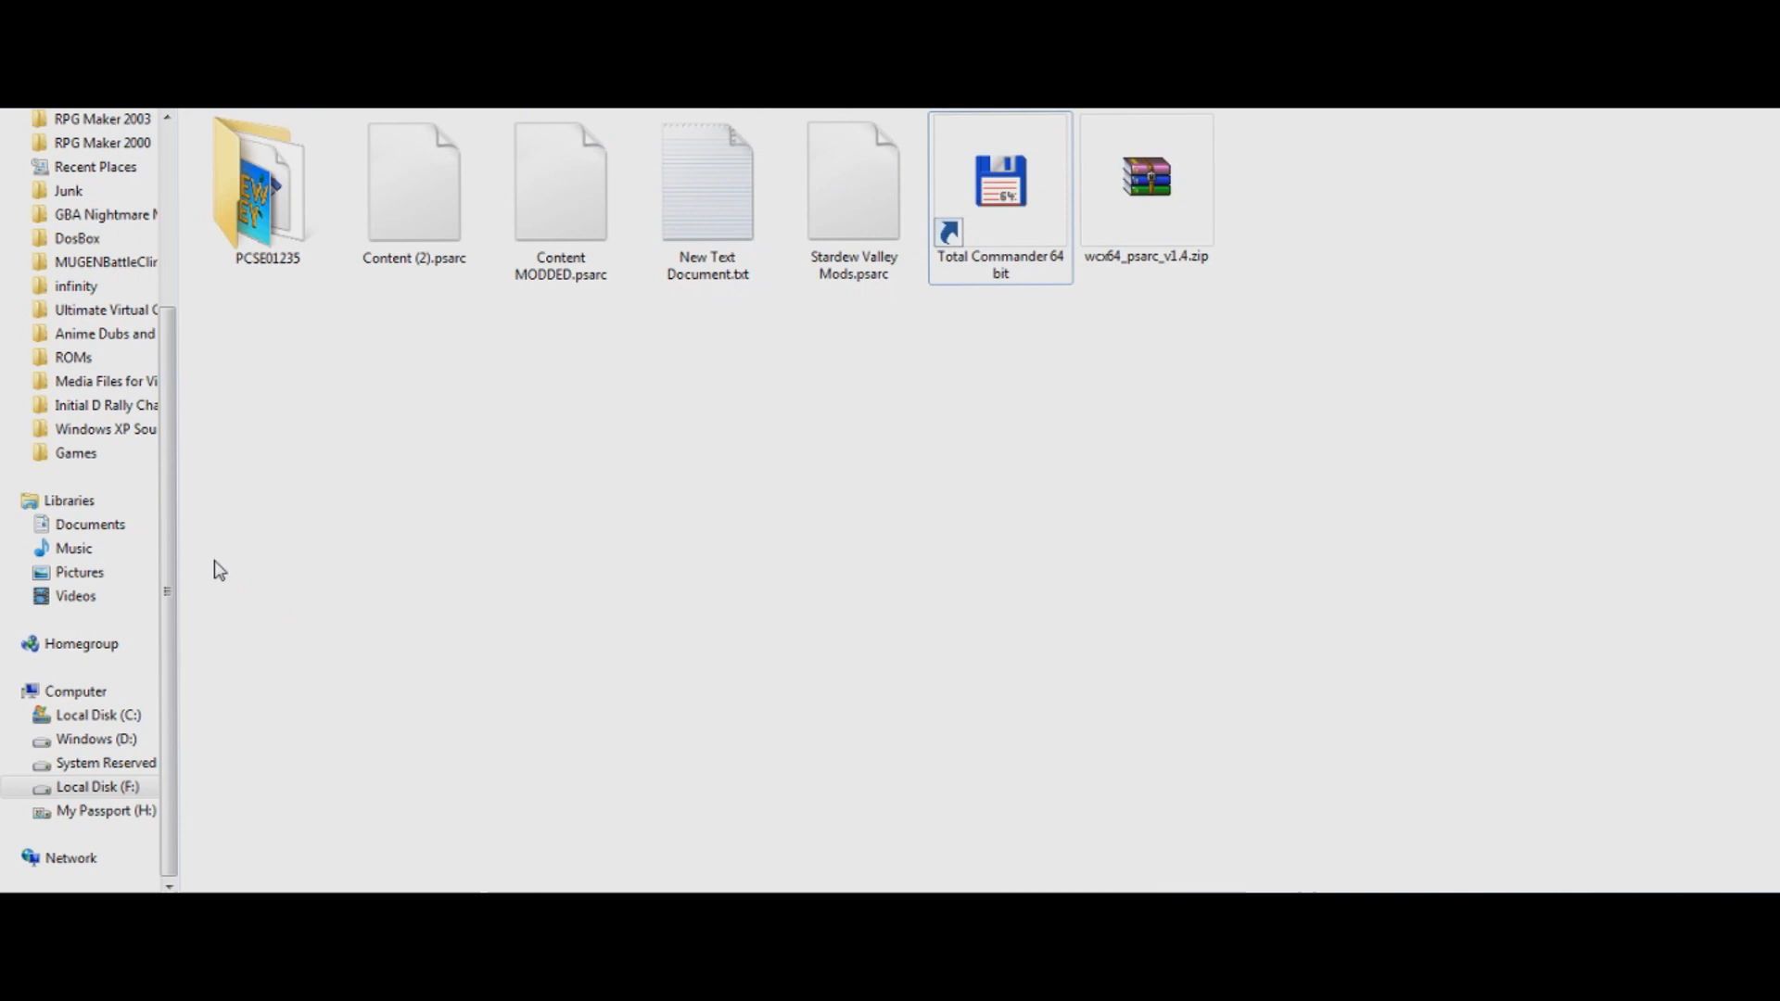
Rename Stardew Valley Mods.psarc to Content.psarc and open the PCSE01235 folder
{"action": "right_click", "coordinate": [853, 182]}
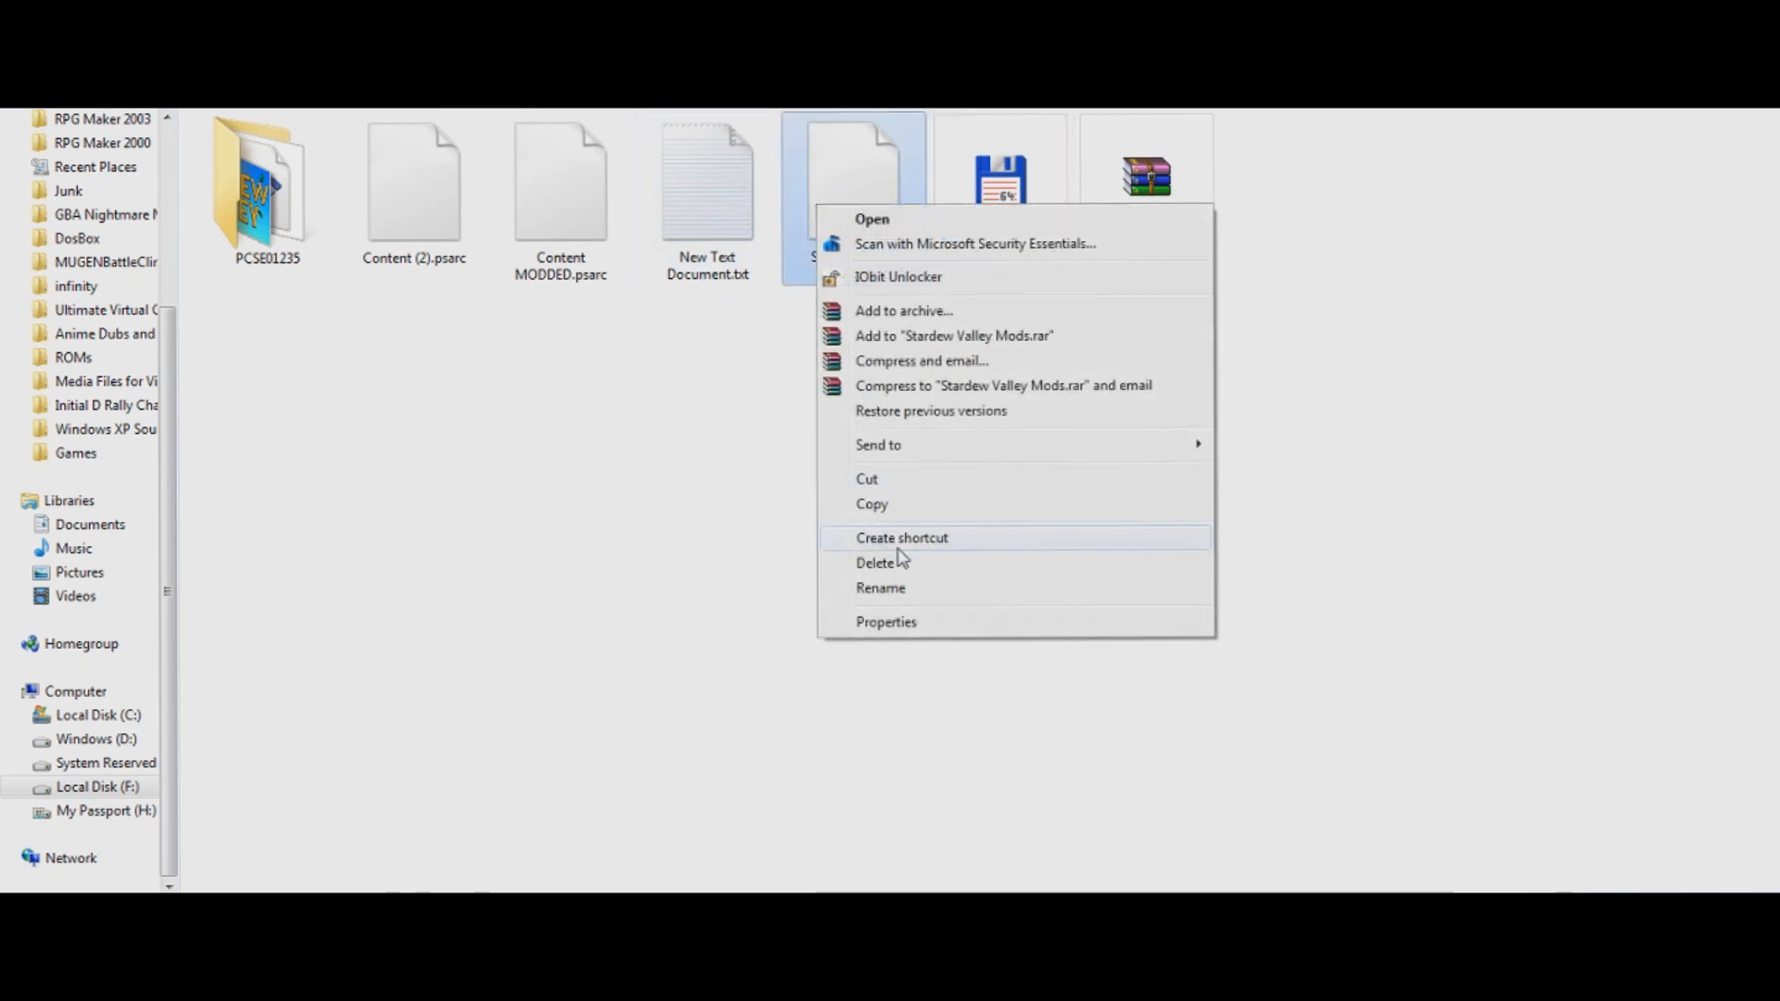
{"action": "left_click", "coordinate": [879, 588]}
{"action": "type", "text": "Content.psarc"}
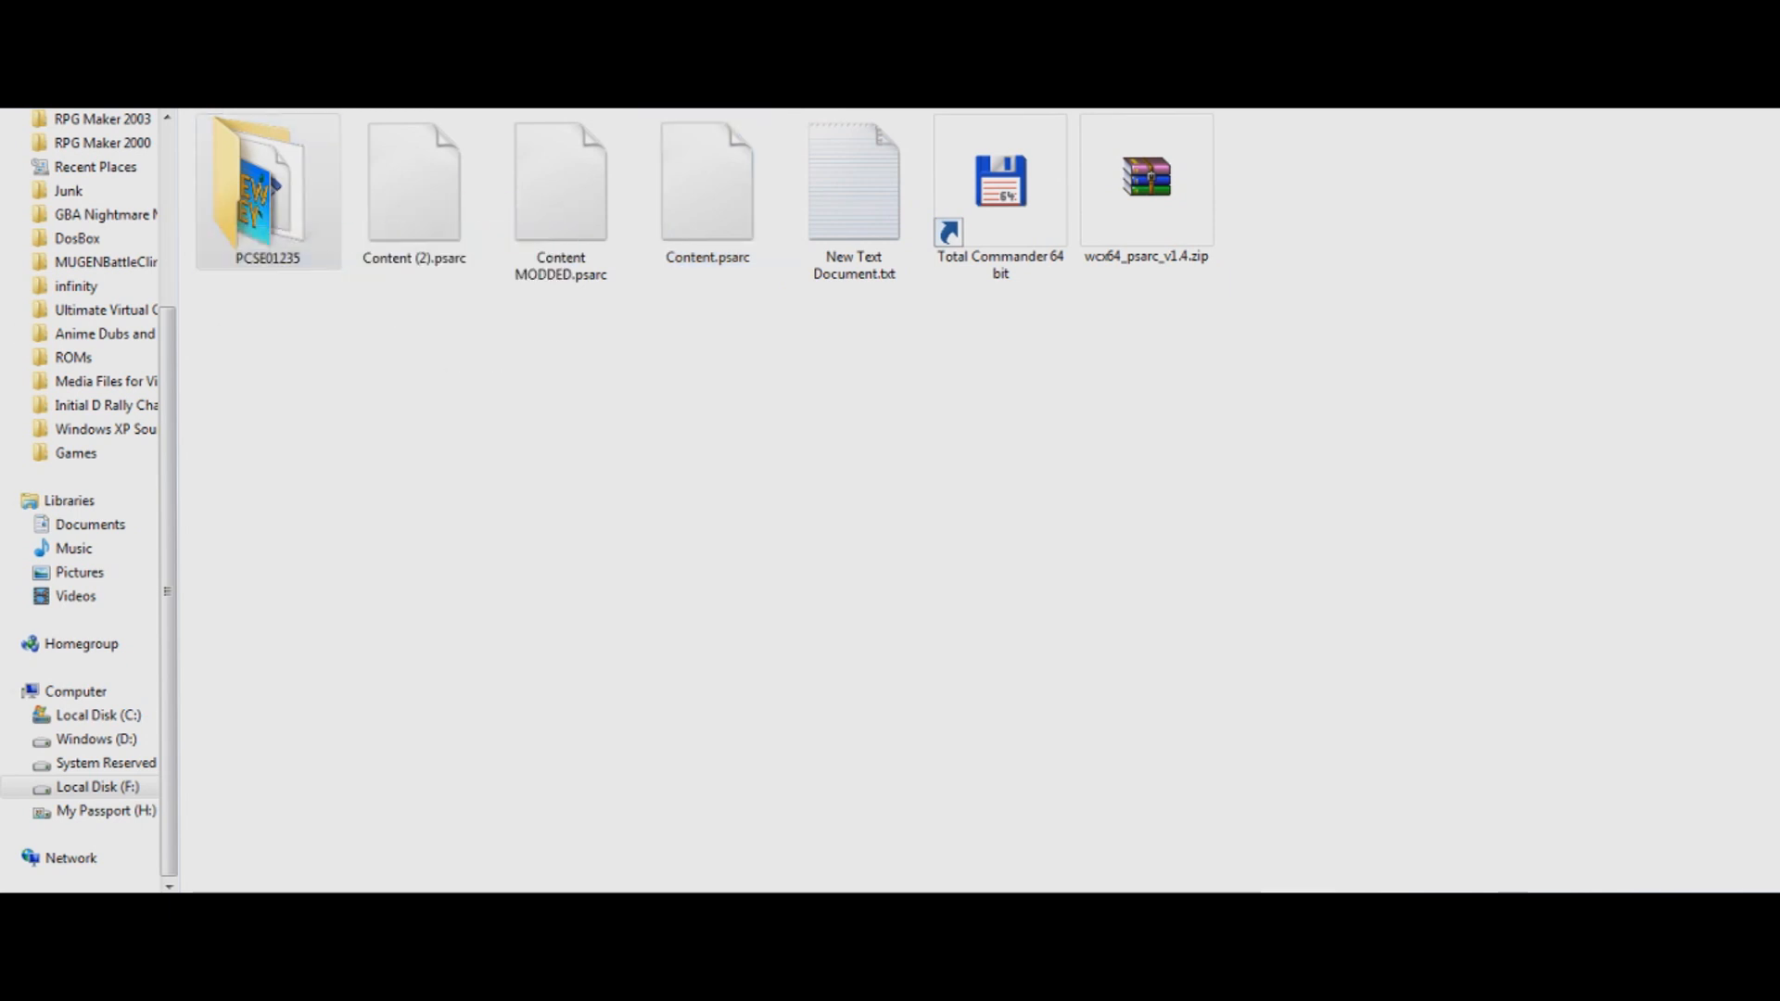
{"action": "double_click", "coordinate": [267, 182]}
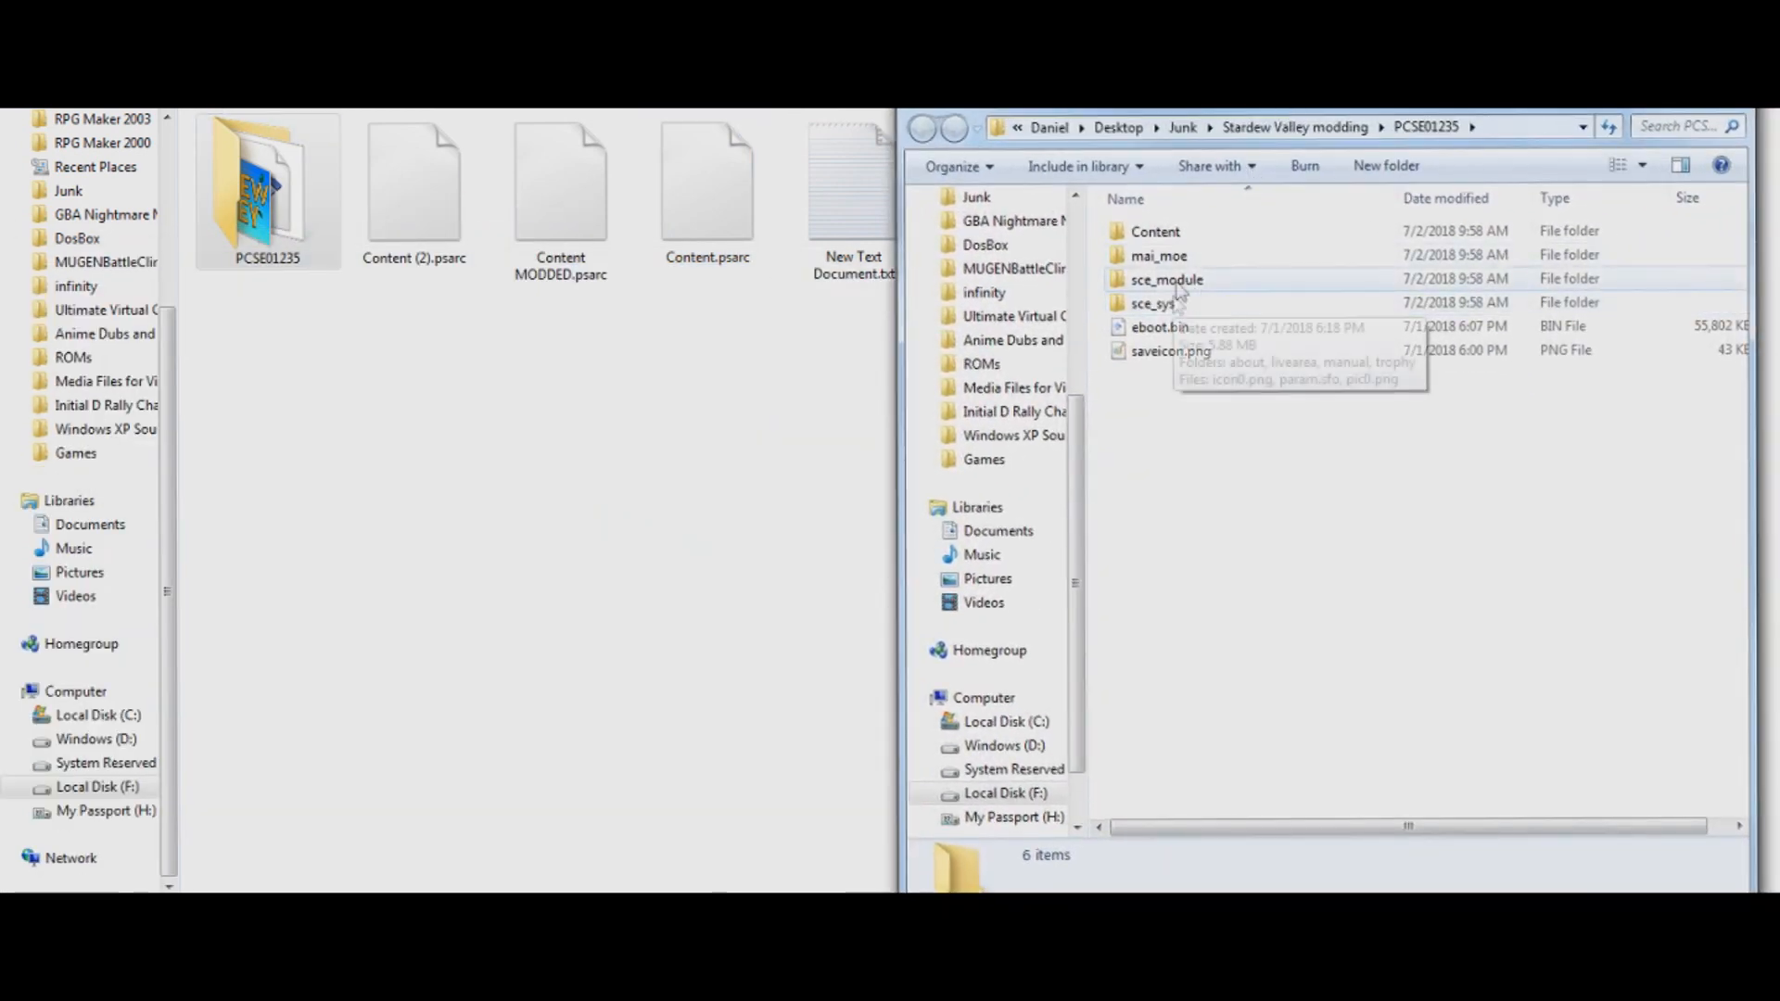
Move the new Content.psarc into PCSE01235 > Content, replacing the game's original, and return to the modding folder
{"action": "double_click", "coordinate": [1155, 230]}
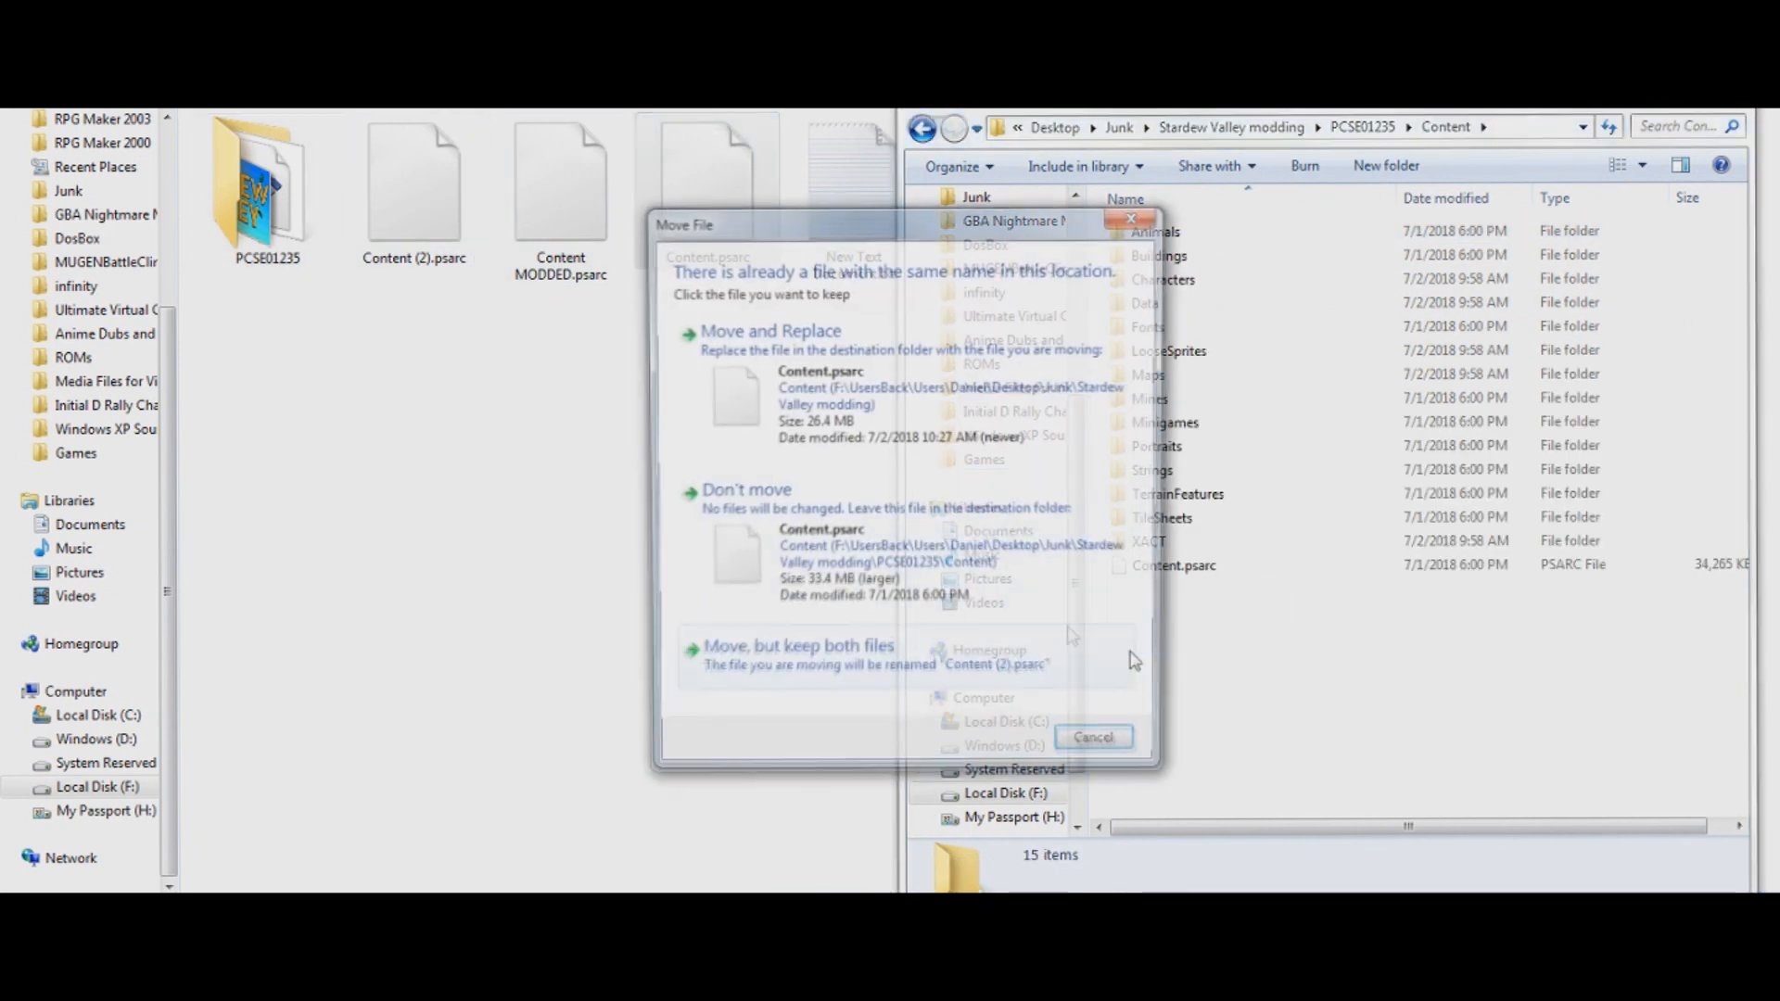
{"action": "left_click", "coordinate": [770, 330]}
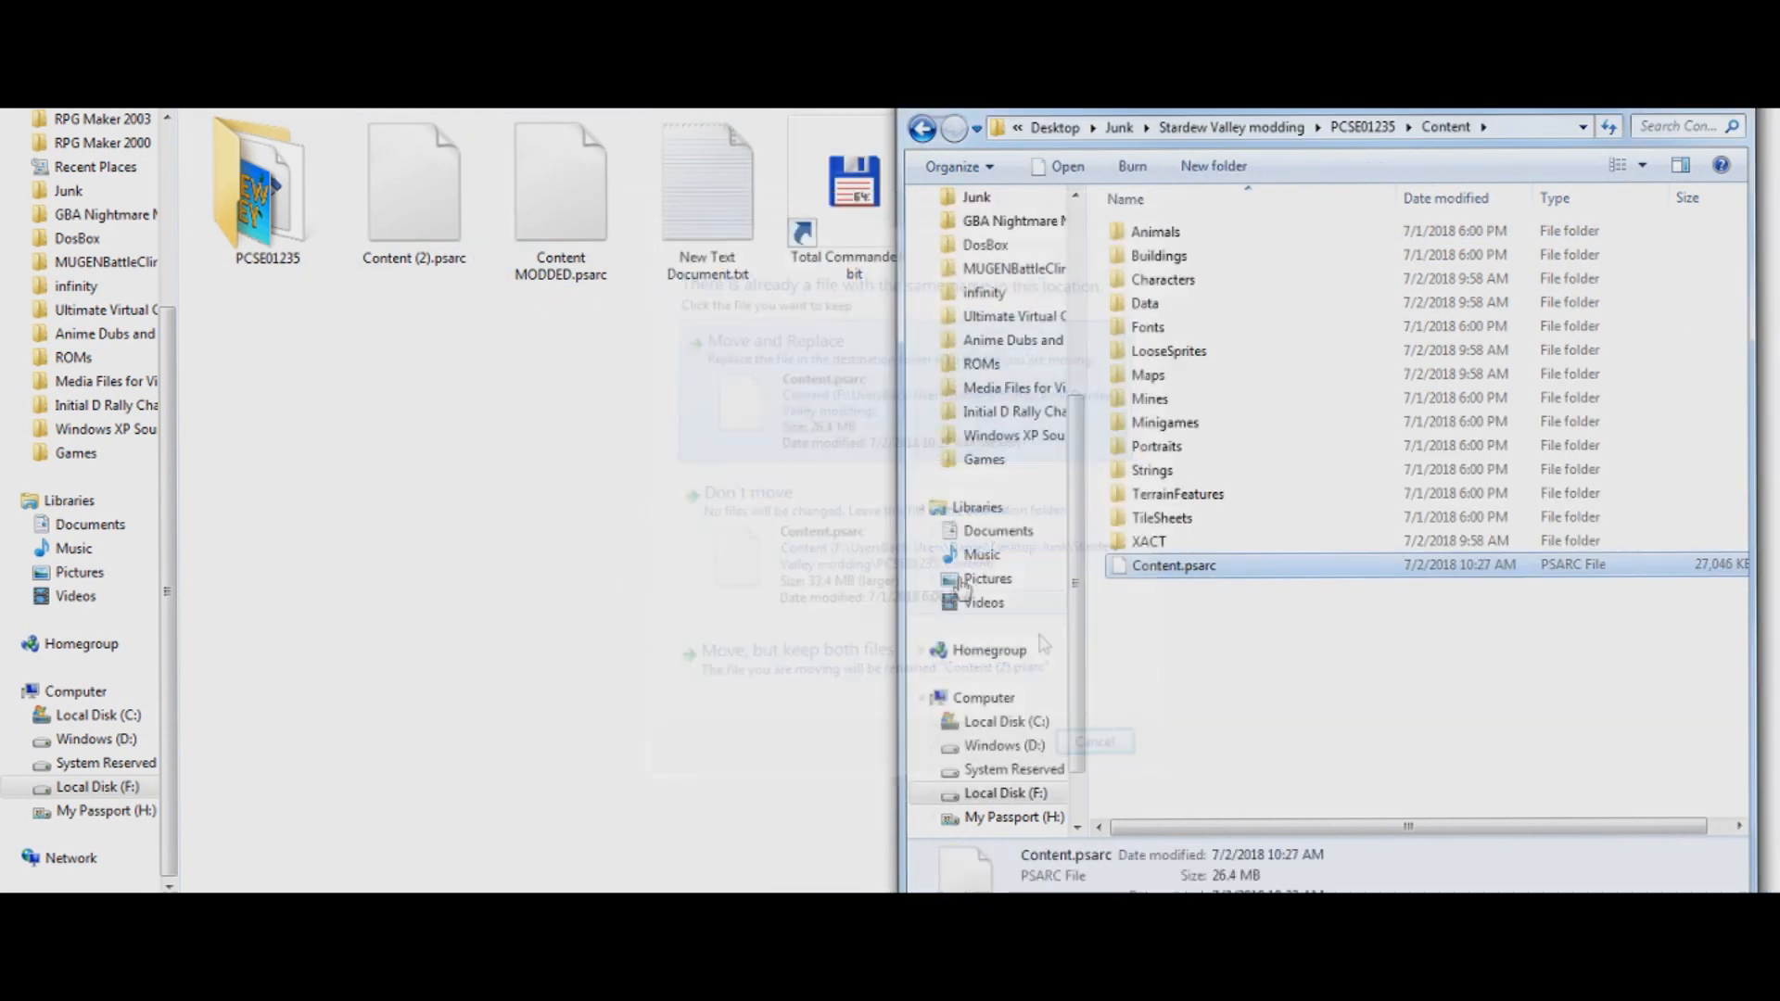
{"action": "left_click", "coordinate": [1094, 742]}
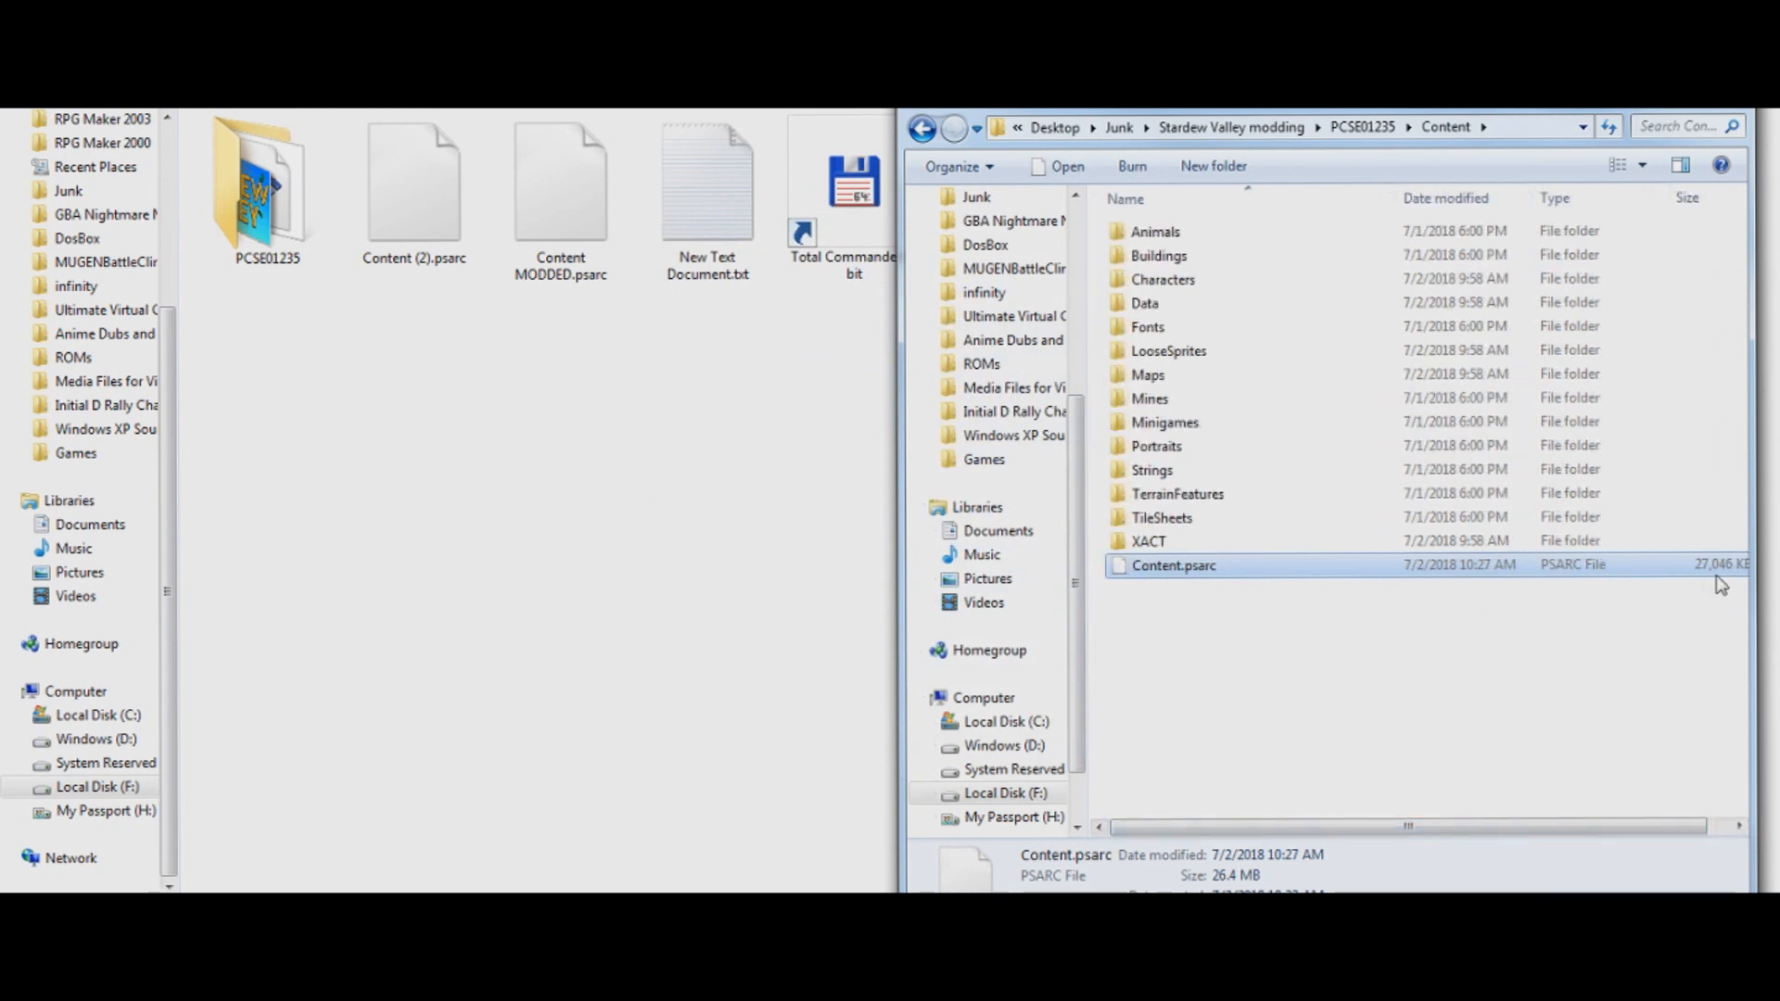
{"action": "mouse_move", "coordinate": [1578, 623]}
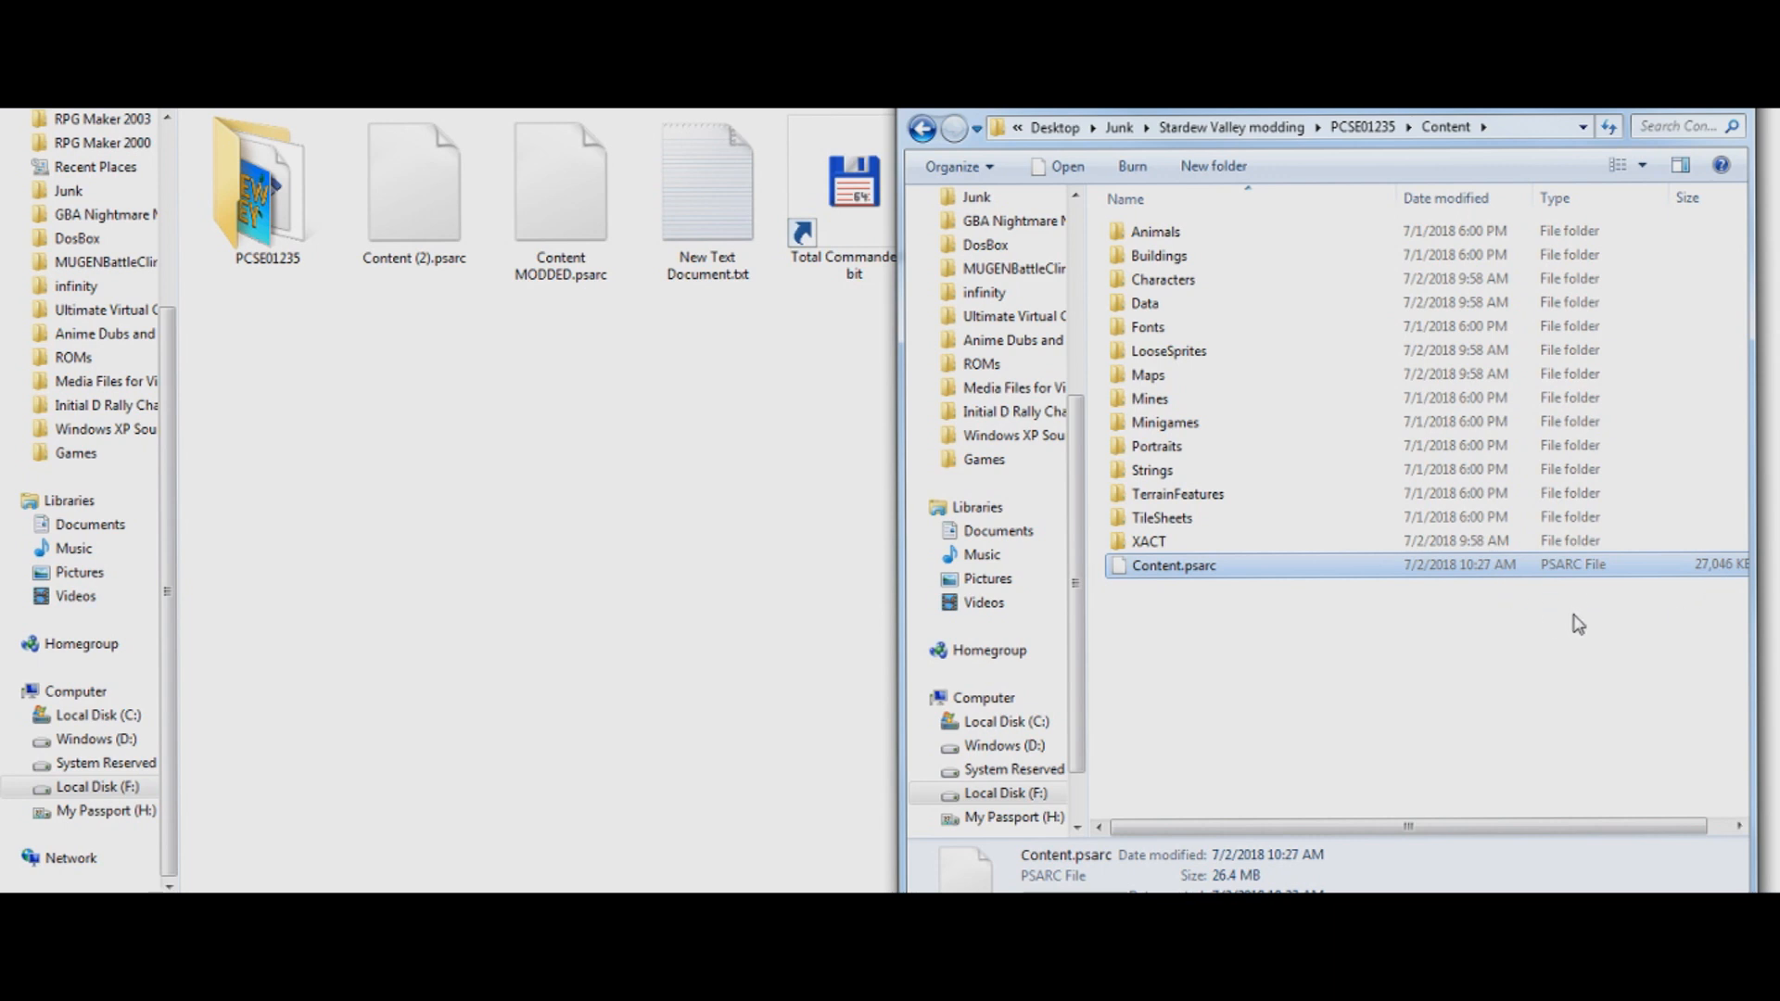
{"action": "left_click", "coordinate": [1146, 636]}
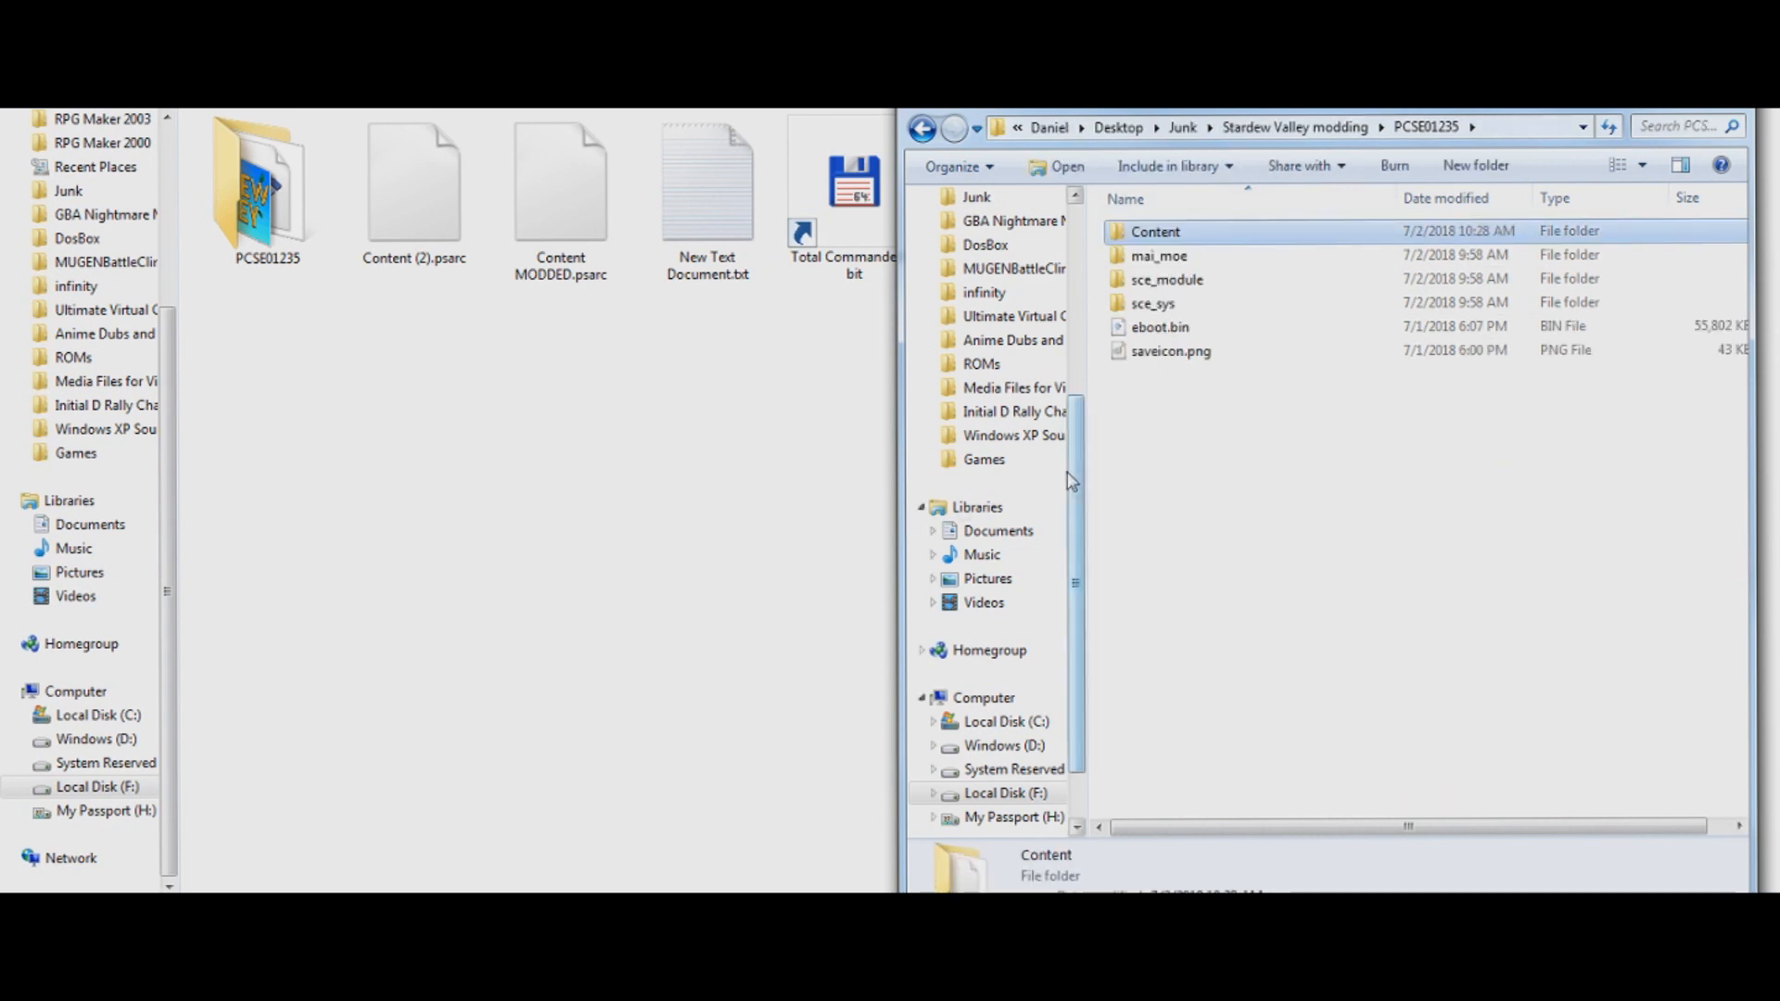
{"action": "left_click", "coordinate": [922, 126]}
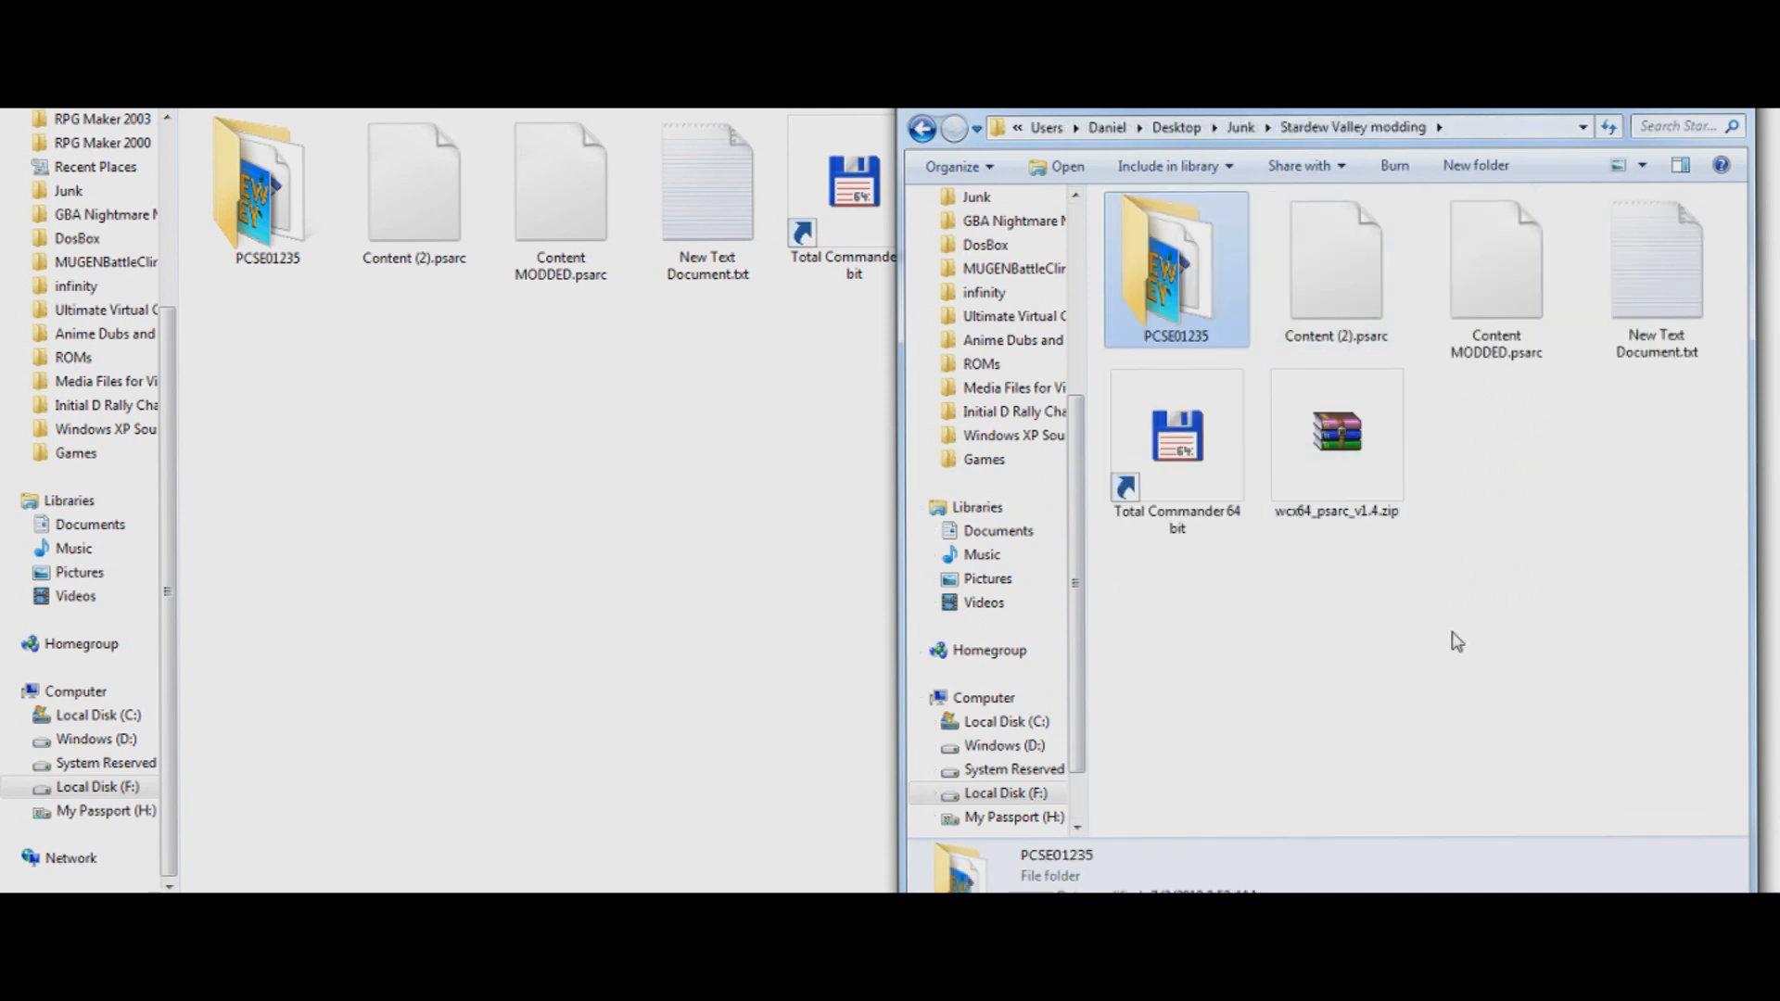